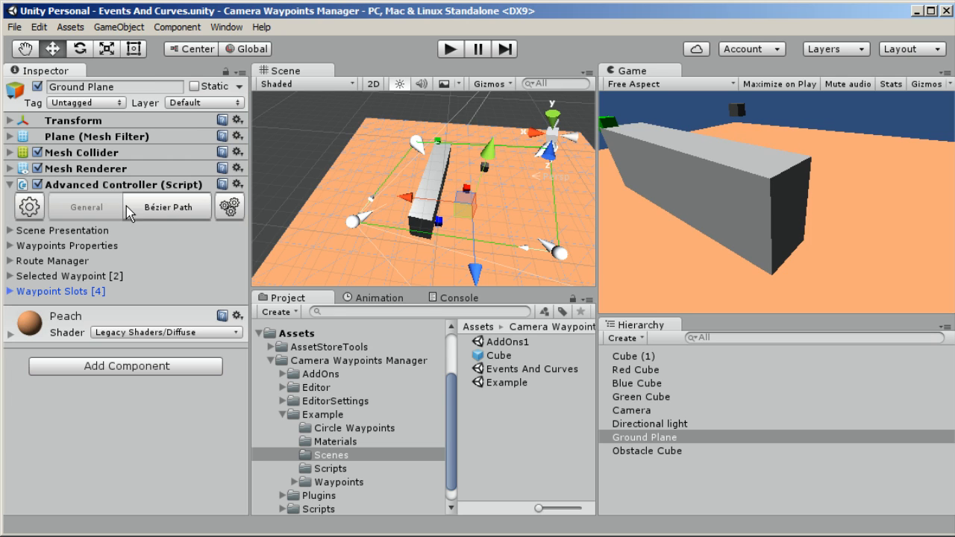
pyautogui.moveTo(18, 268)
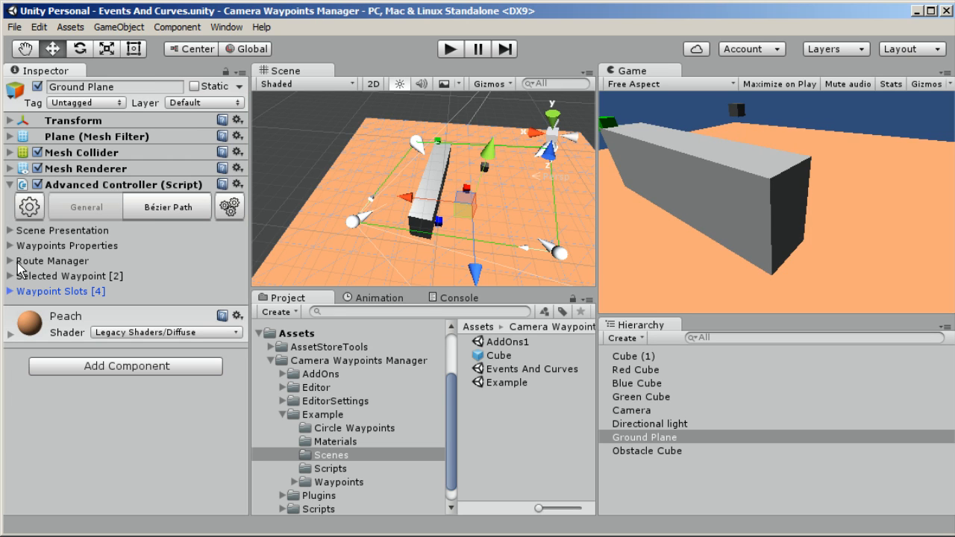
# Expand Route Manager on the Ground Plane's Advanced Controller and start the route test
pyautogui.click(13, 260)
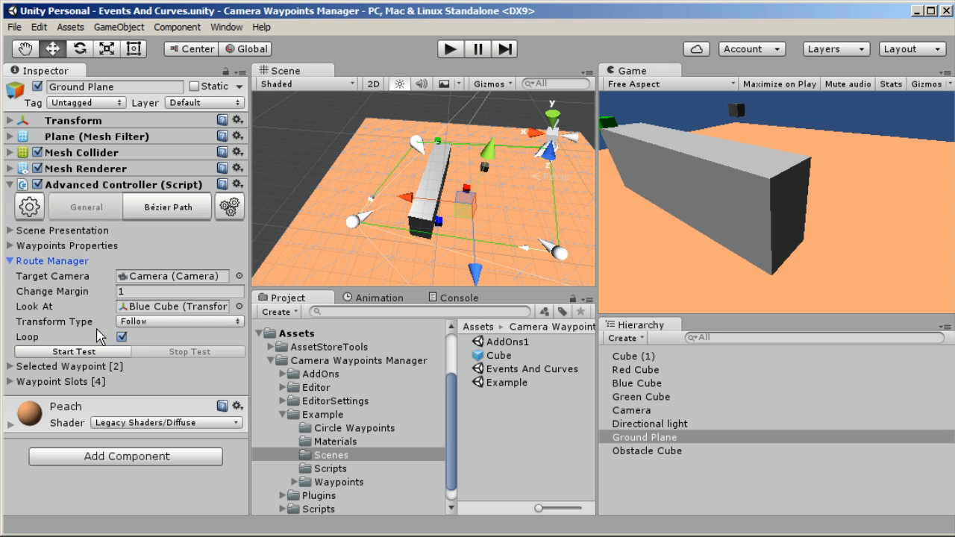
pyautogui.click(72, 352)
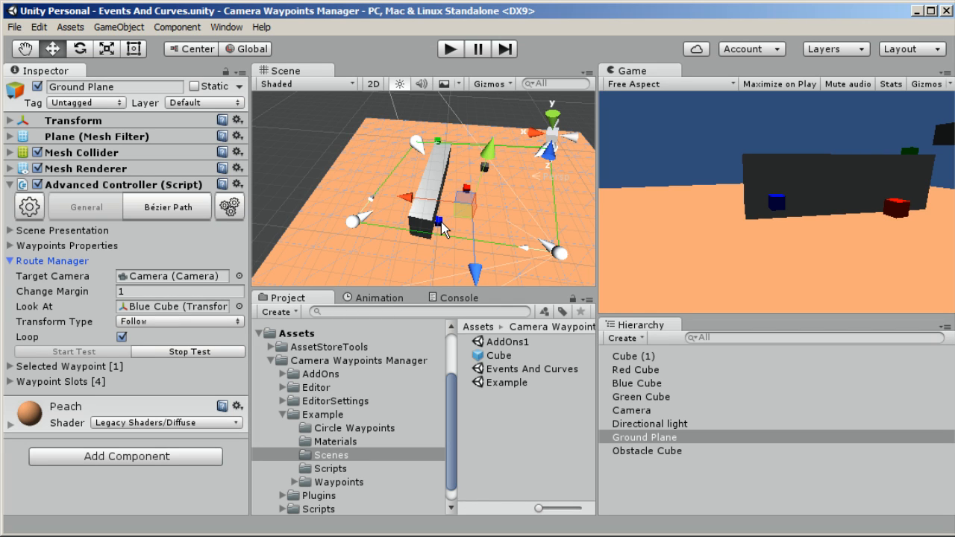
# Select the Blue Cube and drag it beside the long obstacle
pyautogui.click(637, 382)
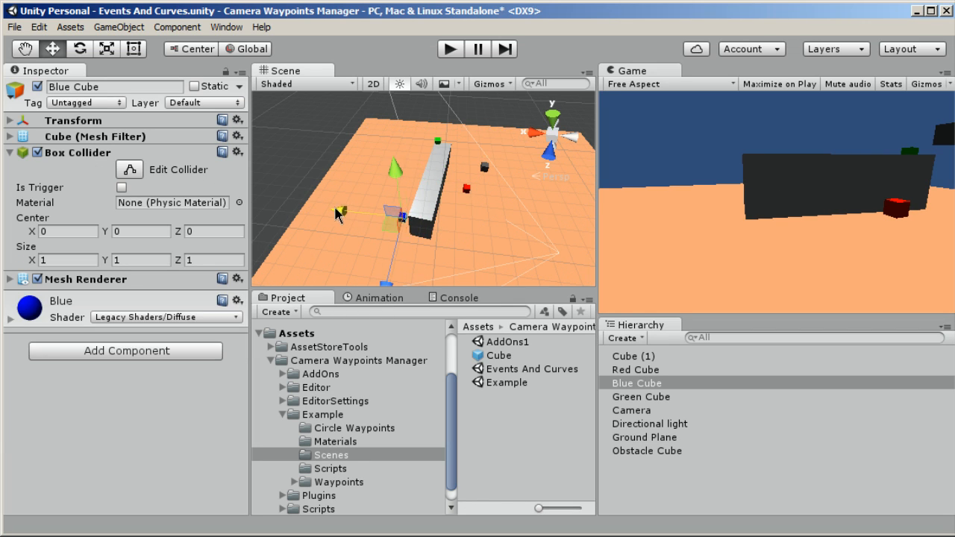
pyautogui.moveTo(340, 213); pyautogui.dragTo(350, 186)
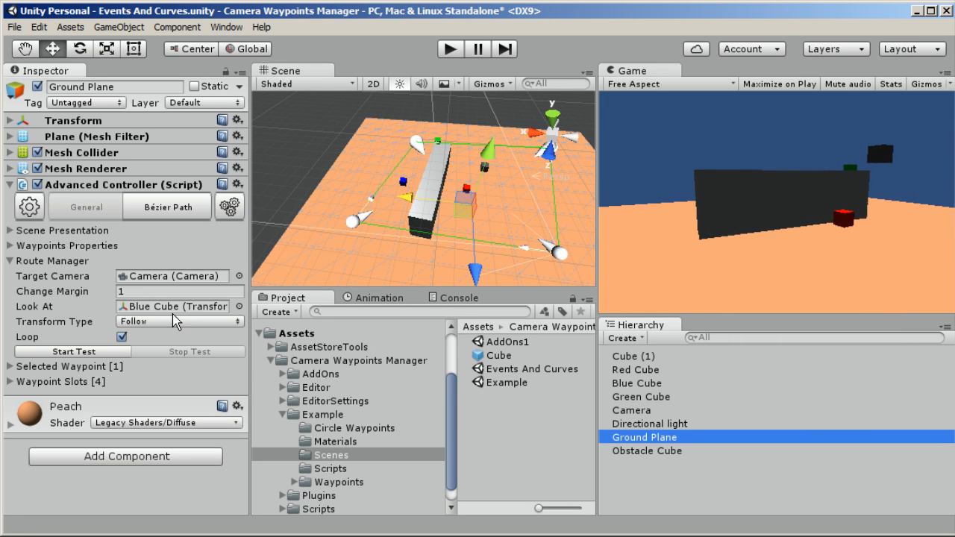
# Review the Transform Type options, then start, stop and restart the route test
pyautogui.click(179, 322)
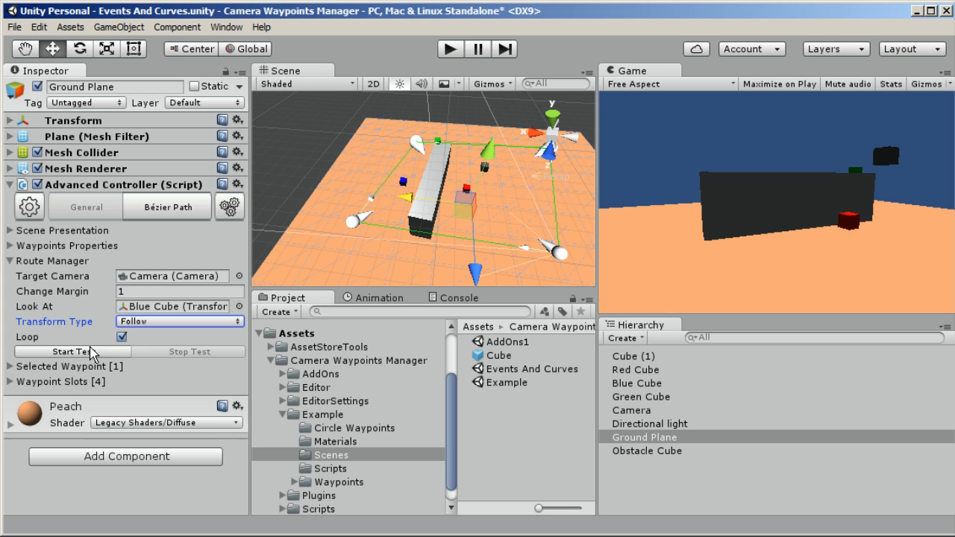
pyautogui.click(71, 351)
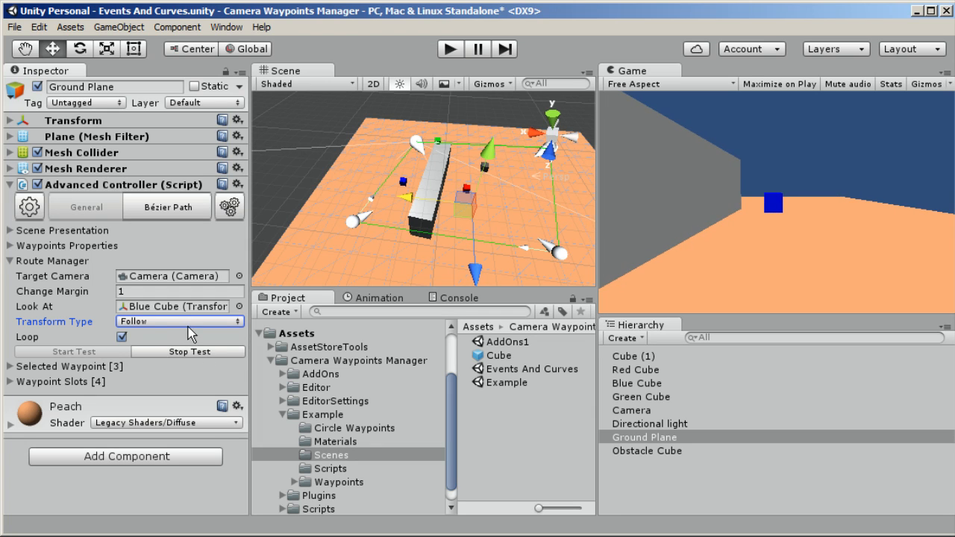
pyautogui.click(636, 383)
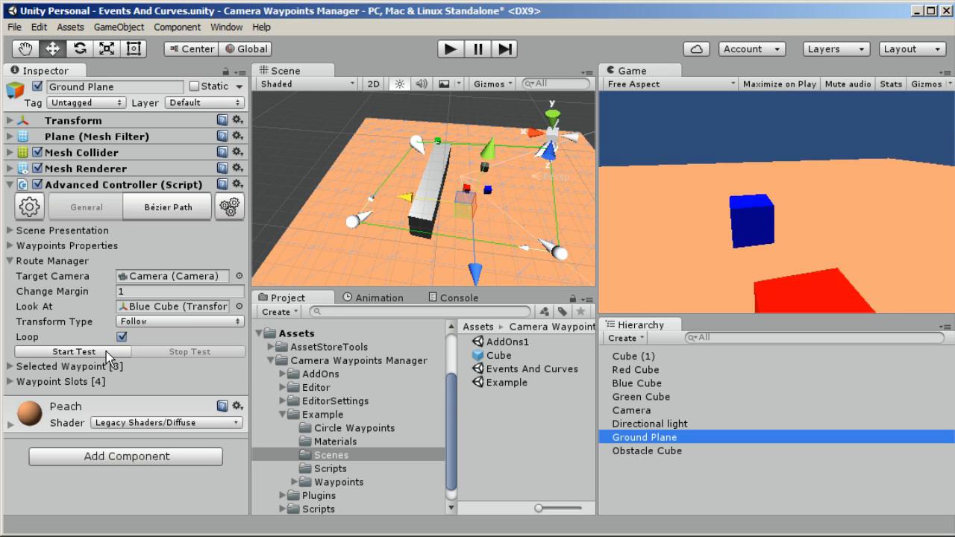
pyautogui.click(73, 352)
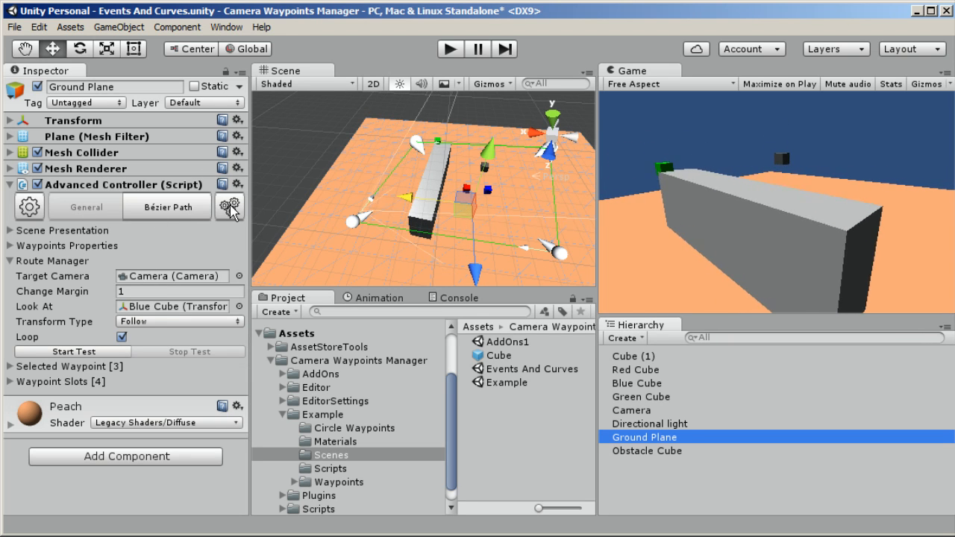
pyautogui.moveTo(230, 207)
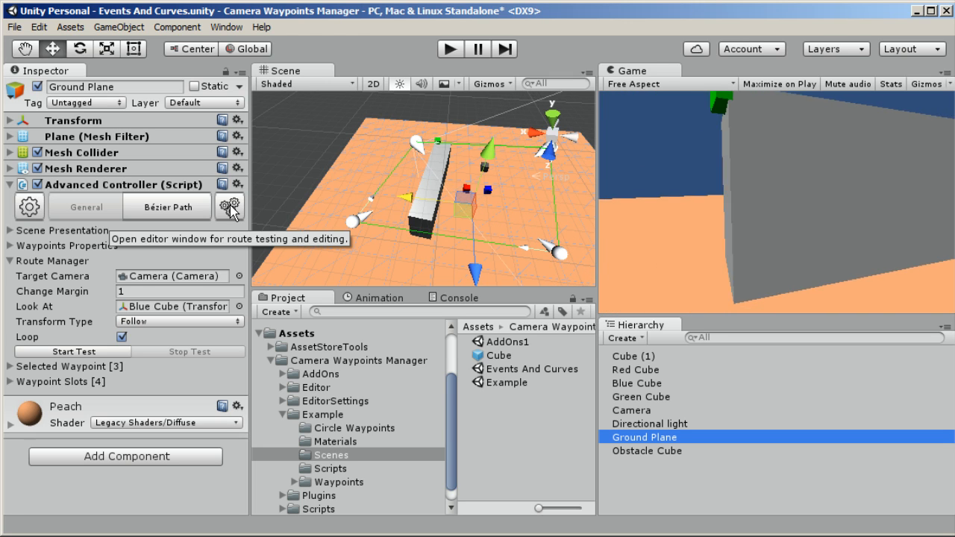
# Open the Waypoints Test window, start the test from it, and select the Blue Cube
pyautogui.click(230, 207)
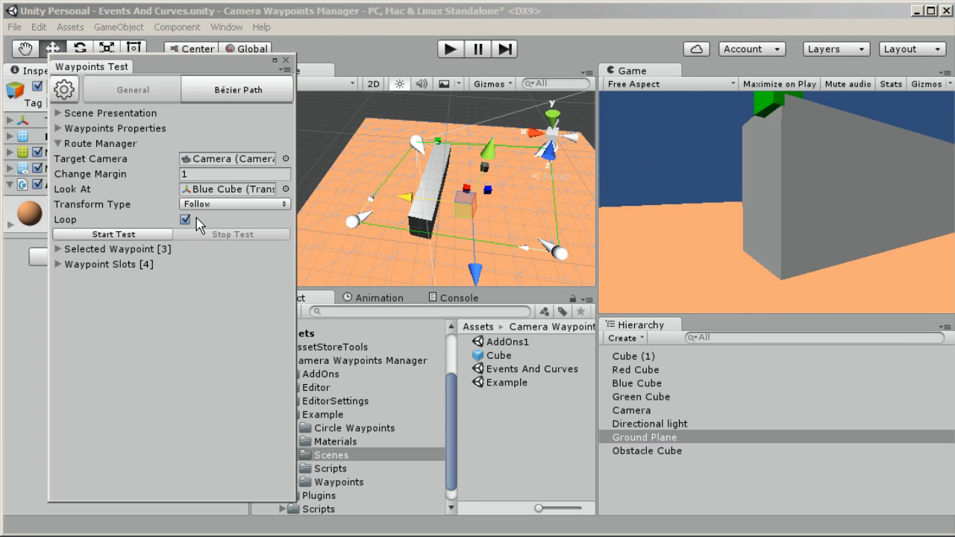
pyautogui.click(113, 234)
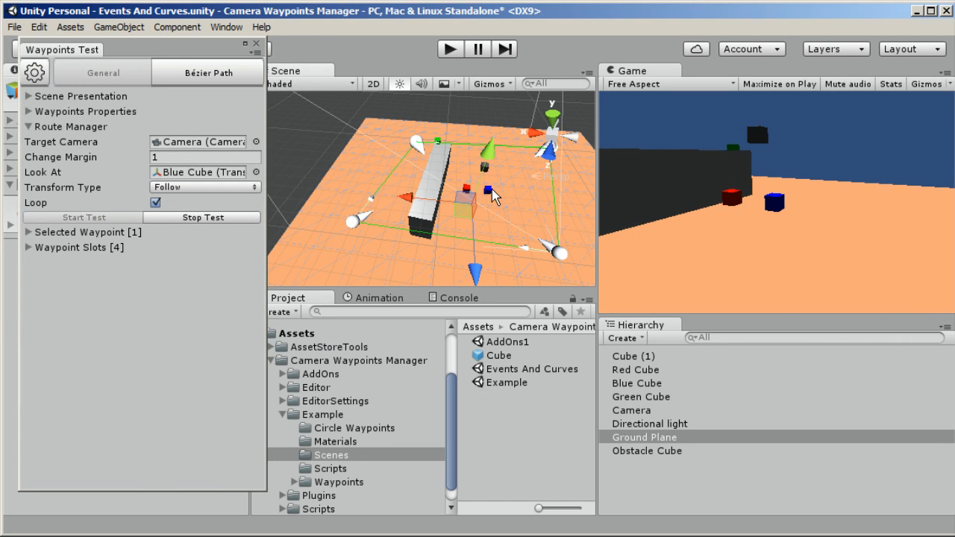
pyautogui.click(636, 382)
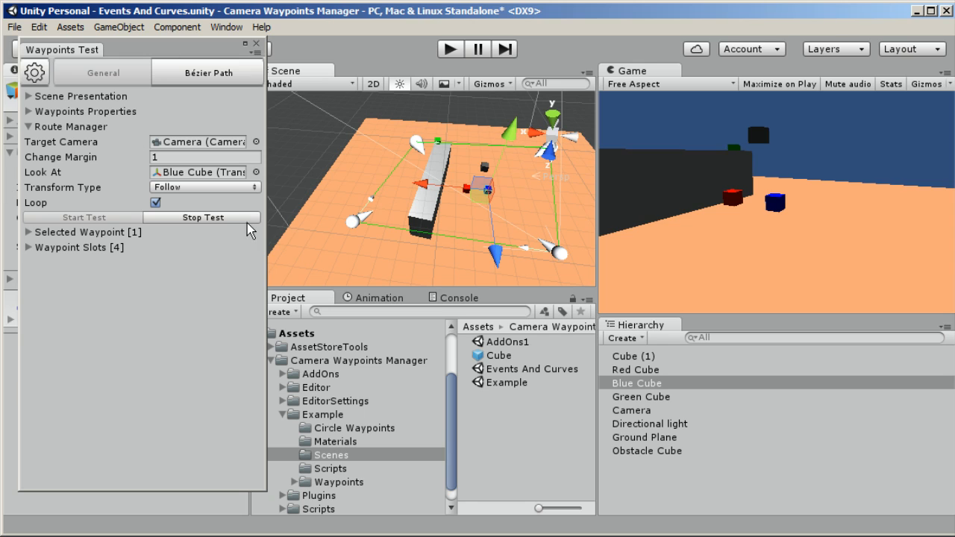
pyautogui.moveTo(425, 194)
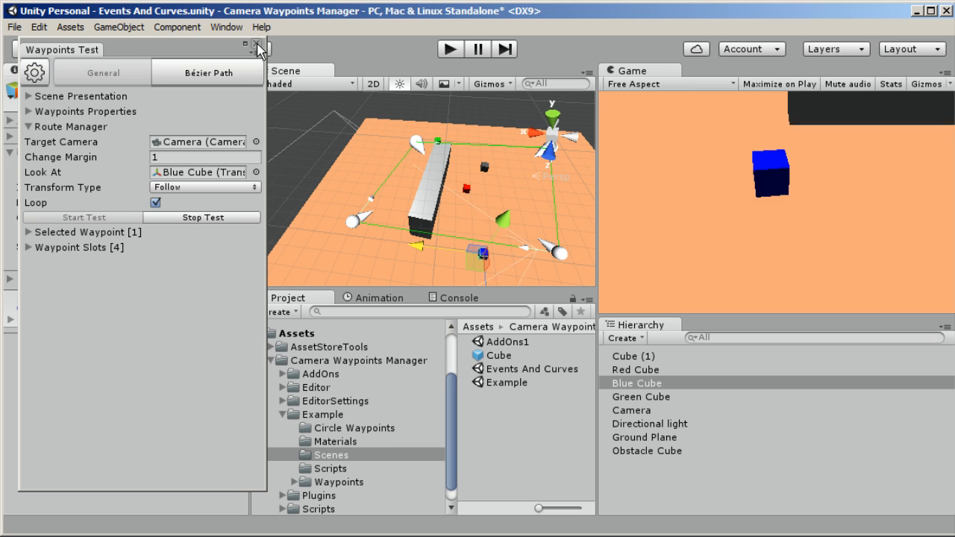
# Close Waypoints Test, expand Route Manager, and reselect Ground Plane
pyautogui.click(255, 44)
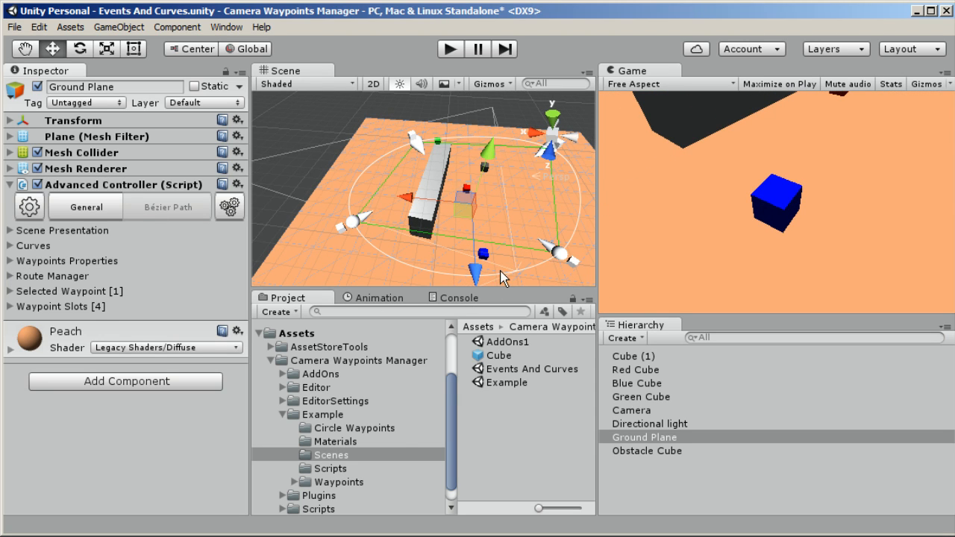
pyautogui.moveTo(522, 276)
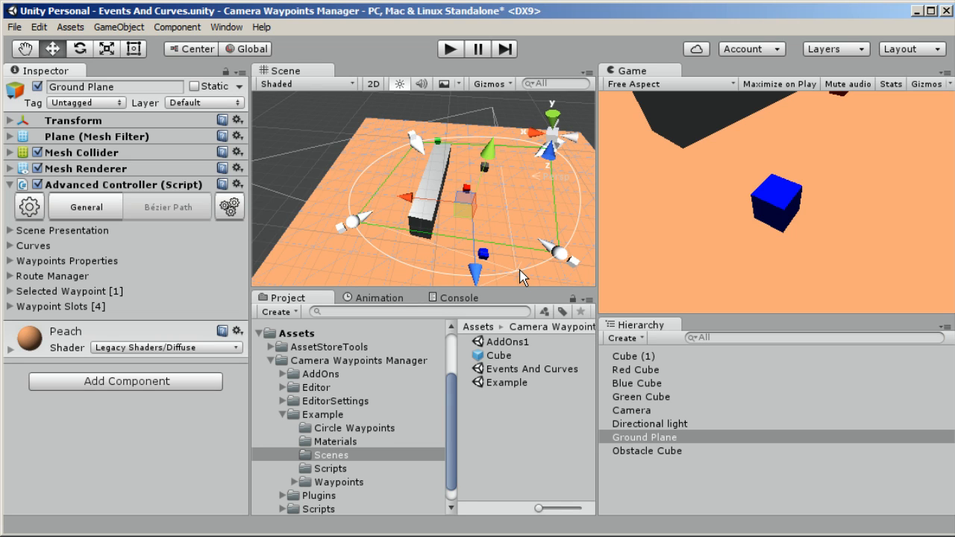
pyautogui.moveTo(395, 261)
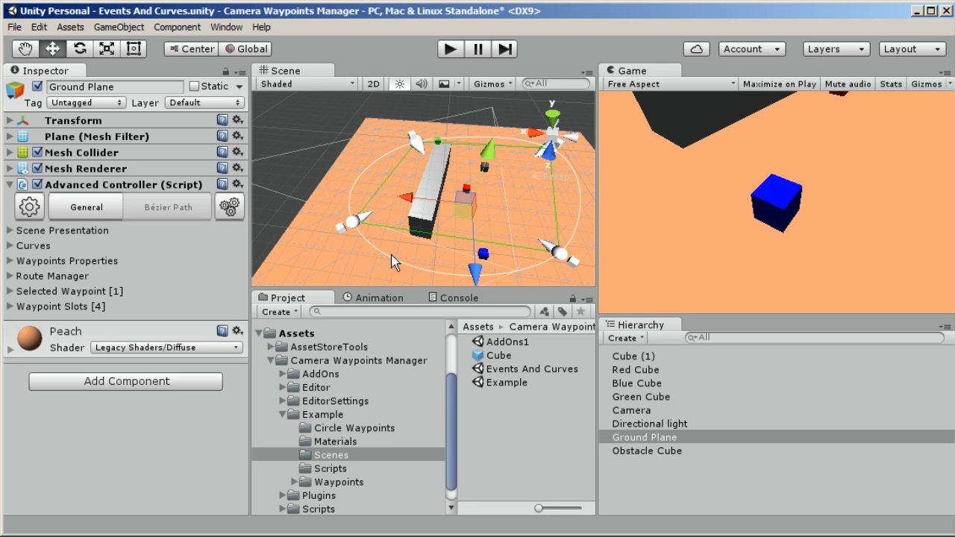
pyautogui.moveTo(9, 313)
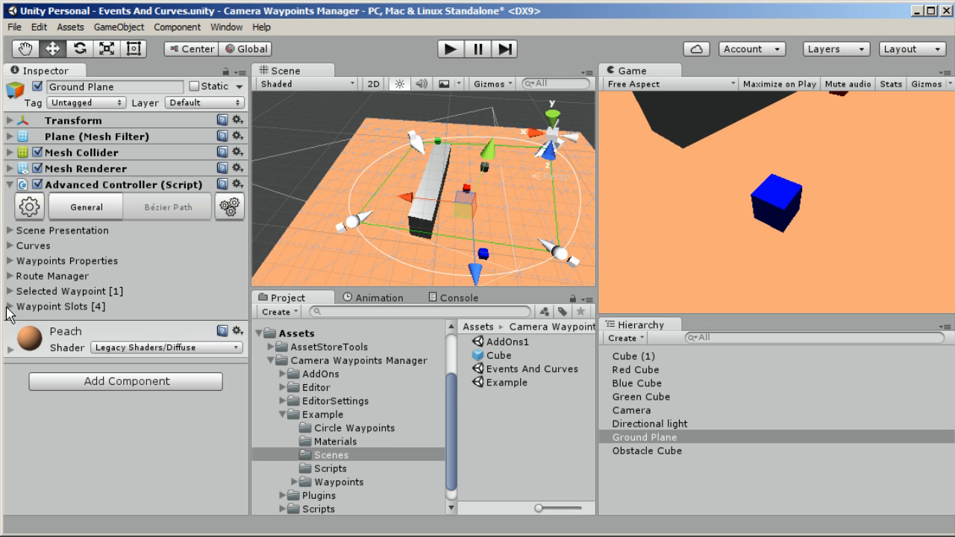
pyautogui.click(52, 275)
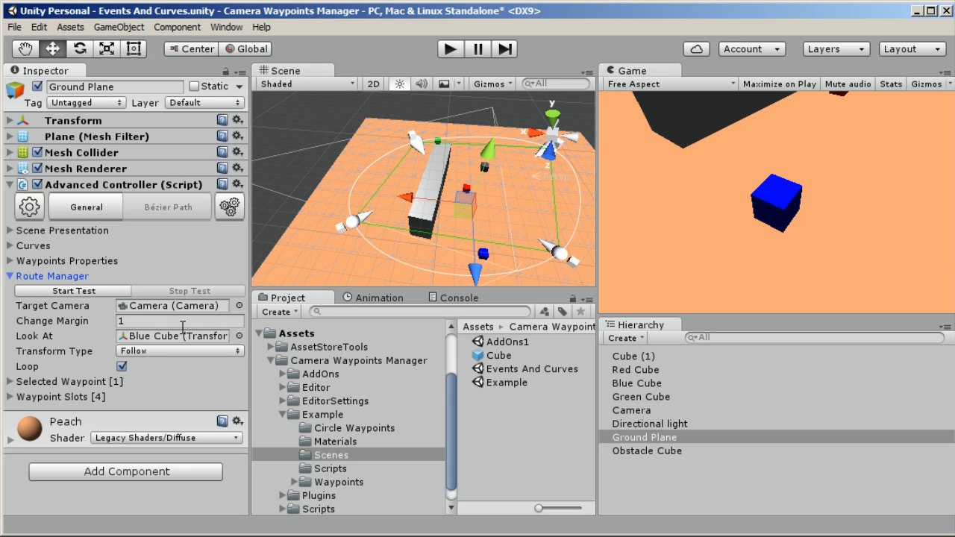
pyautogui.moveTo(482, 276)
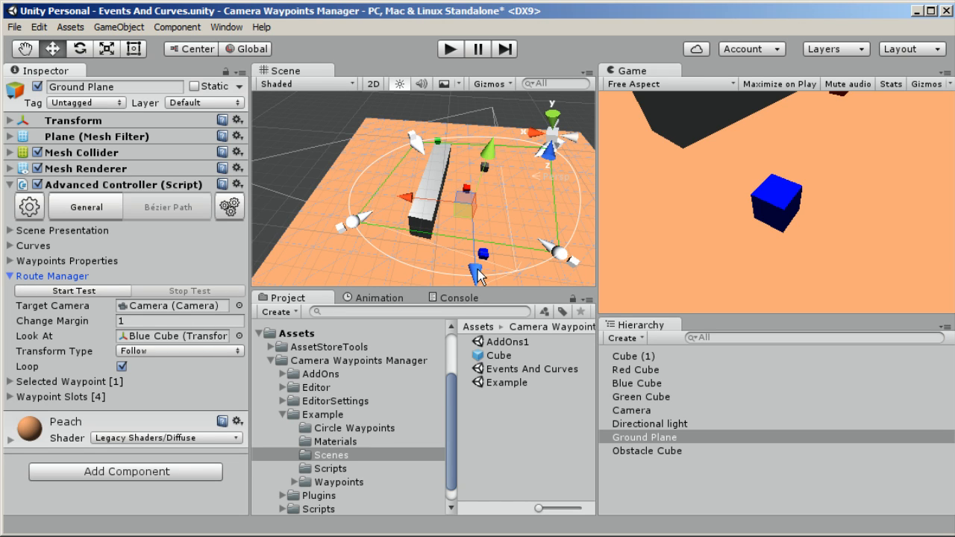
pyautogui.click(636, 383)
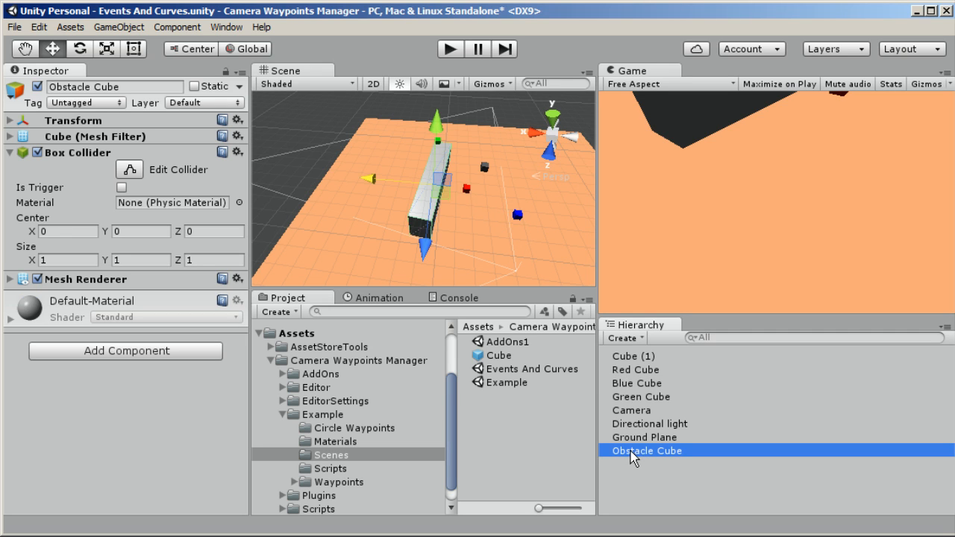
pyautogui.click(645, 437)
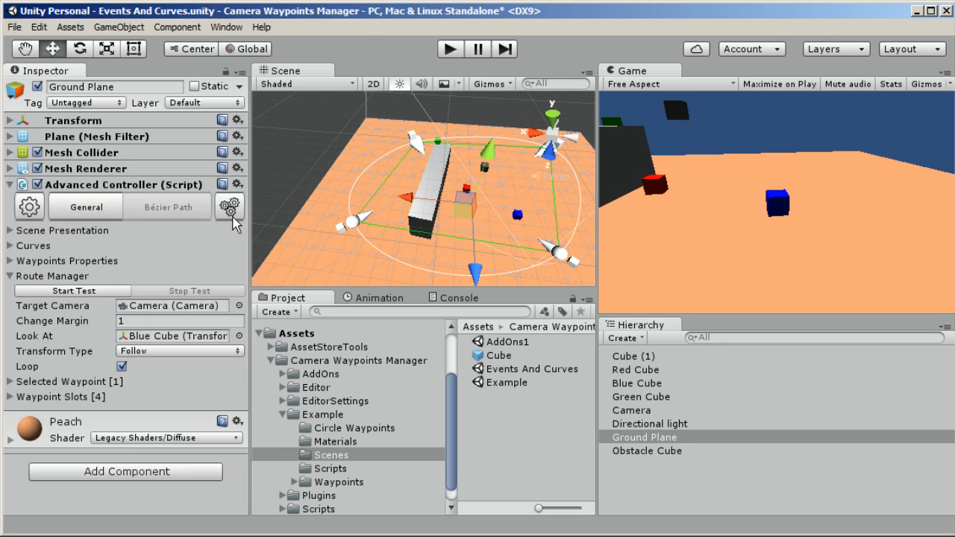
# Reopen Waypoints Test, select the Blue Cube, and orbit in close on the waypoint handles
pyautogui.click(230, 206)
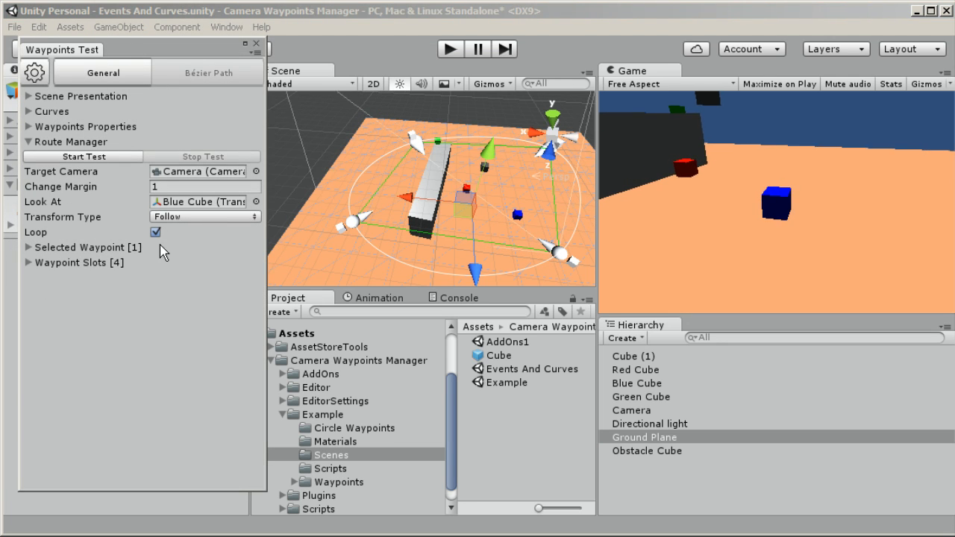
pyautogui.click(636, 383)
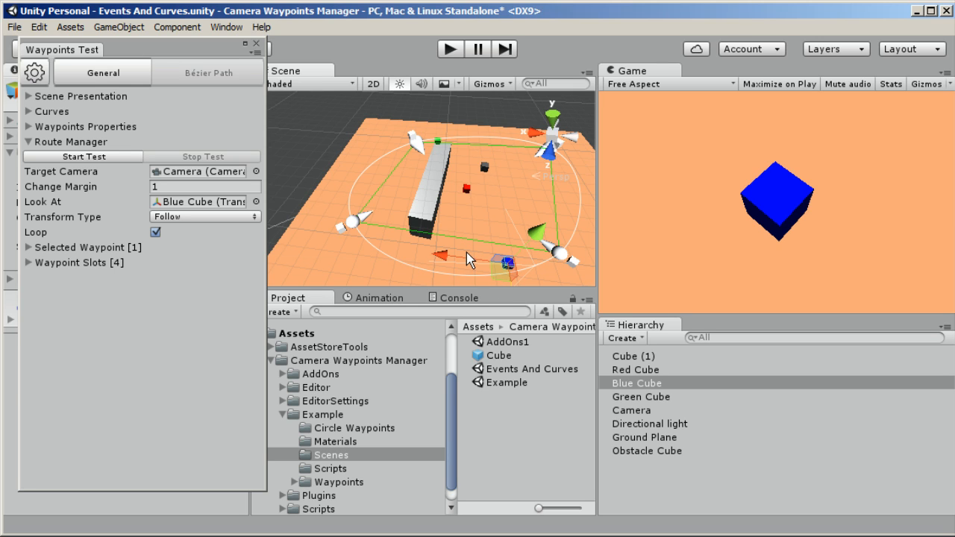
pyautogui.moveTo(444, 265)
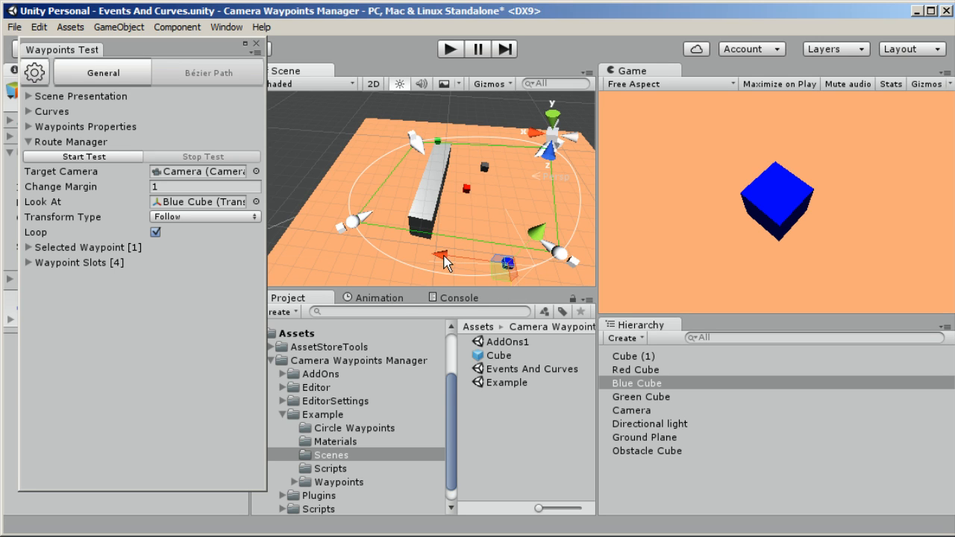
pyautogui.moveTo(444, 261); pyautogui.dragTo(492, 205)
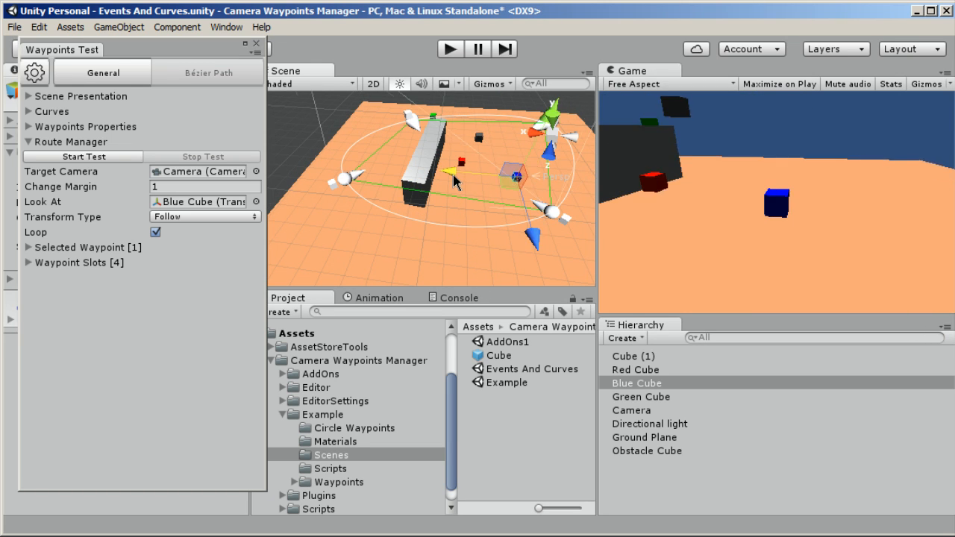
pyautogui.moveTo(448, 179); pyautogui.dragTo(459, 291)
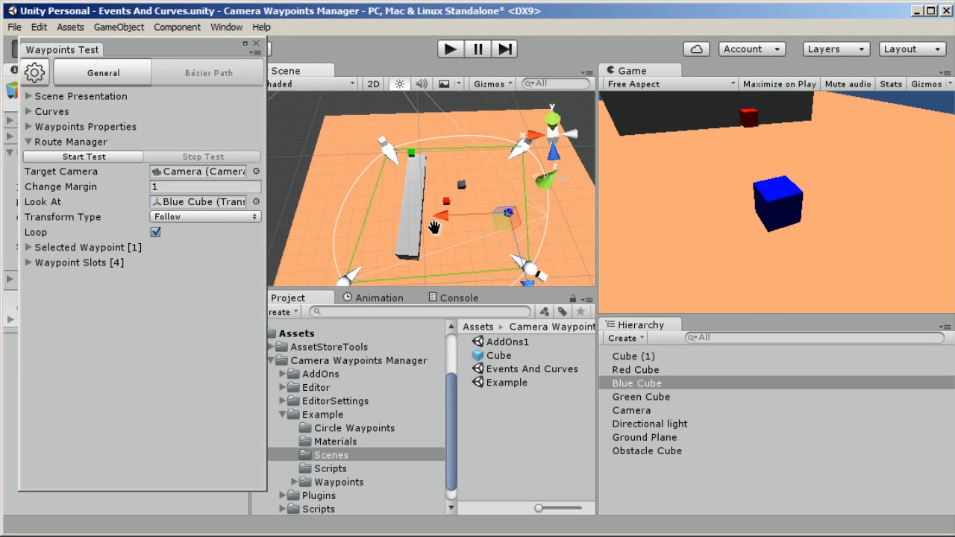
pyautogui.moveTo(441, 224); pyautogui.dragTo(426, 209)
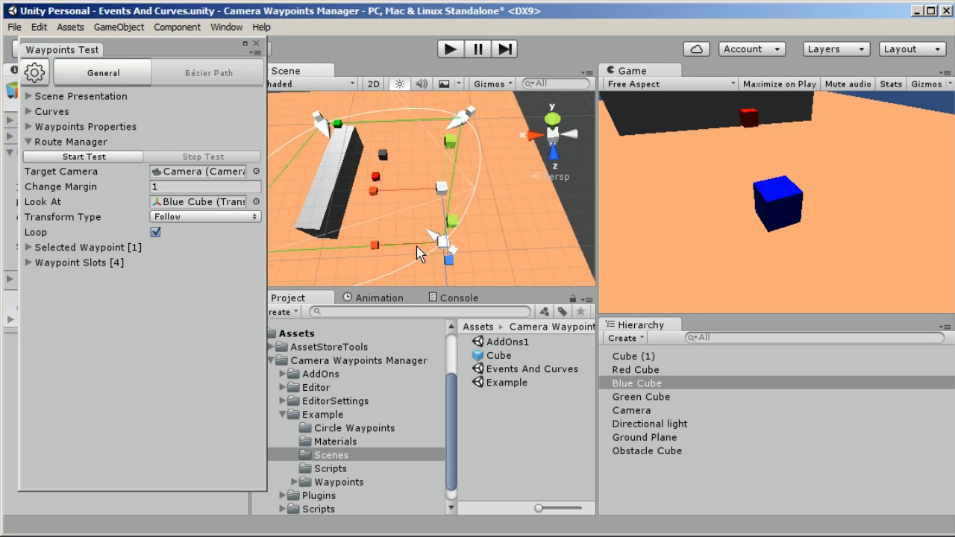
pyautogui.moveTo(421, 254); pyautogui.dragTo(444, 205)
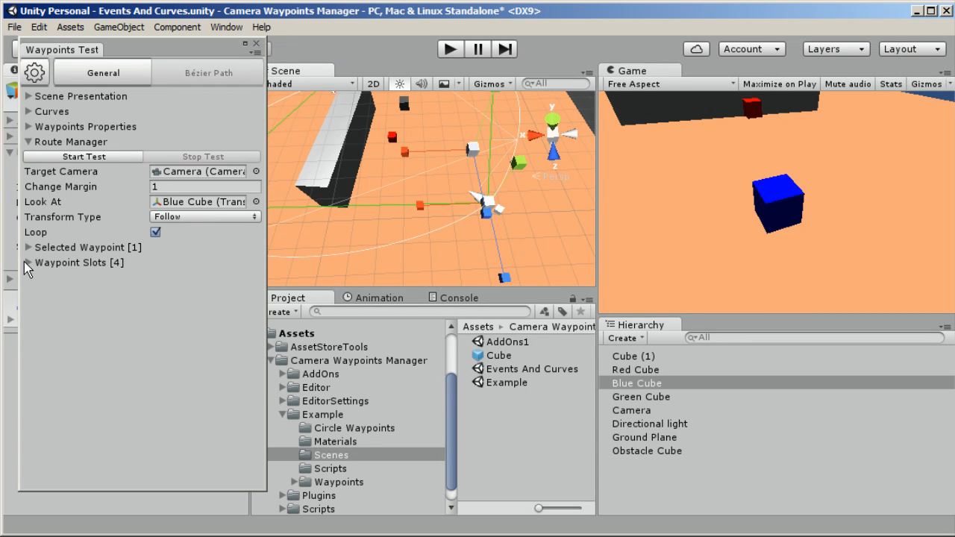
# Expand the waypoint list and tune waypoint 1 to Curve Scale 0.27, Y rotation 131.49
pyautogui.click(27, 262)
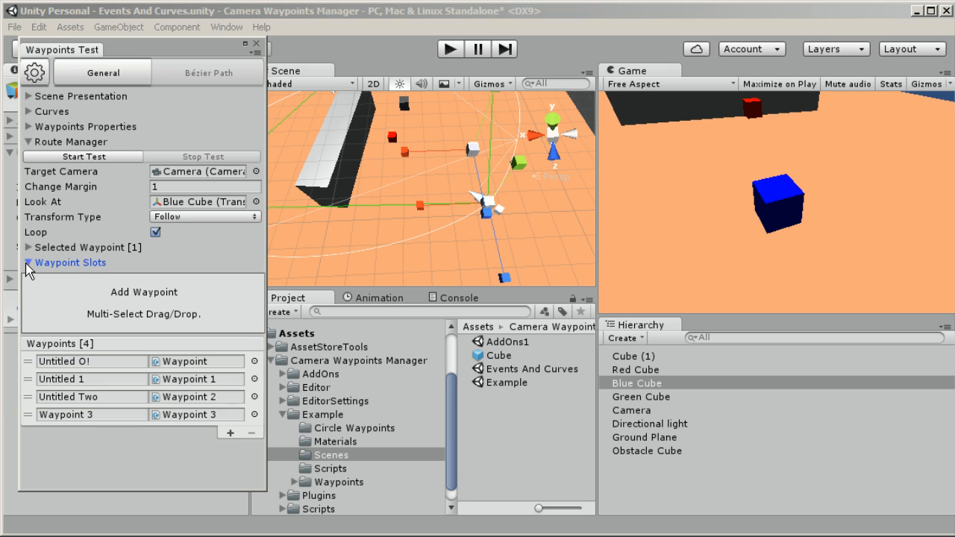
pyautogui.click(28, 247)
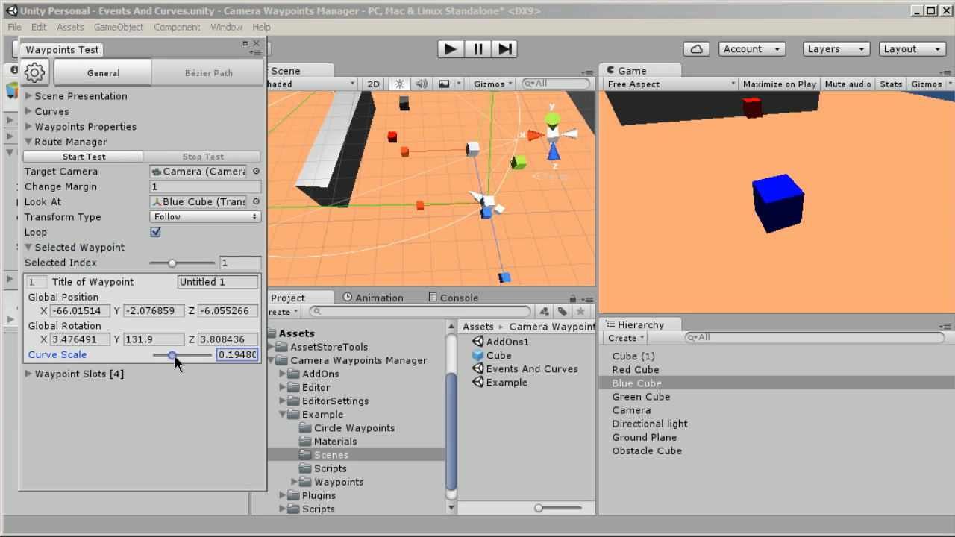
pyautogui.moveTo(172, 355); pyautogui.dragTo(187, 355)
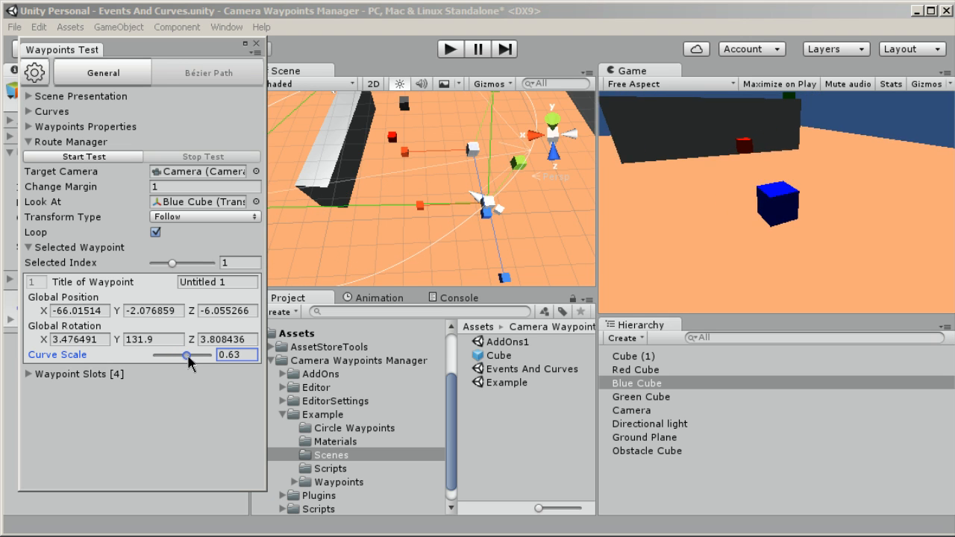
pyautogui.moveTo(186, 355); pyautogui.dragTo(170, 362)
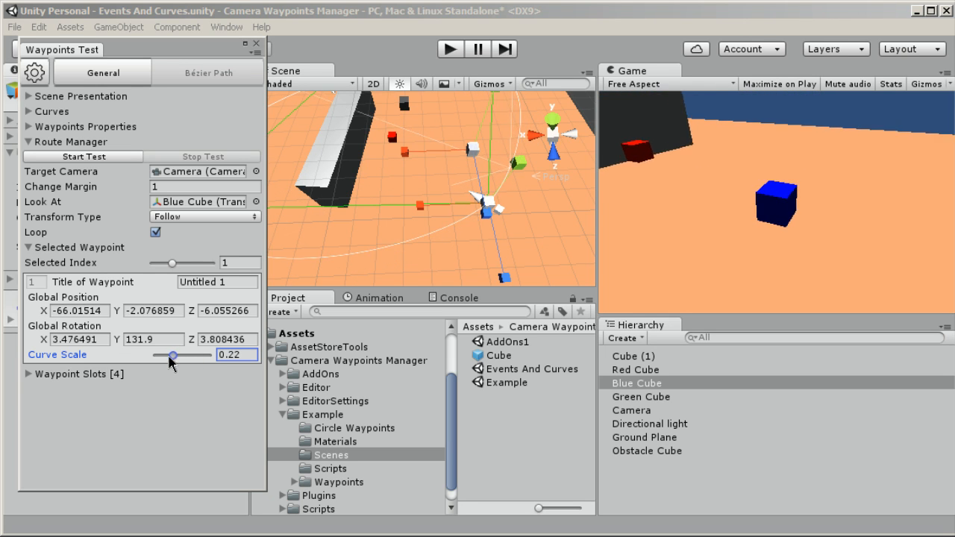
pyautogui.moveTo(173, 355); pyautogui.dragTo(165, 355)
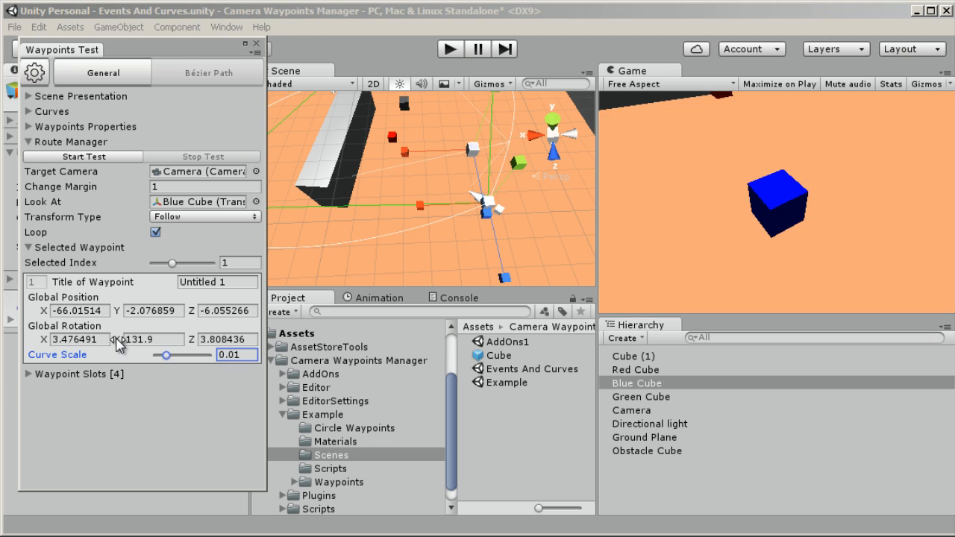
pyautogui.moveTo(131, 339); pyautogui.dragTo(175, 345)
pyautogui.write('131.42')
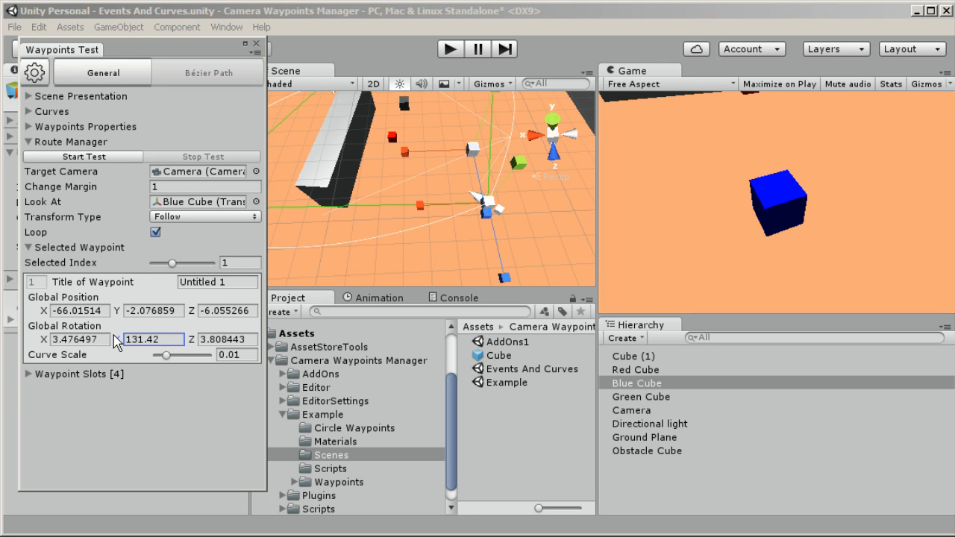
pyautogui.moveTo(166, 355); pyautogui.dragTo(173, 355)
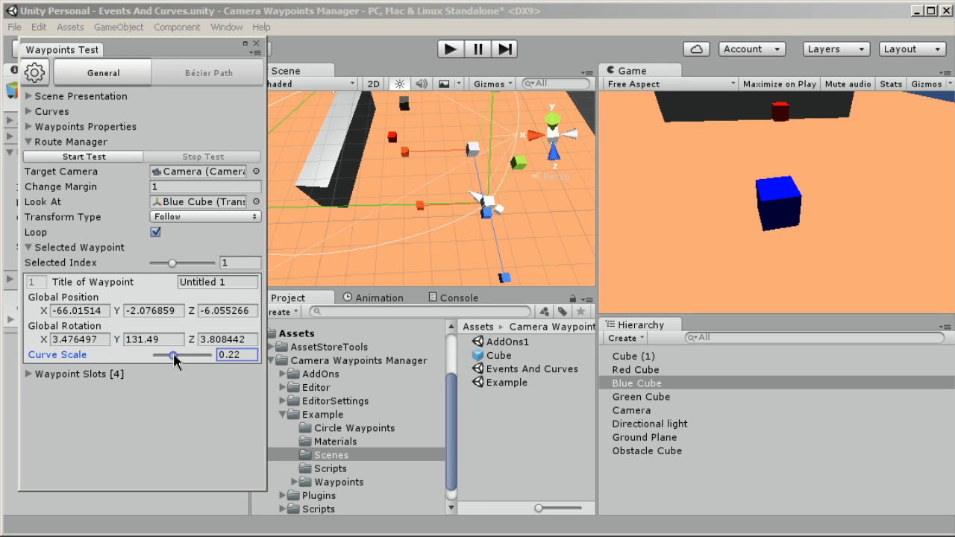
pyautogui.moveTo(175, 354); pyautogui.dragTo(196, 354)
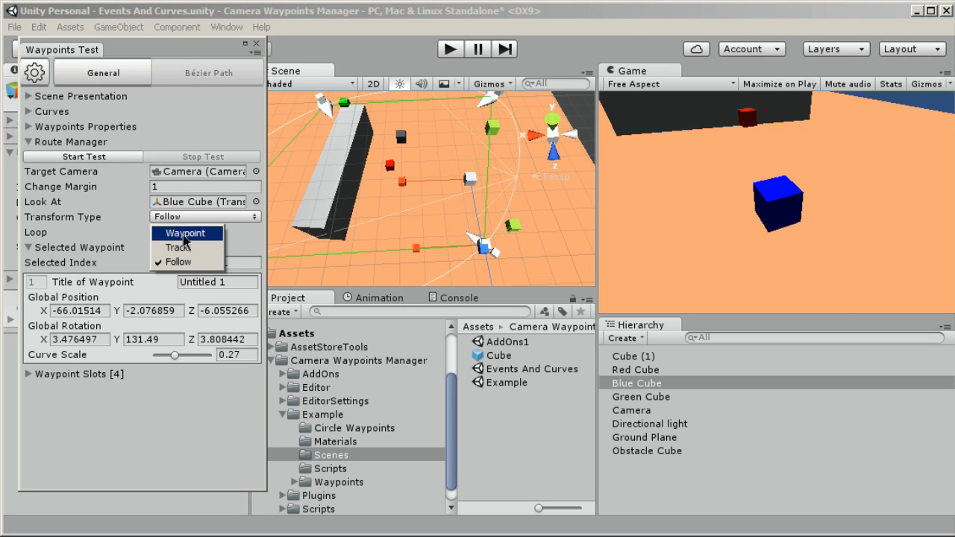
# Set Transform Type to Waypoint, start the test, then switch to Track
pyautogui.click(185, 233)
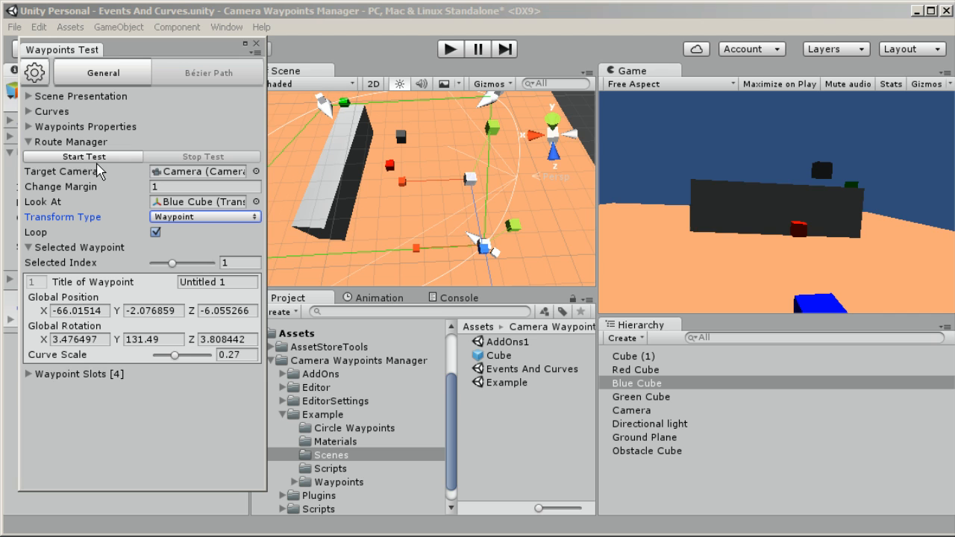
pyautogui.click(82, 156)
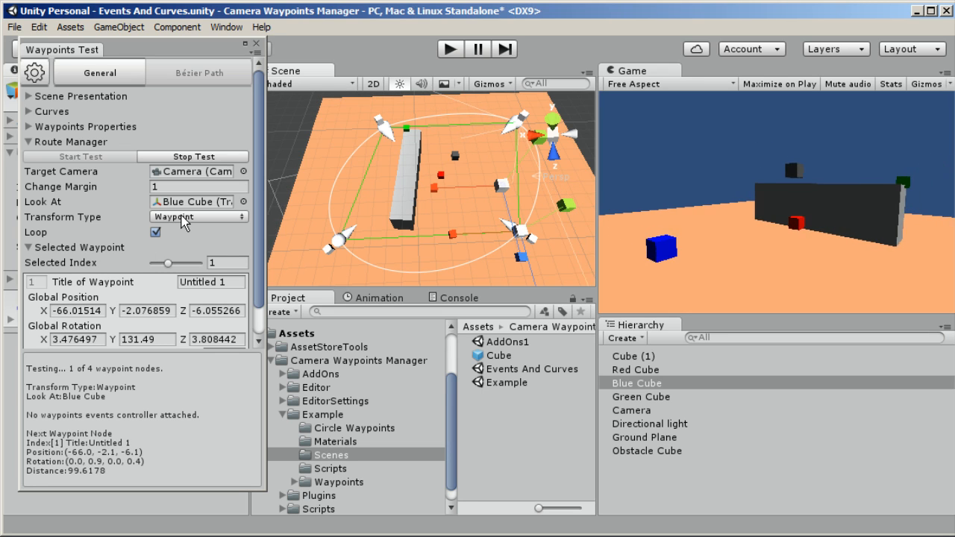
pyautogui.click(198, 216)
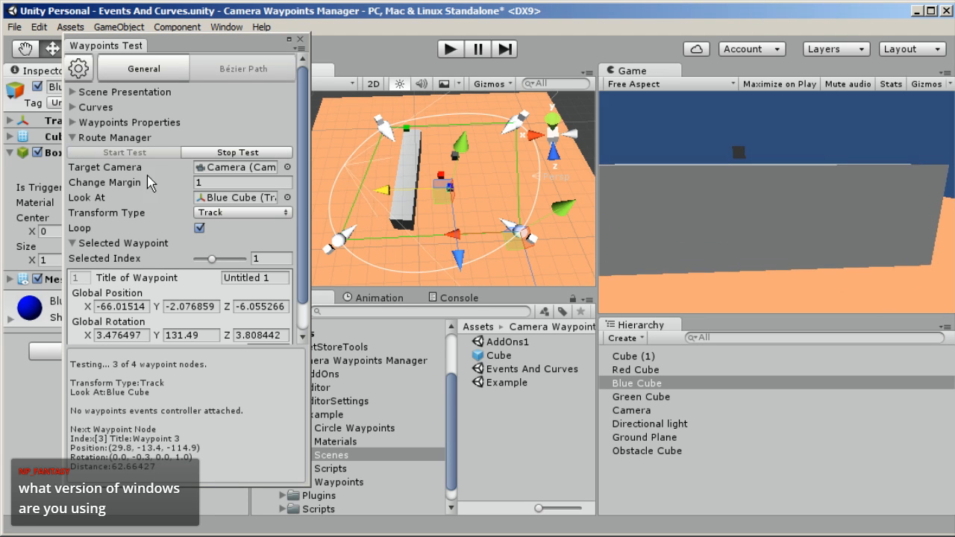
# Expand Curves and set Rotation Type to Look Rotation during the test
pyautogui.click(73, 107)
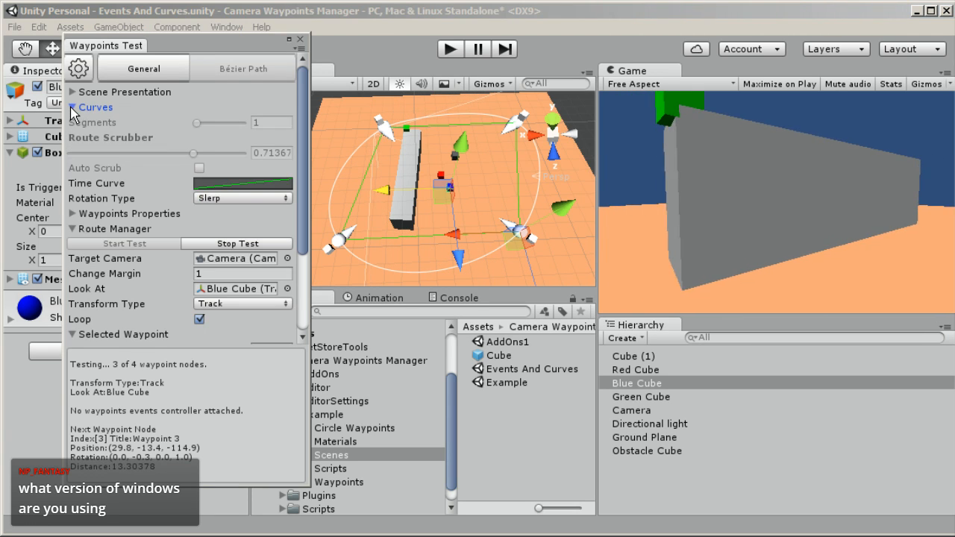
pyautogui.moveTo(173, 153); pyautogui.dragTo(220, 153)
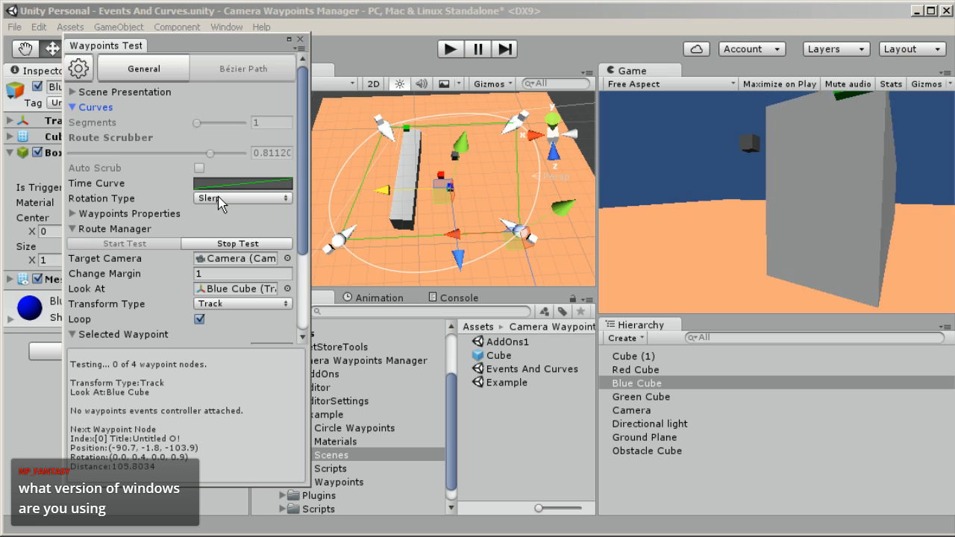
pyautogui.click(243, 198)
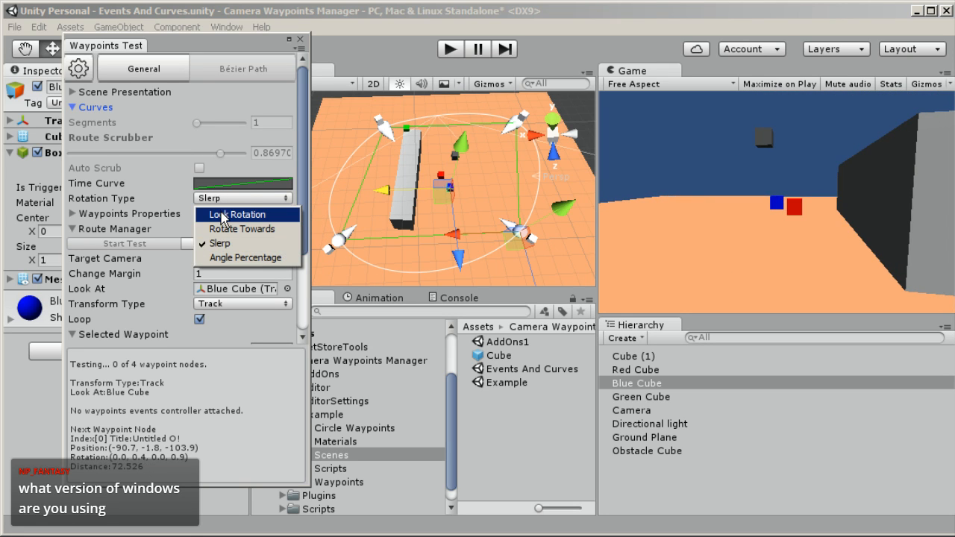
pyautogui.click(235, 215)
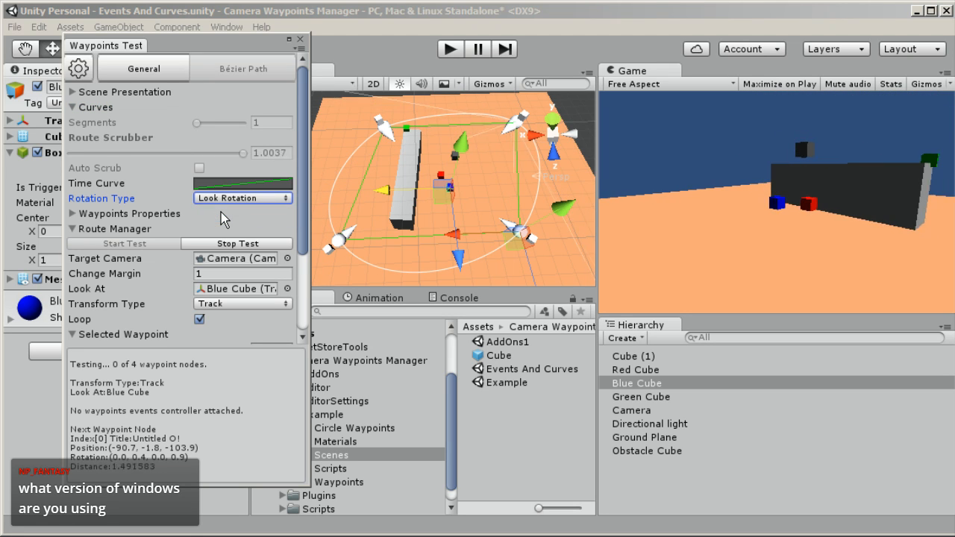
# Change Rotation Type to Rotate Towards, then to Angle Percentage, while the test runs
pyautogui.moveTo(238, 153); pyautogui.dragTo(89, 153)
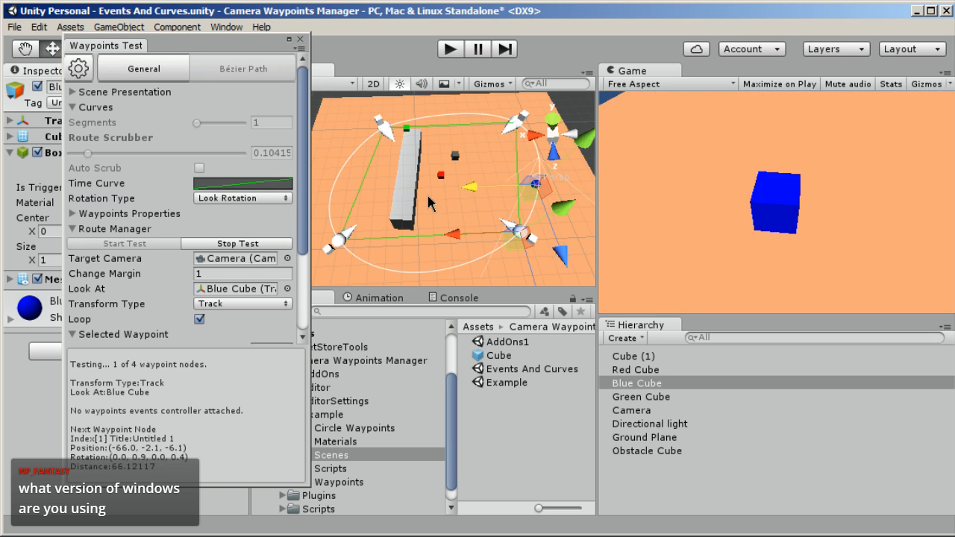
pyautogui.click(242, 198)
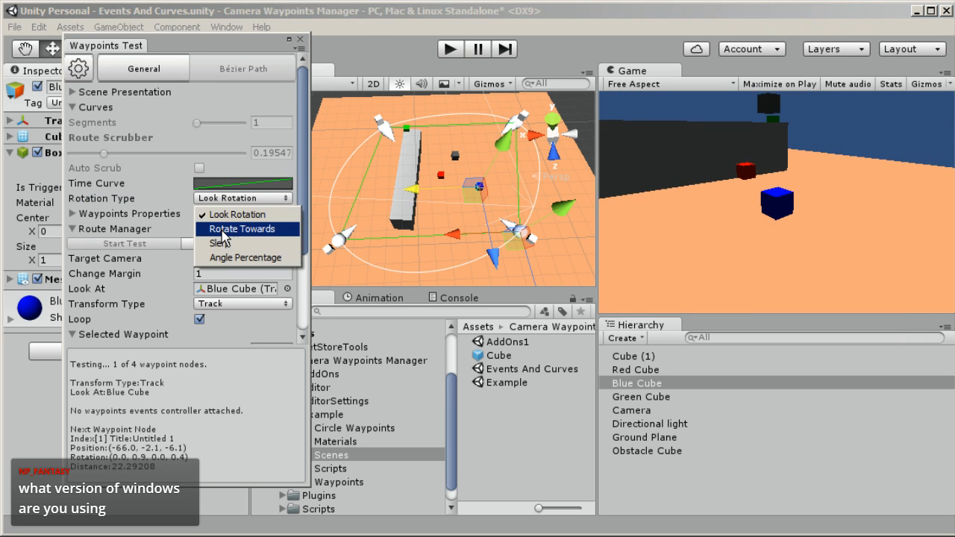
pyautogui.click(234, 228)
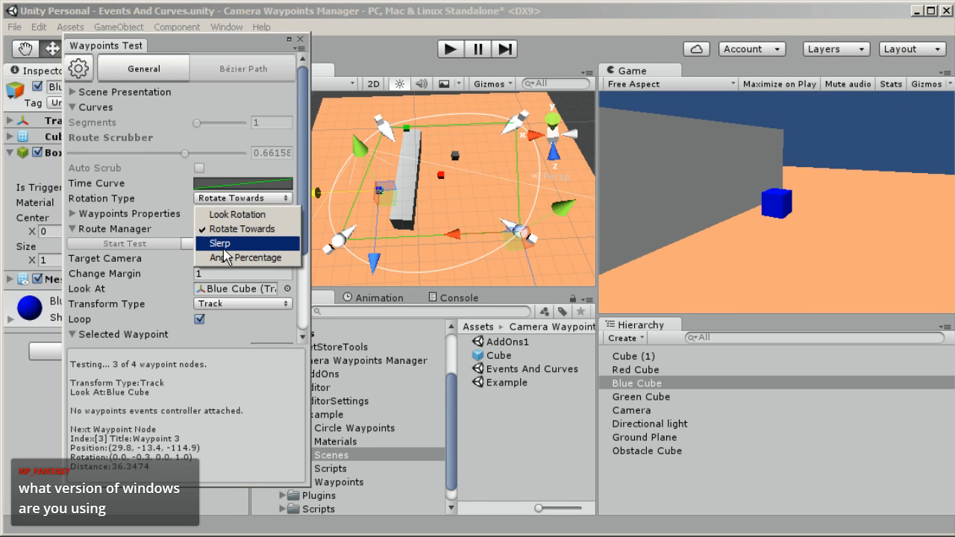
pyautogui.click(247, 257)
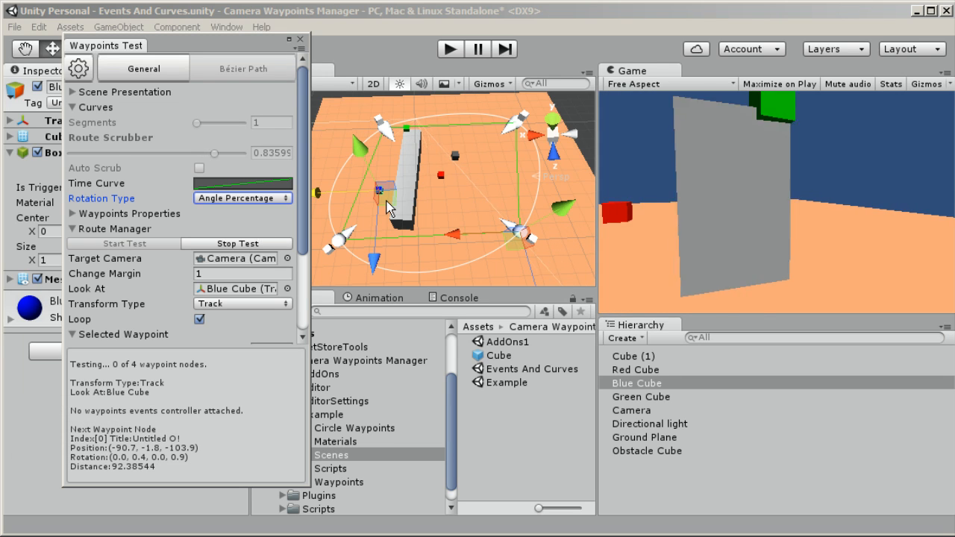
pyautogui.moveTo(214, 153); pyautogui.dragTo(231, 153)
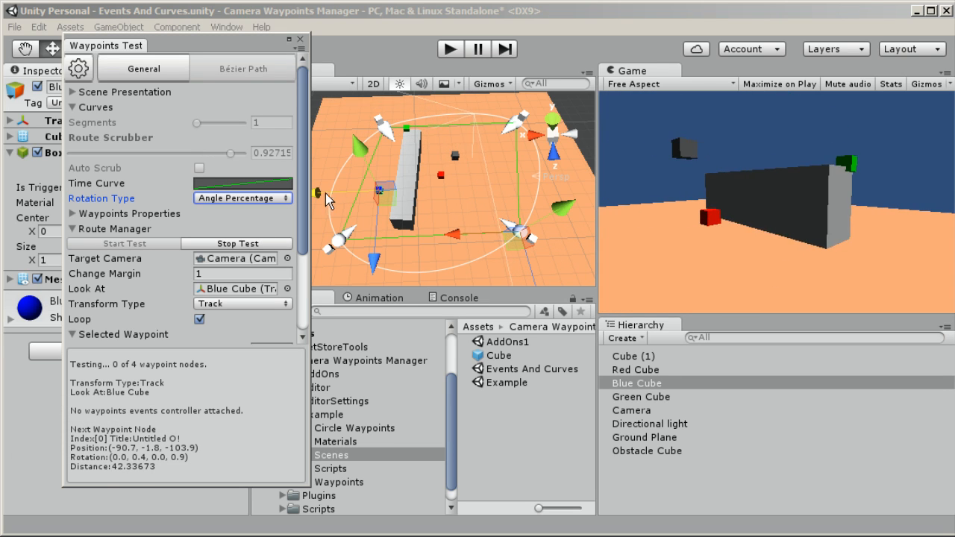
pyautogui.moveTo(230, 153); pyautogui.dragTo(74, 153)
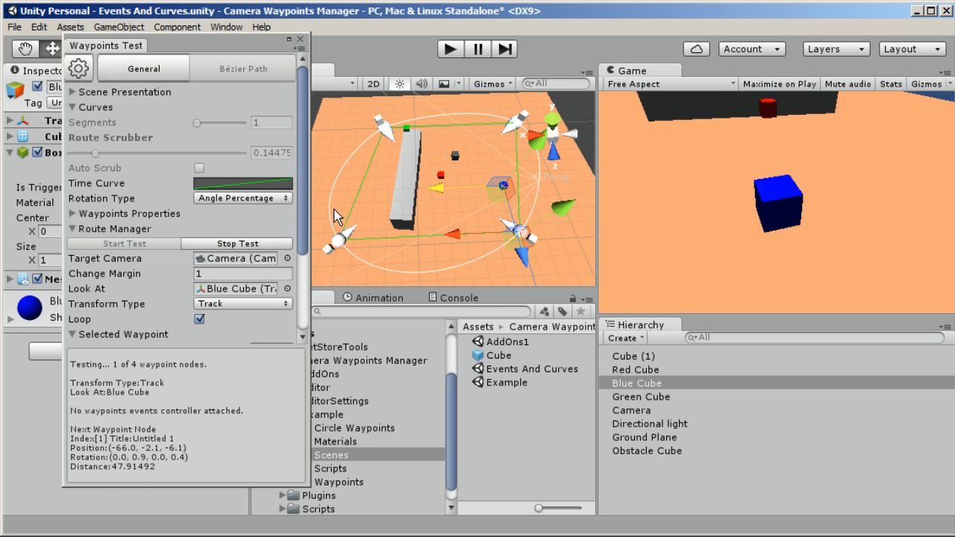
pyautogui.moveTo(94, 153); pyautogui.dragTo(135, 153)
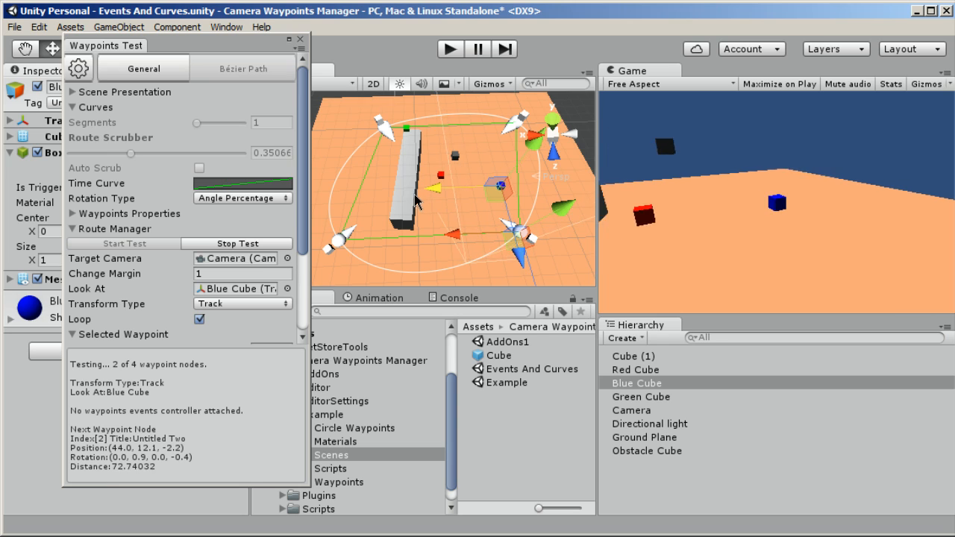
pyautogui.moveTo(131, 153); pyautogui.dragTo(147, 153)
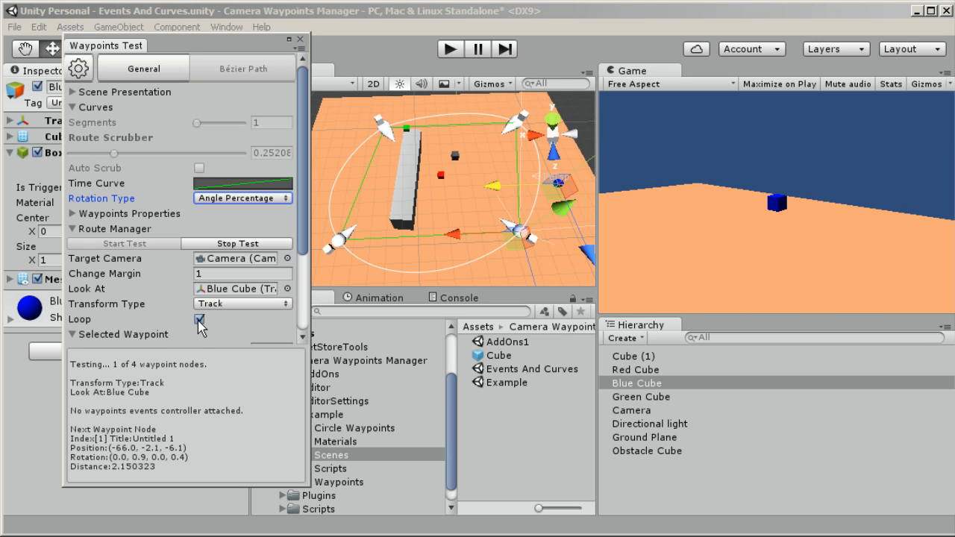
# Run the route without Loop using Follow, then return to Track with Loop on
pyautogui.click(199, 319)
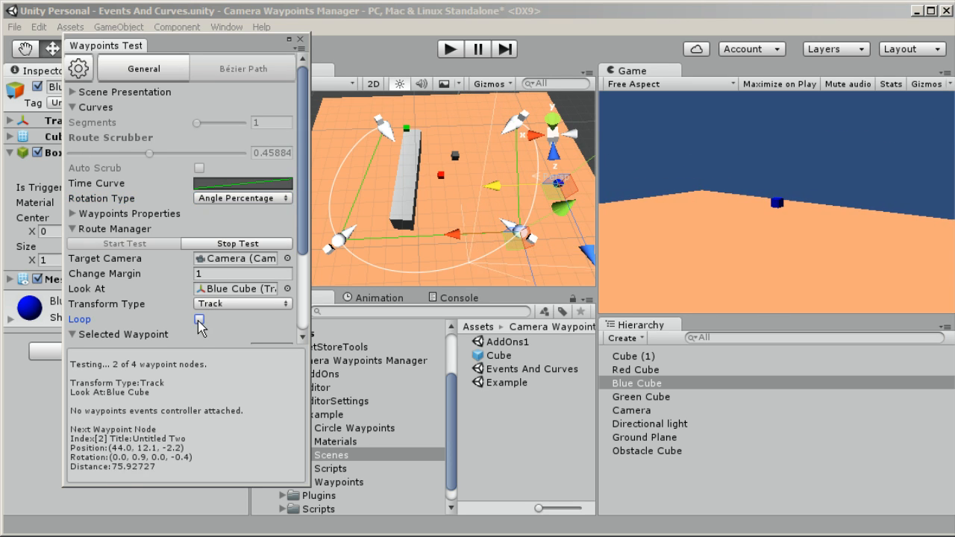
pyautogui.click(199, 319)
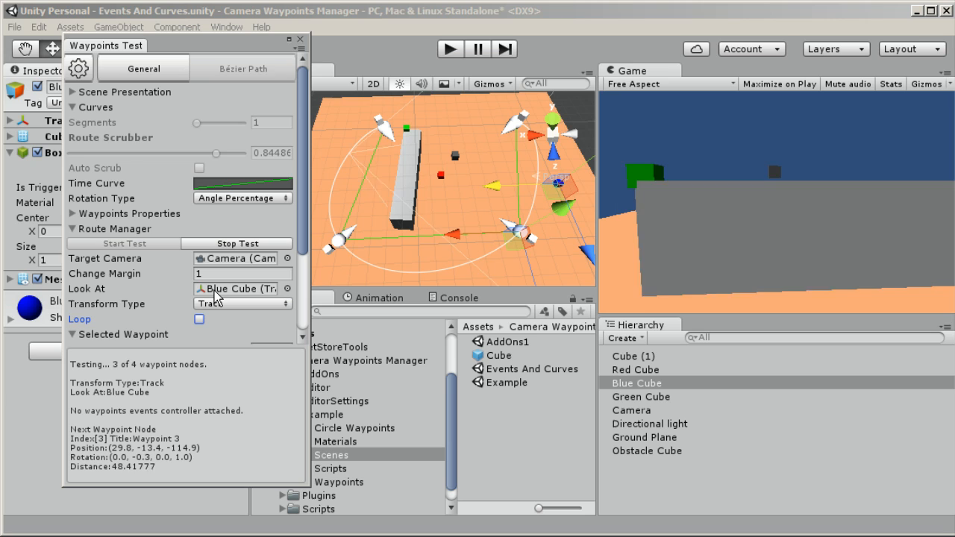
pyautogui.moveTo(216, 153); pyautogui.dragTo(265, 153)
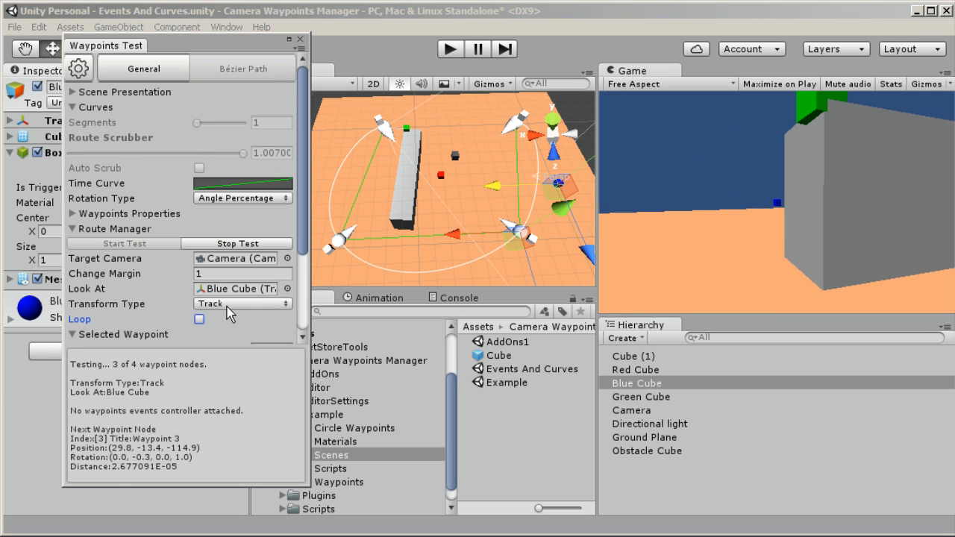
pyautogui.click(242, 304)
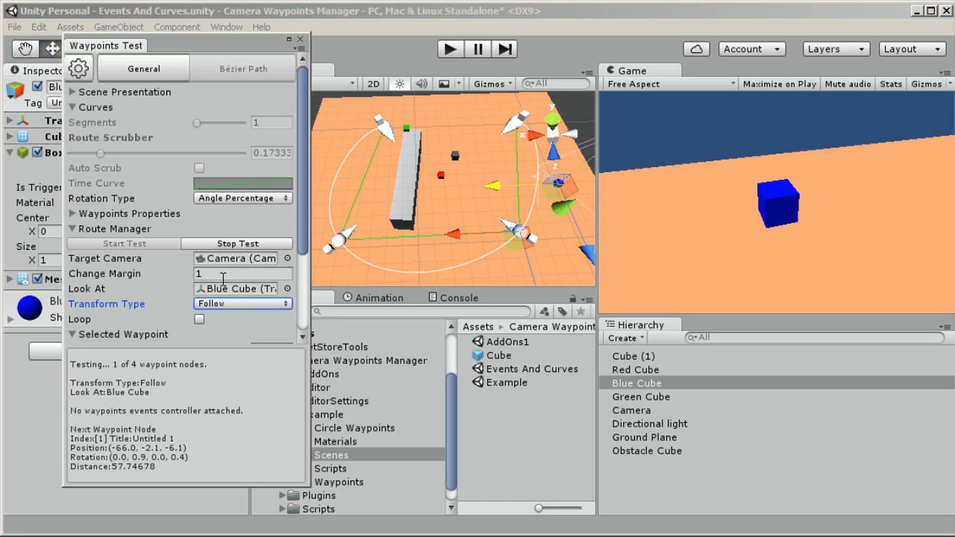
pyautogui.click(242, 303)
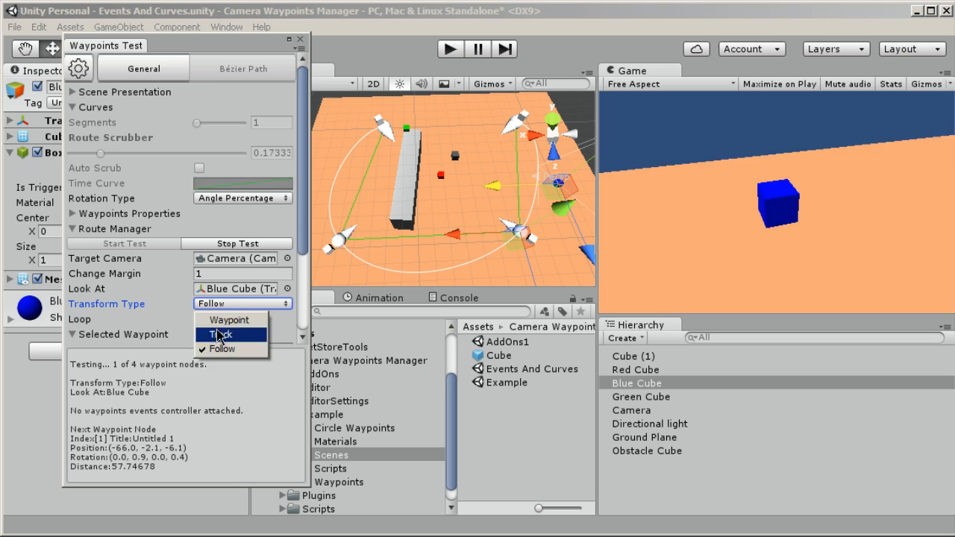
pyautogui.click(221, 333)
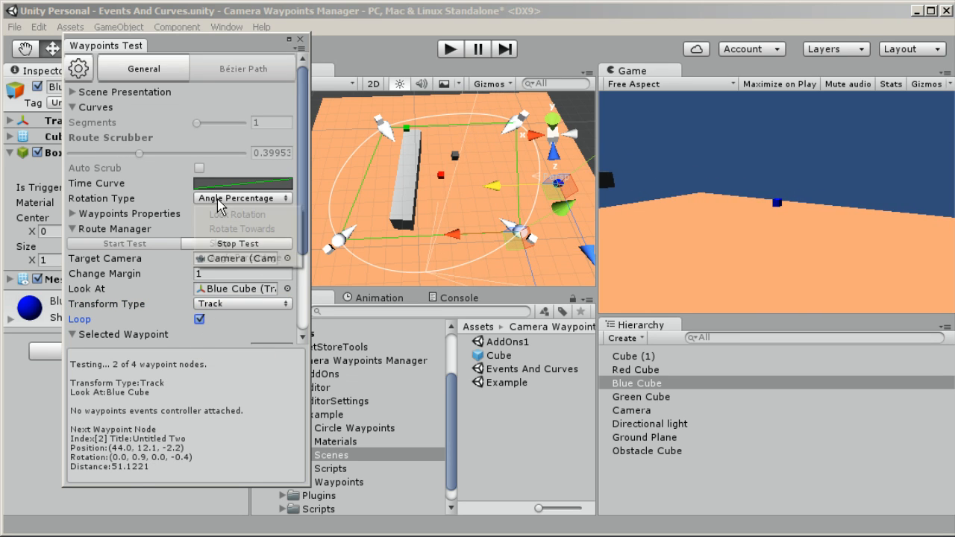
pyautogui.click(242, 197)
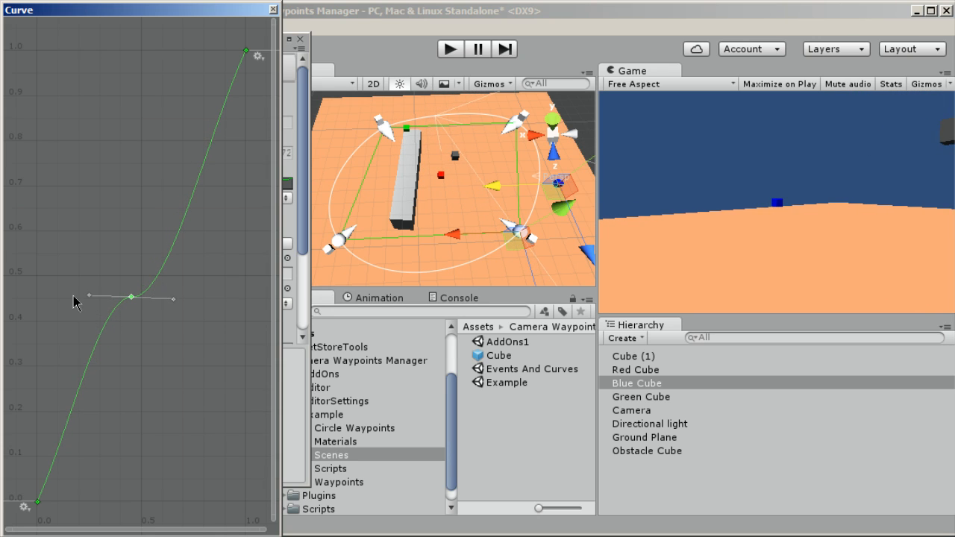
# Reshape the time curve keys into a straight linear ramp from (0,0) to (1,1), then close the editor
pyautogui.moveTo(87, 295); pyautogui.dragTo(86, 289)
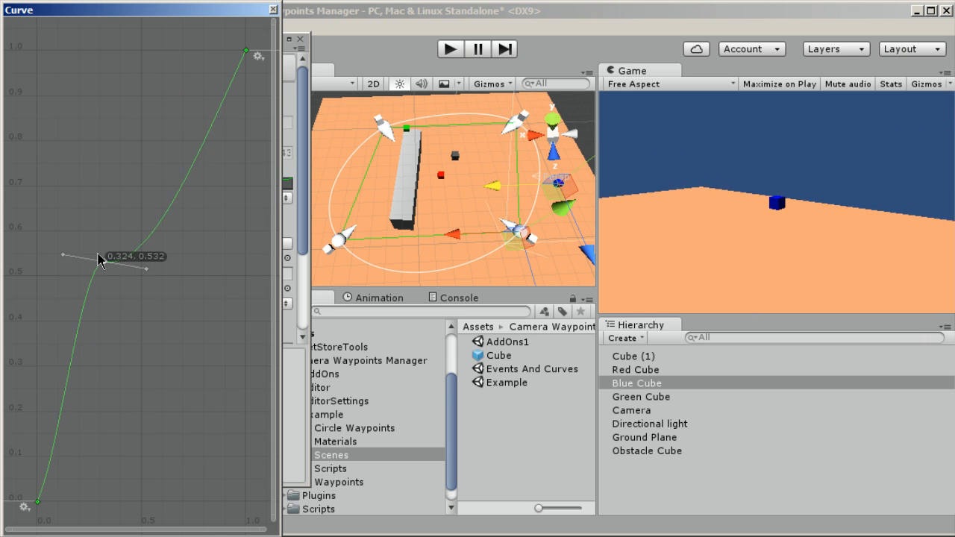
pyautogui.moveTo(101, 262); pyautogui.dragTo(90, 216)
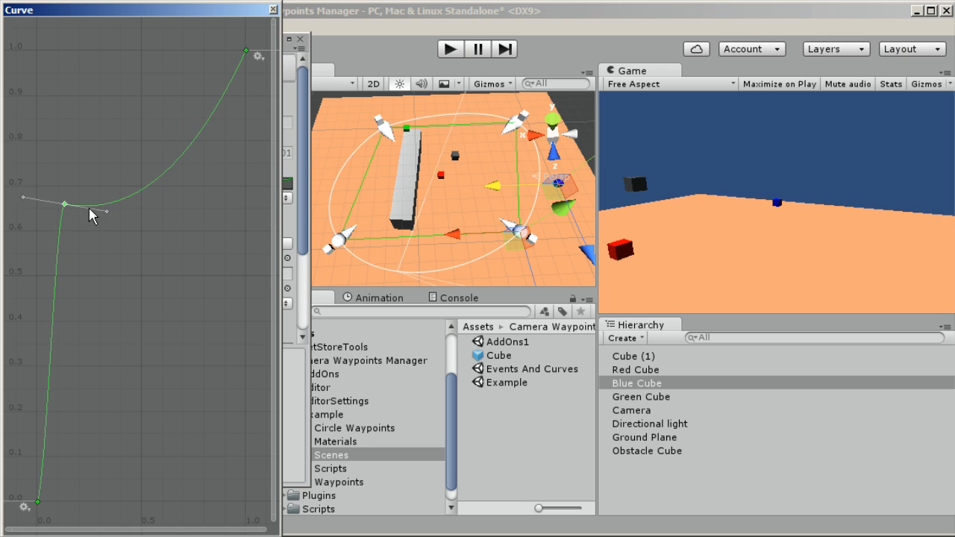
pyautogui.moveTo(64, 204); pyautogui.dragTo(89, 182)
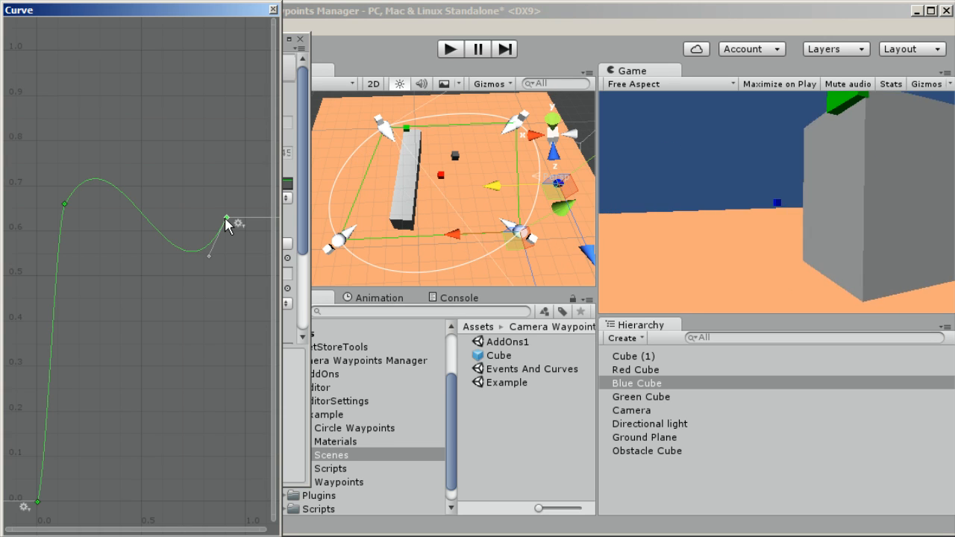
pyautogui.moveTo(226, 216); pyautogui.dragTo(245, 216)
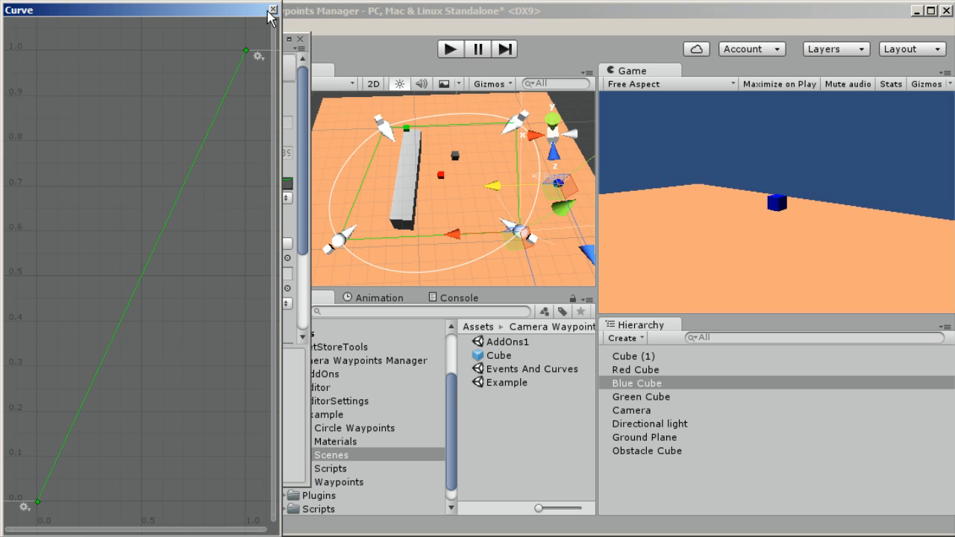
pyautogui.click(272, 10)
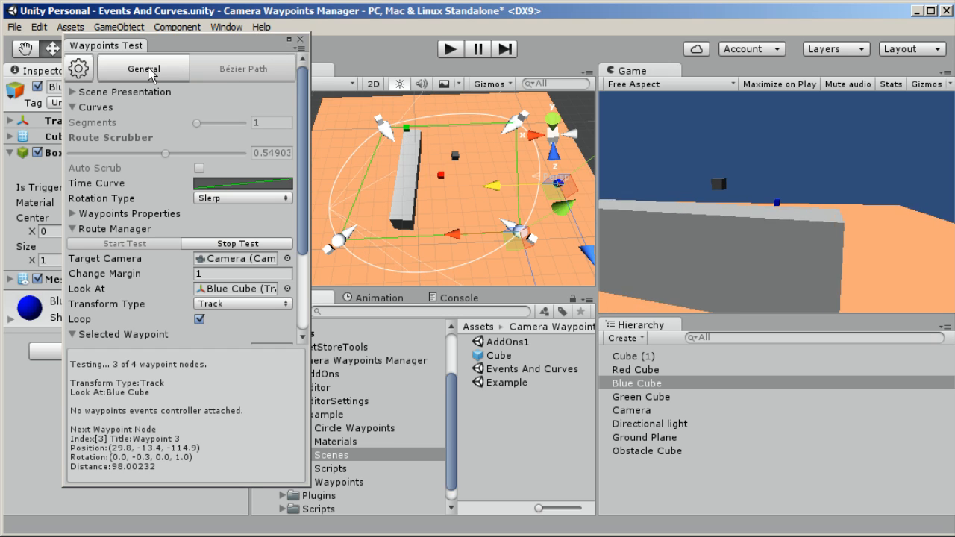
# Collapse the Curves and Route Manager foldouts in the Waypoints Test inspector
pyautogui.moveTo(165, 153); pyautogui.dragTo(198, 153)
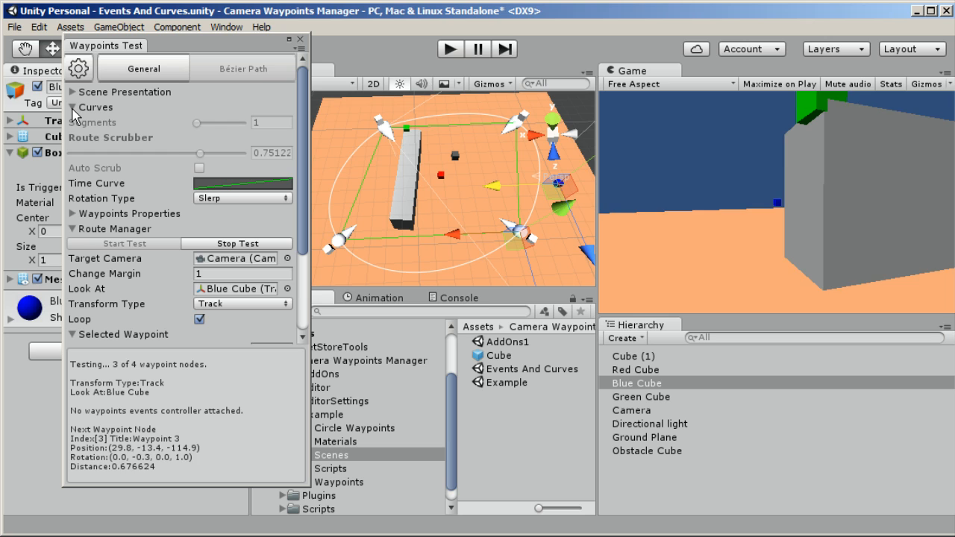
pyautogui.click(73, 107)
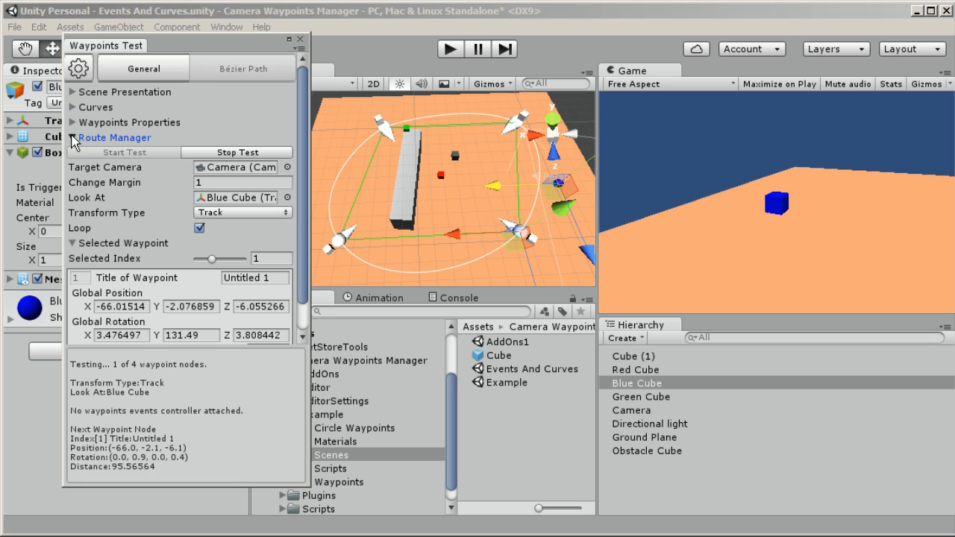
pyautogui.click(125, 92)
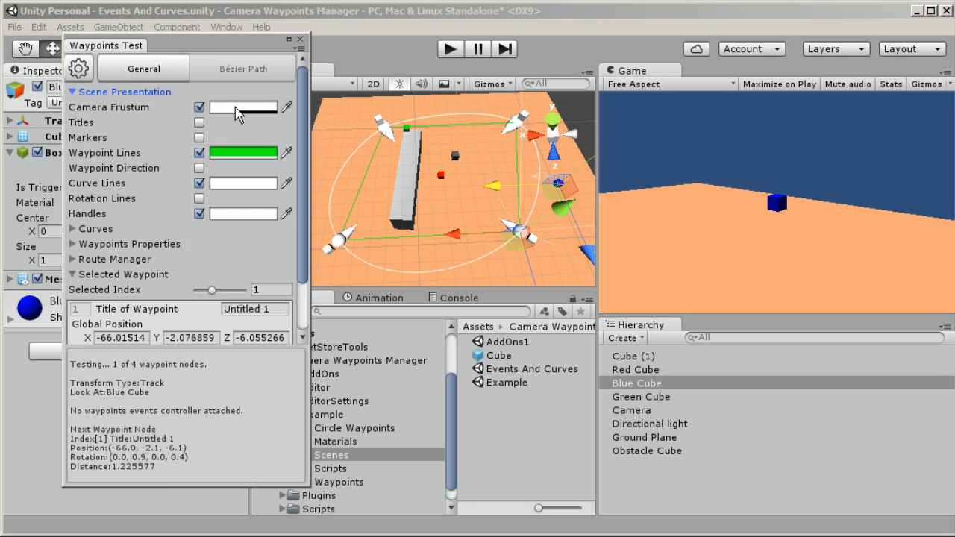
# Set the camera frustum colour to white after trying red and pink, and tick Rotation Lines
pyautogui.click(242, 107)
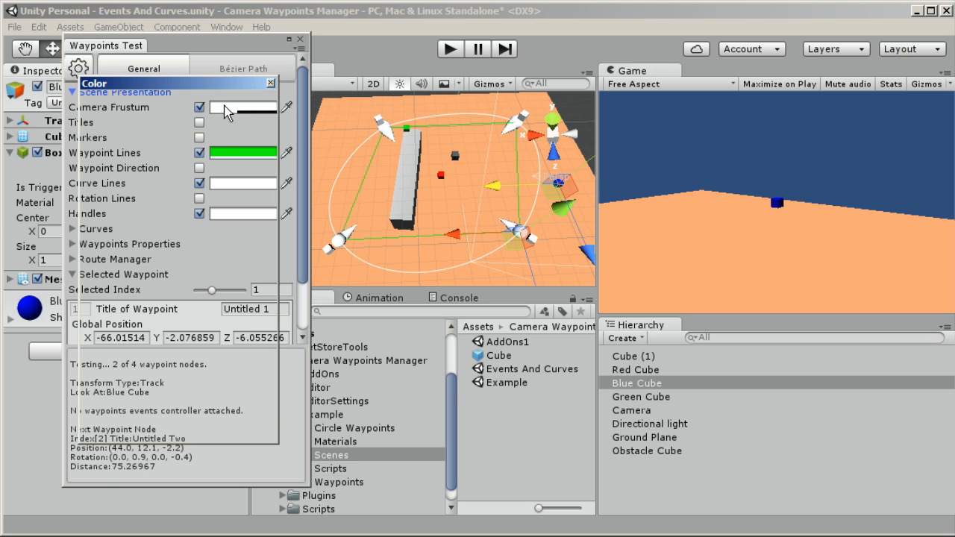
pyautogui.click(243, 107)
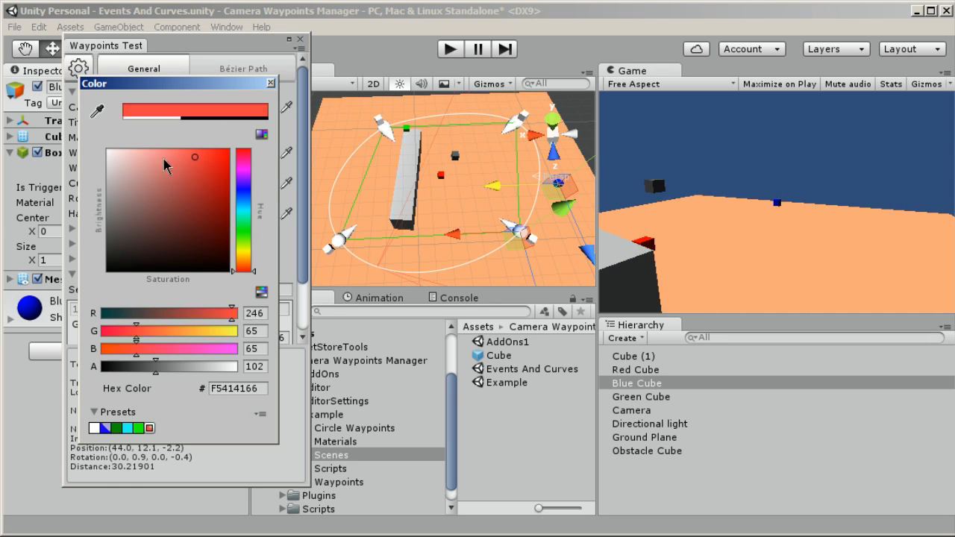
pyautogui.click(270, 82)
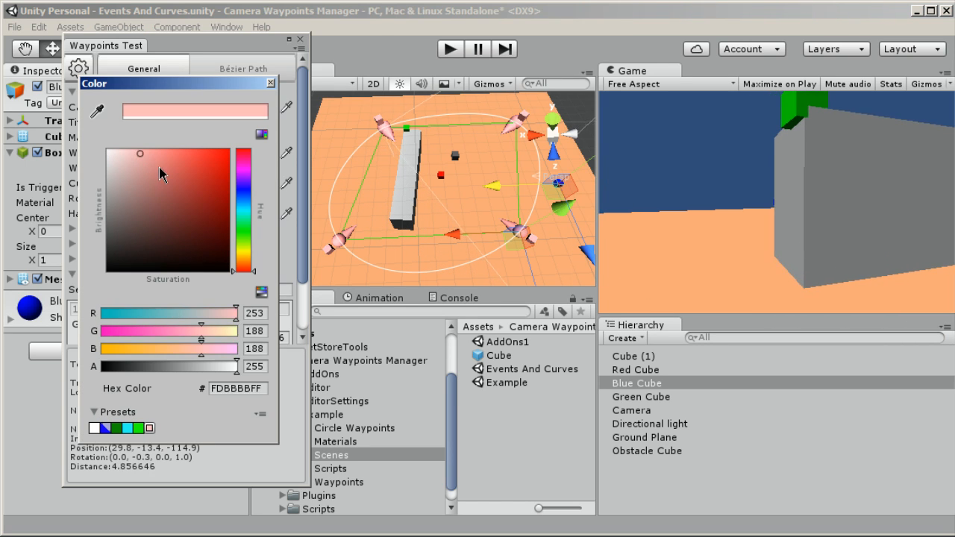
pyautogui.click(111, 153)
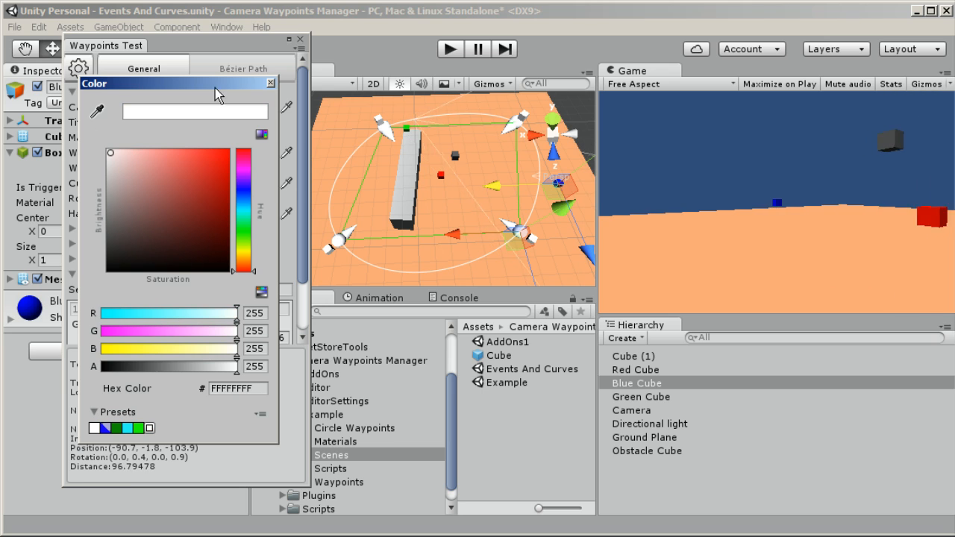
pyautogui.click(270, 83)
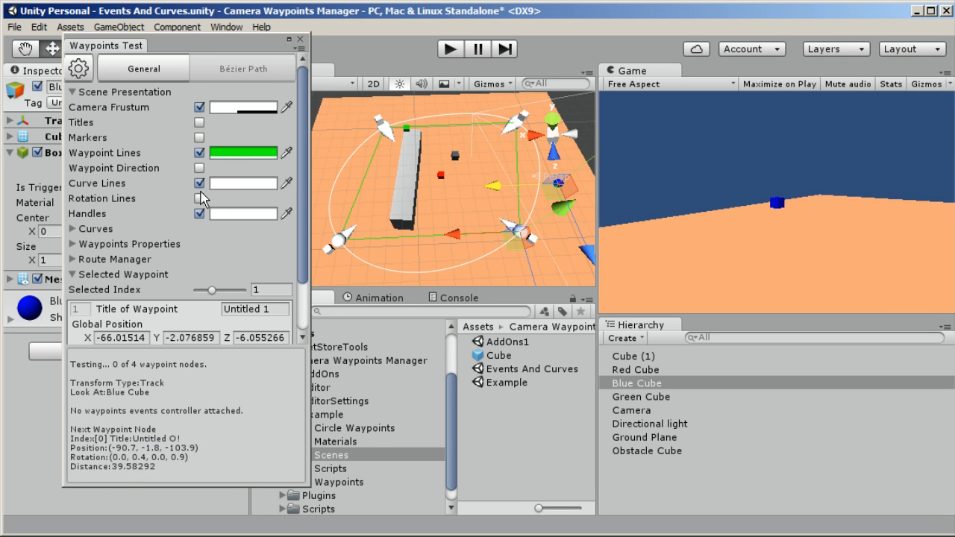
pyautogui.click(198, 197)
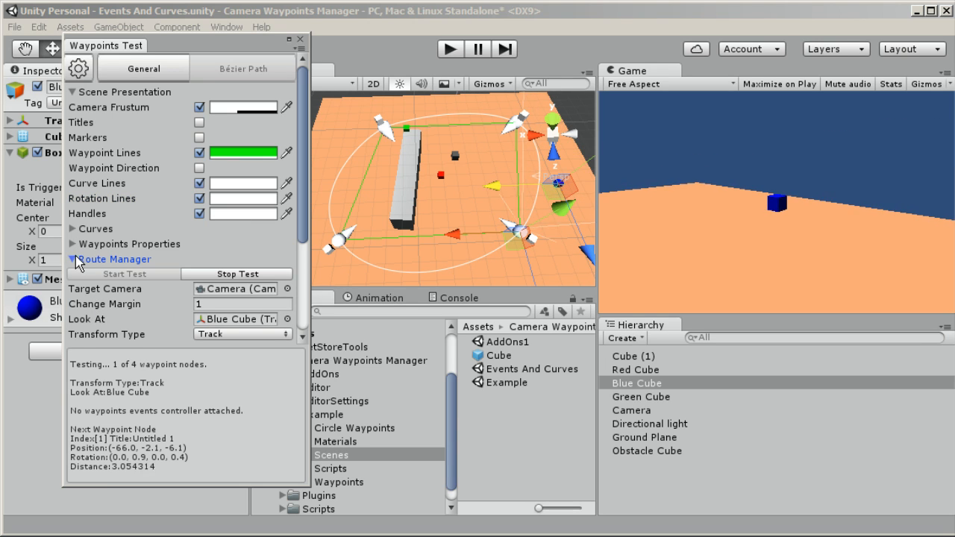
# Set Rotation Line Length to 7 and return the line colour to white after trying red
pyautogui.click(73, 228)
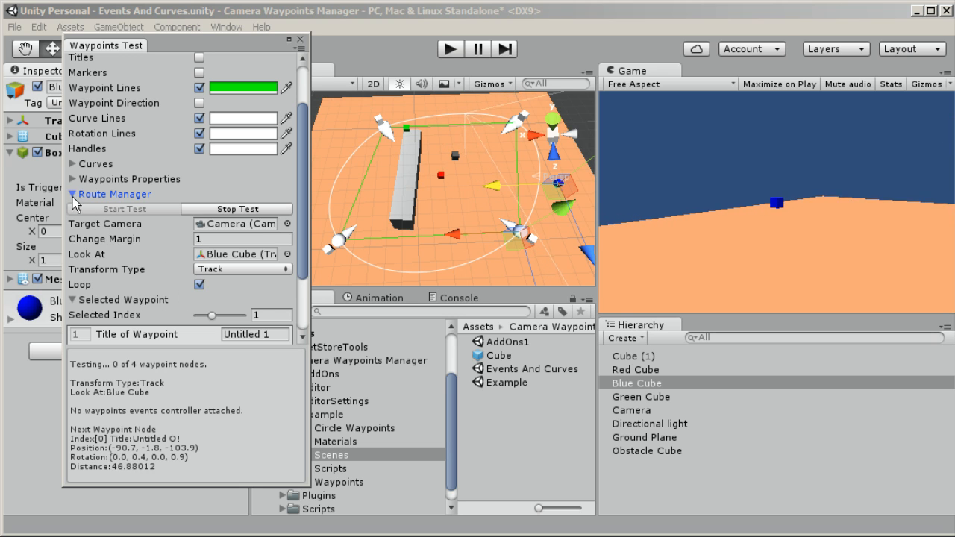
pyautogui.click(73, 163)
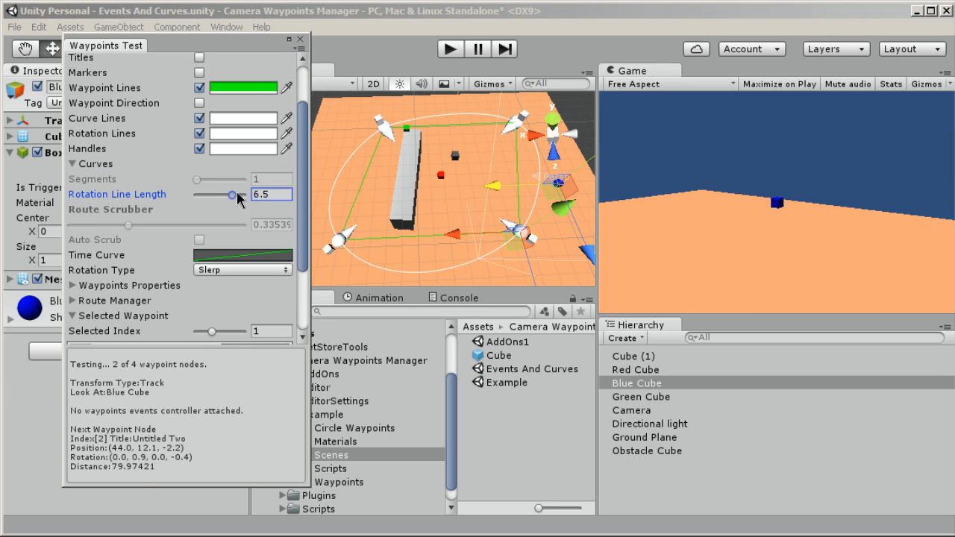
pyautogui.moveTo(220, 194); pyautogui.dragTo(215, 194)
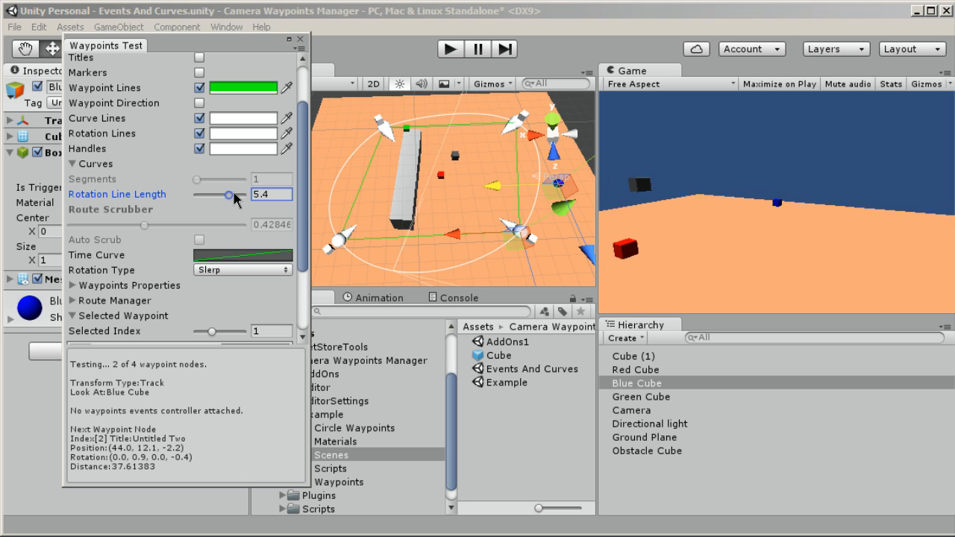
pyautogui.moveTo(219, 194); pyautogui.dragTo(240, 194)
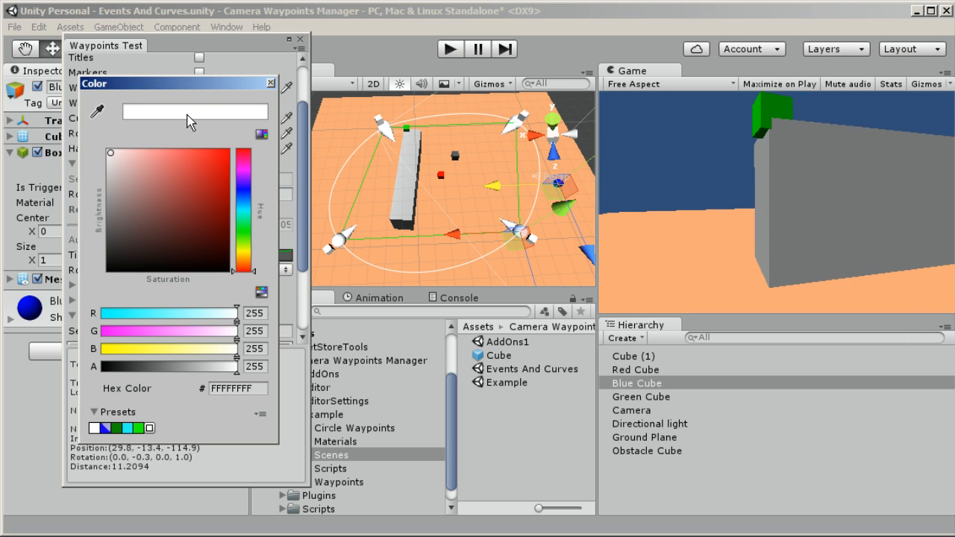
pyautogui.click(213, 162)
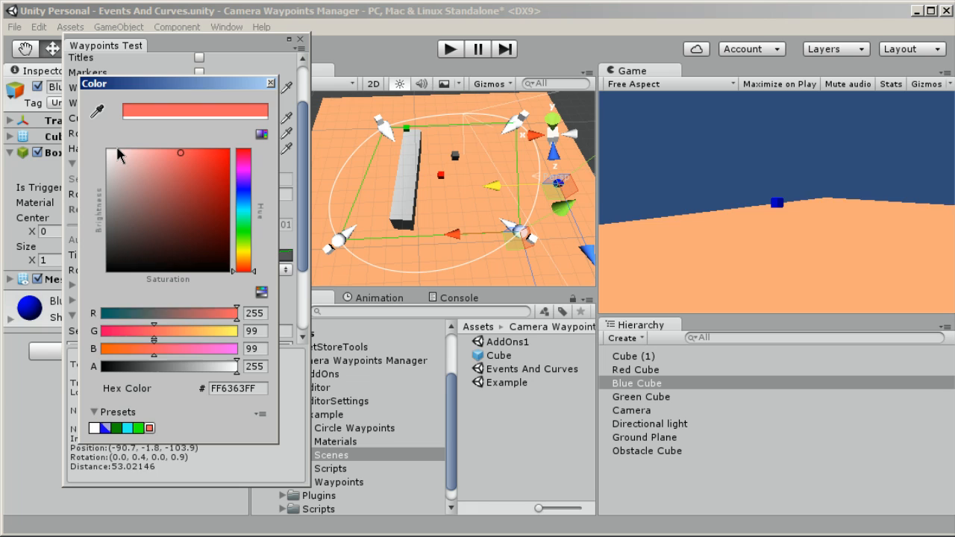
pyautogui.click(270, 83)
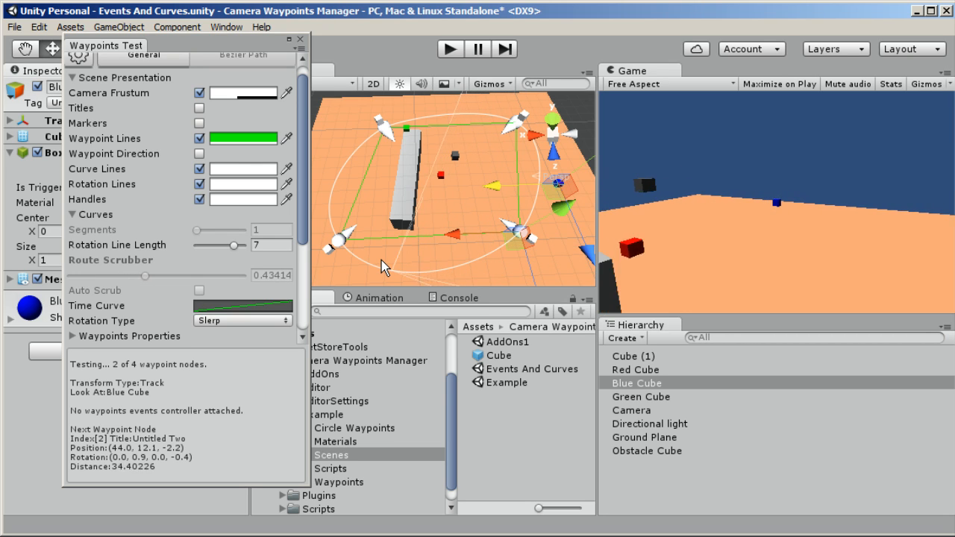
# Shrink rotation line length to 0.5 and expand Waypoints Properties (speed translate 2.43, rotate 10.67)
pyautogui.moveTo(144, 276); pyautogui.dragTo(171, 275)
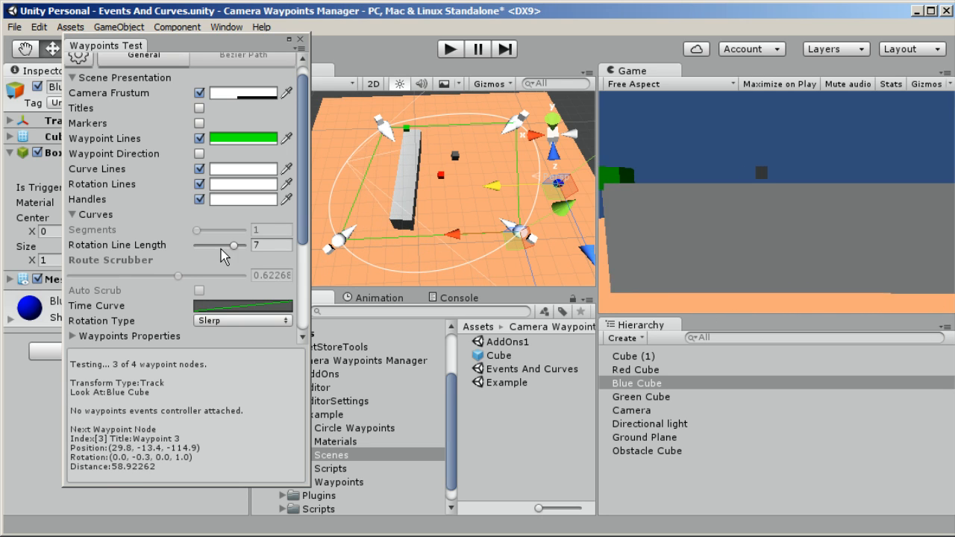
pyautogui.moveTo(239, 245); pyautogui.dragTo(213, 244)
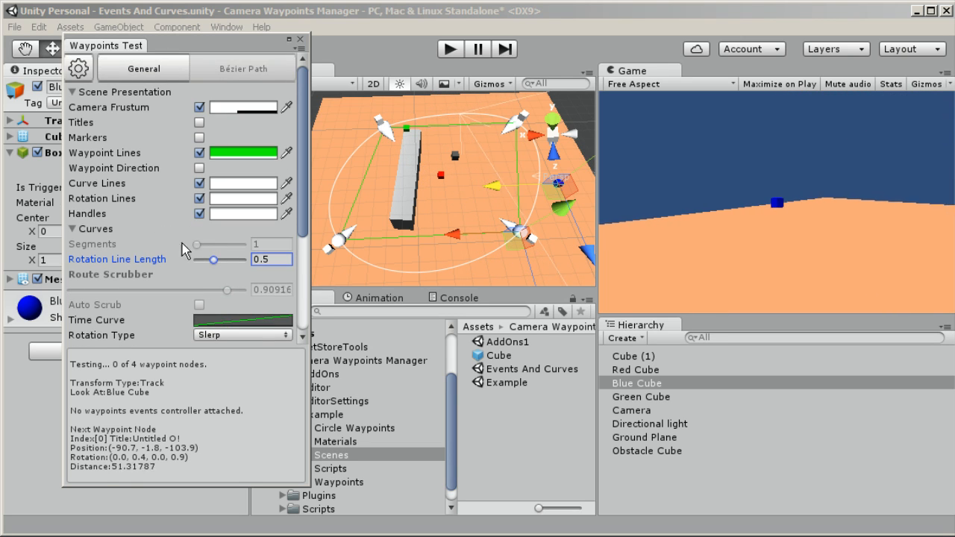
pyautogui.moveTo(235, 289); pyautogui.dragTo(242, 289)
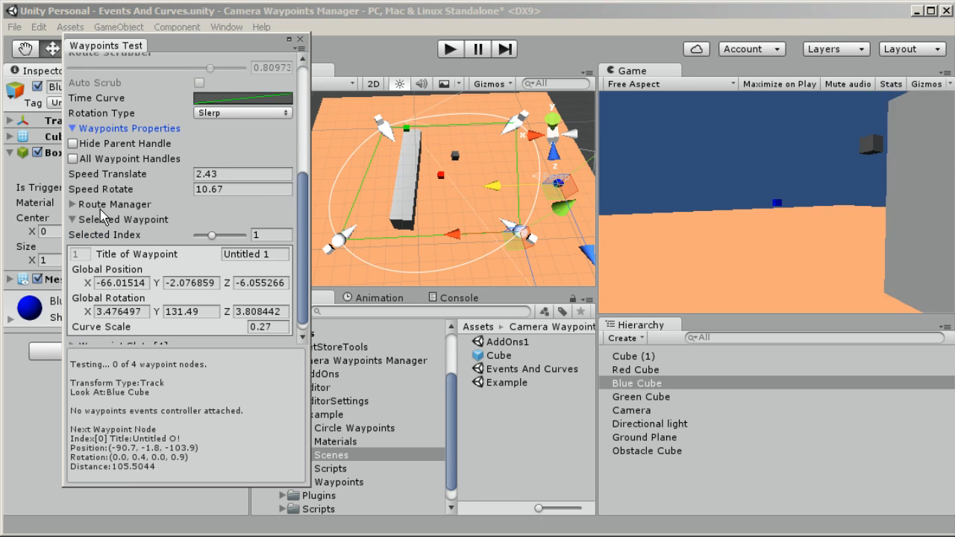
# Stop the route test and show the Route Manager settings again
pyautogui.moveTo(210, 68); pyautogui.dragTo(231, 68)
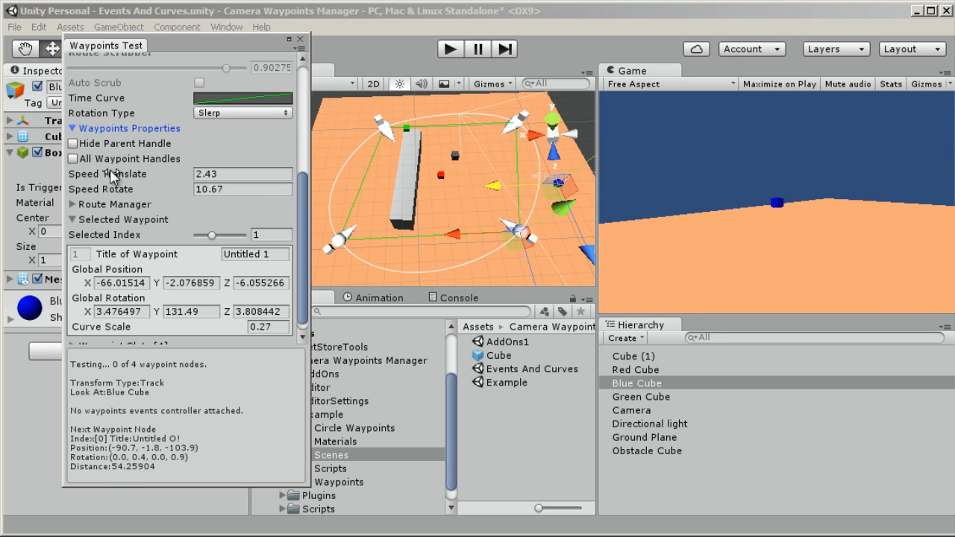
pyautogui.moveTo(222, 68); pyautogui.dragTo(242, 68)
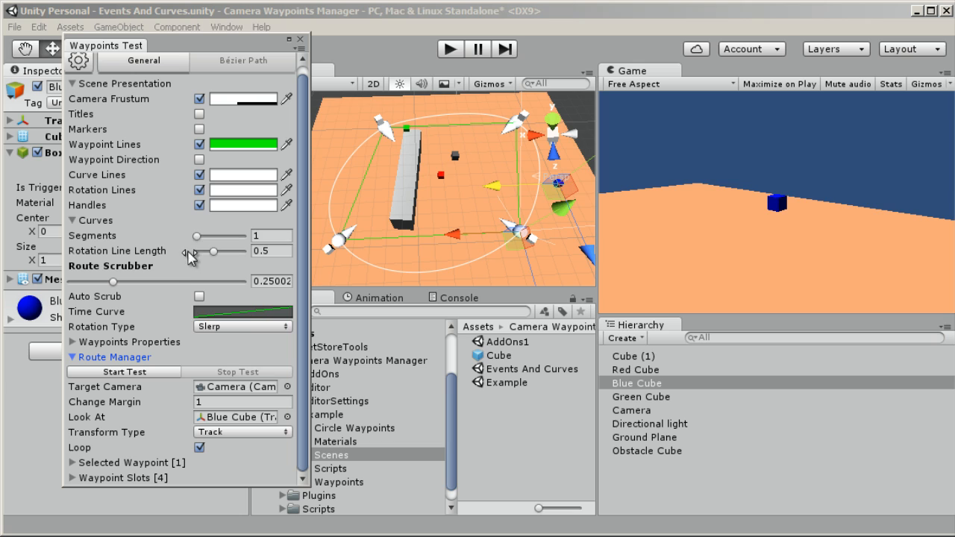
# Raise curve segments to 17 and rotation line length to 5.1, previewing the route in the scene
pyautogui.moveTo(196, 236); pyautogui.dragTo(214, 236)
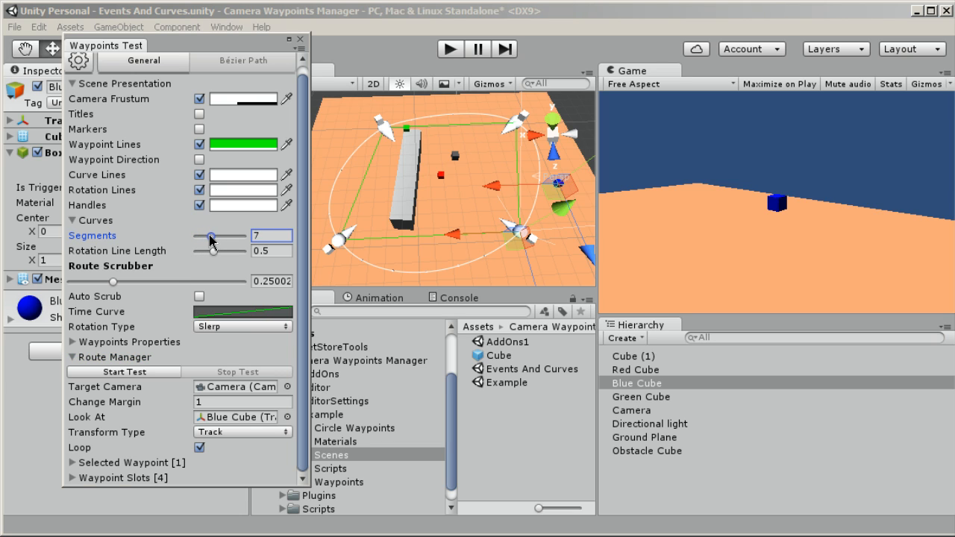
pyautogui.moveTo(215, 235); pyautogui.dragTo(243, 236)
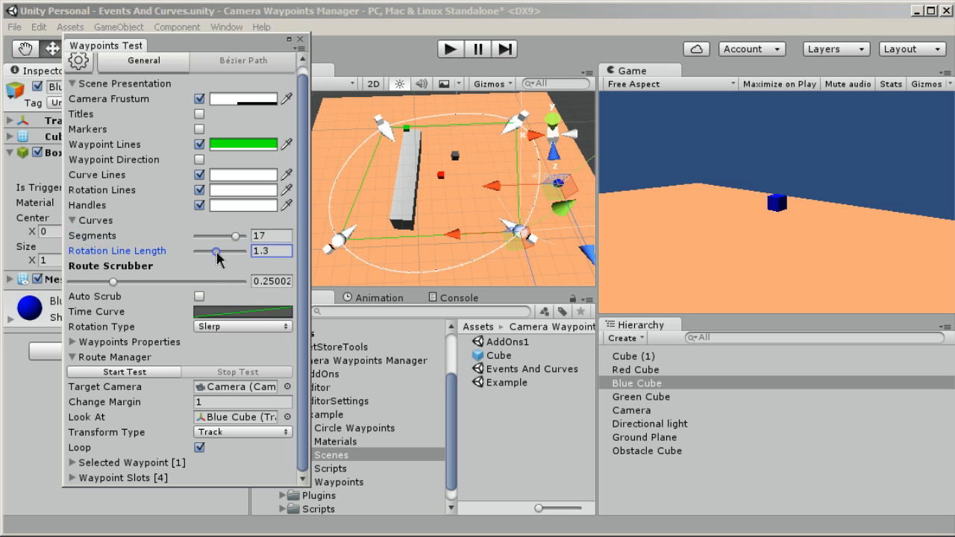
pyautogui.moveTo(217, 252); pyautogui.dragTo(228, 252)
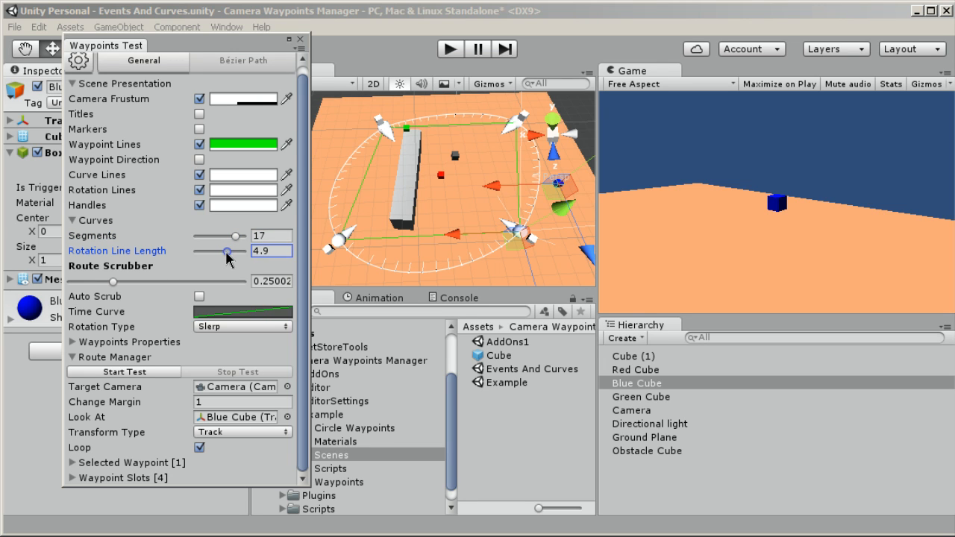
pyautogui.moveTo(225, 251); pyautogui.dragTo(229, 251)
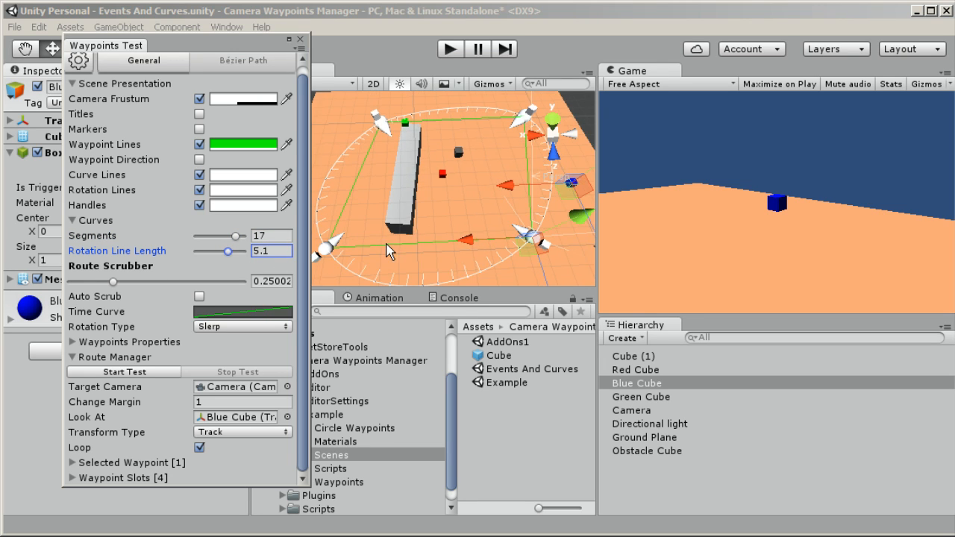
pyautogui.moveTo(388, 250); pyautogui.dragTo(358, 258)
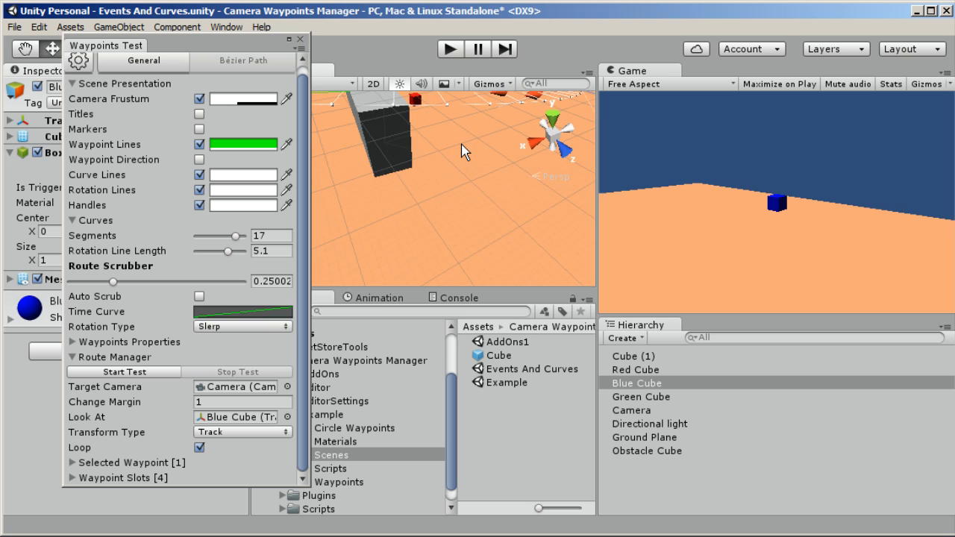
pyautogui.moveTo(463, 150); pyautogui.dragTo(407, 280)
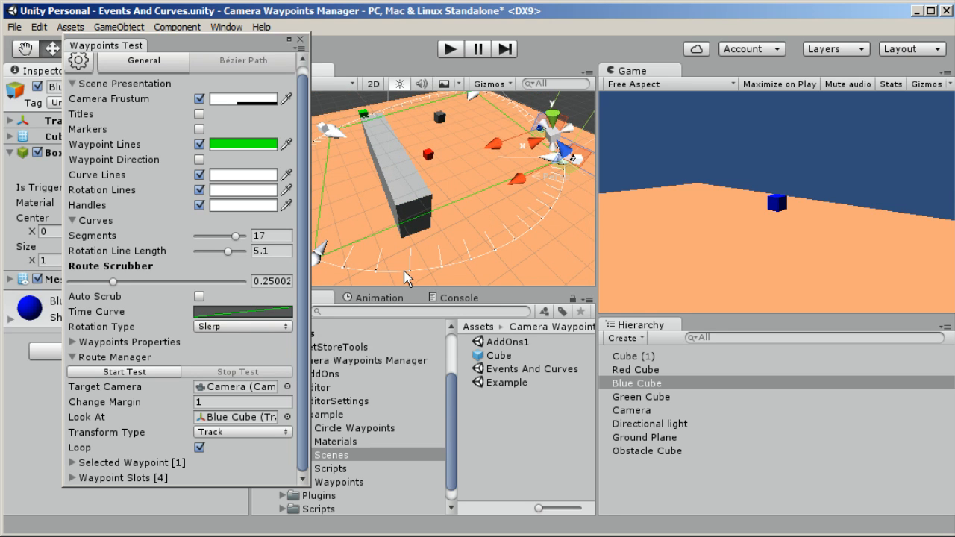
pyautogui.moveTo(113, 281); pyautogui.dragTo(119, 282)
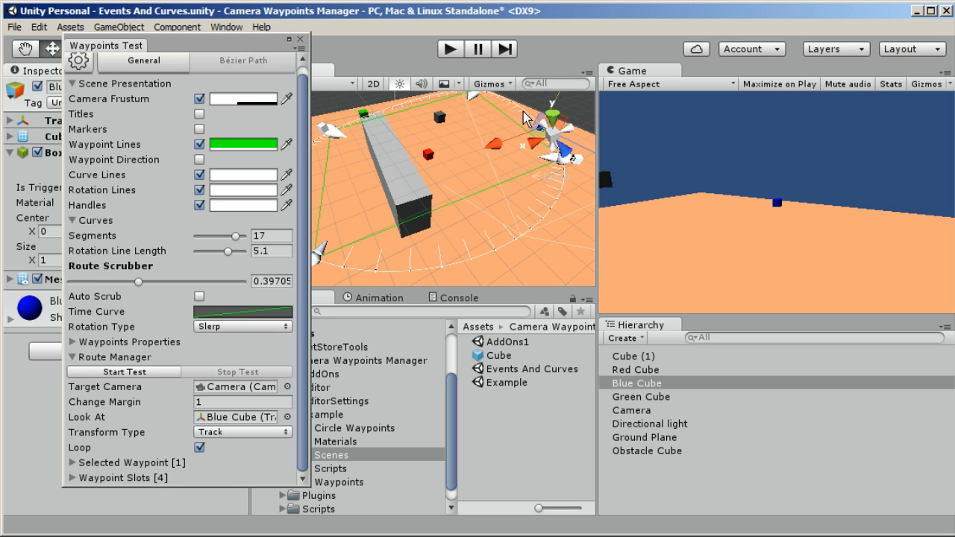
pyautogui.moveTo(146, 281); pyautogui.dragTo(138, 281)
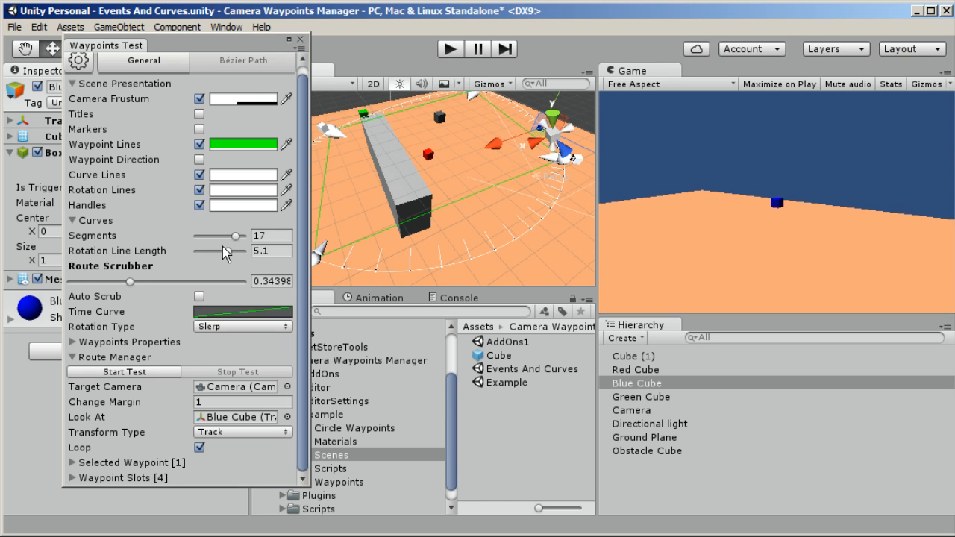
# Shorten rotation lines to 1.3 and reduce the curves to a single segment
pyautogui.moveTo(128, 281); pyautogui.dragTo(120, 281)
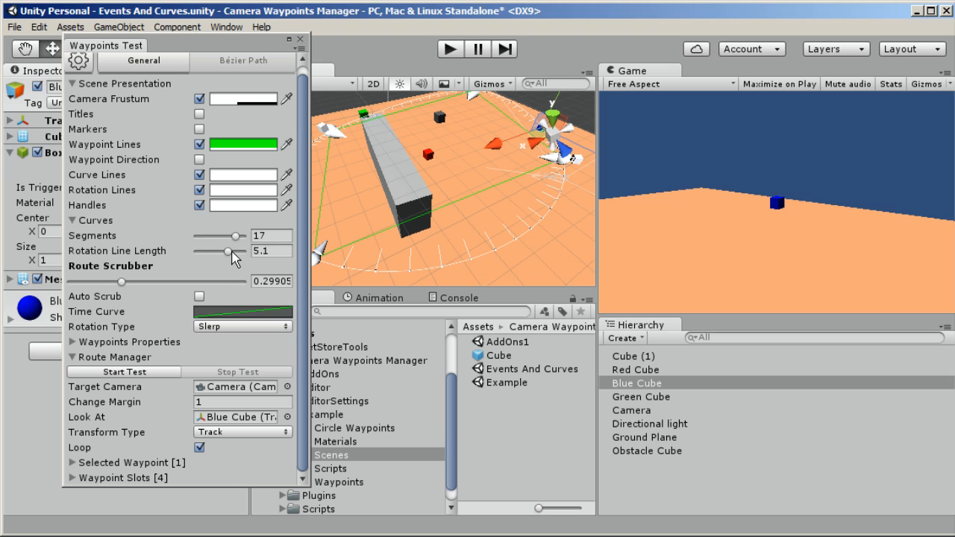
pyautogui.moveTo(231, 251); pyautogui.dragTo(224, 251)
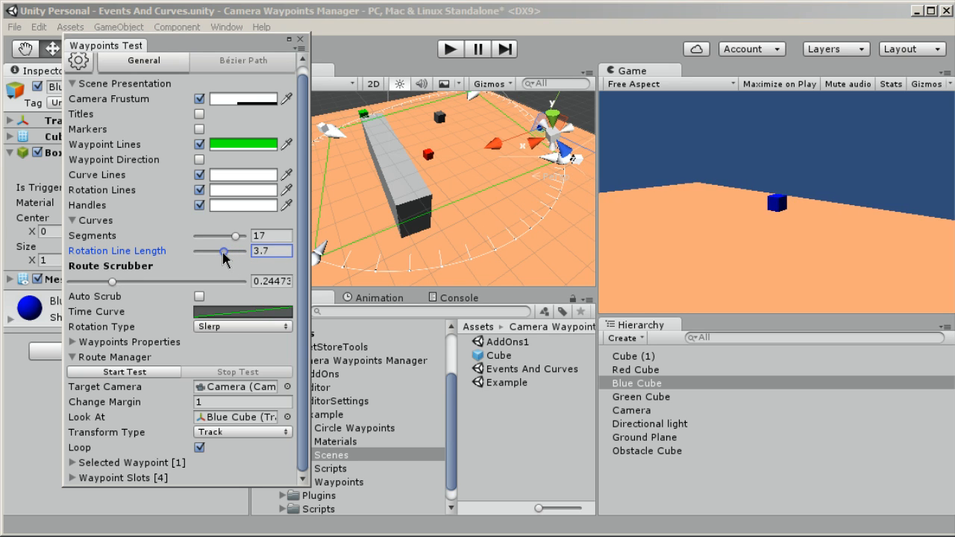
pyautogui.moveTo(226, 250); pyautogui.dragTo(217, 251)
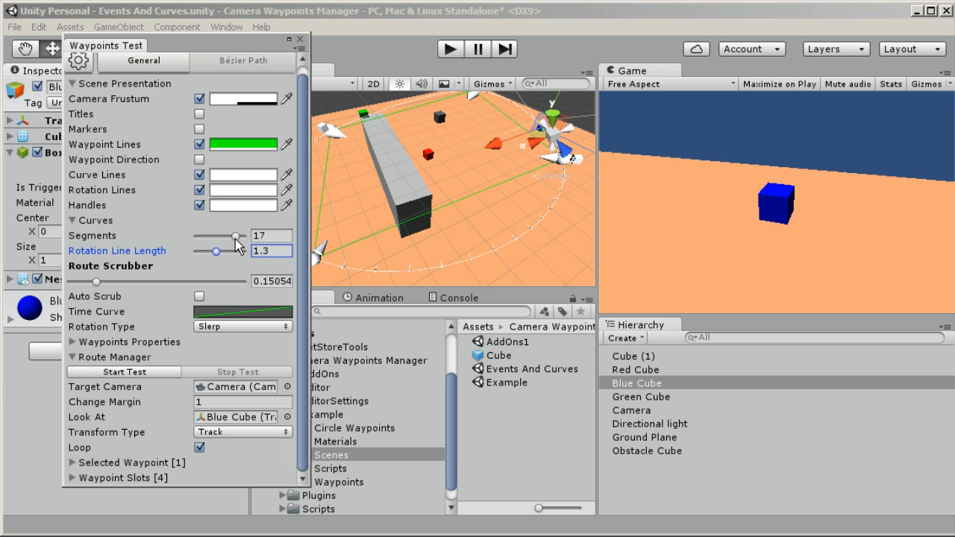
pyautogui.moveTo(220, 237); pyautogui.dragTo(209, 237)
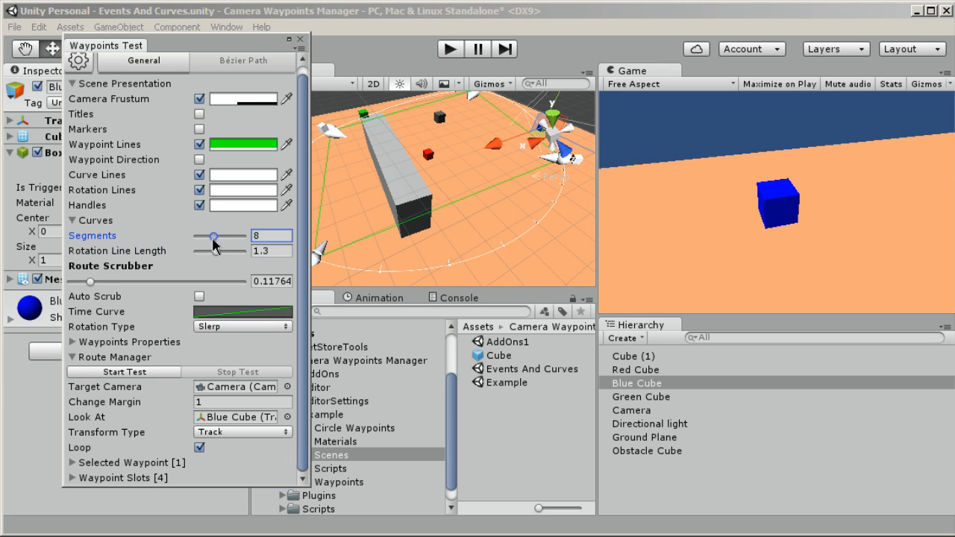
pyautogui.moveTo(219, 235); pyautogui.dragTo(207, 235)
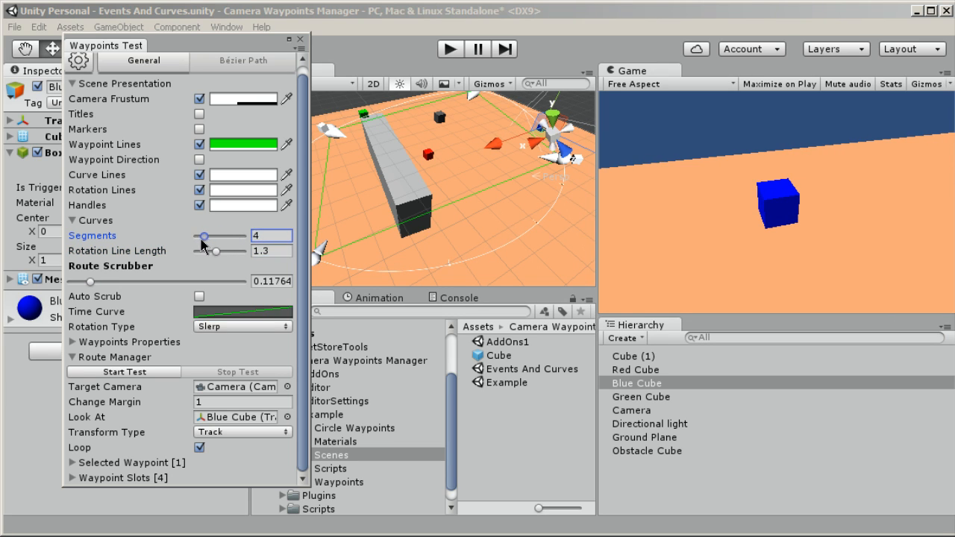
pyautogui.moveTo(205, 236); pyautogui.dragTo(183, 236)
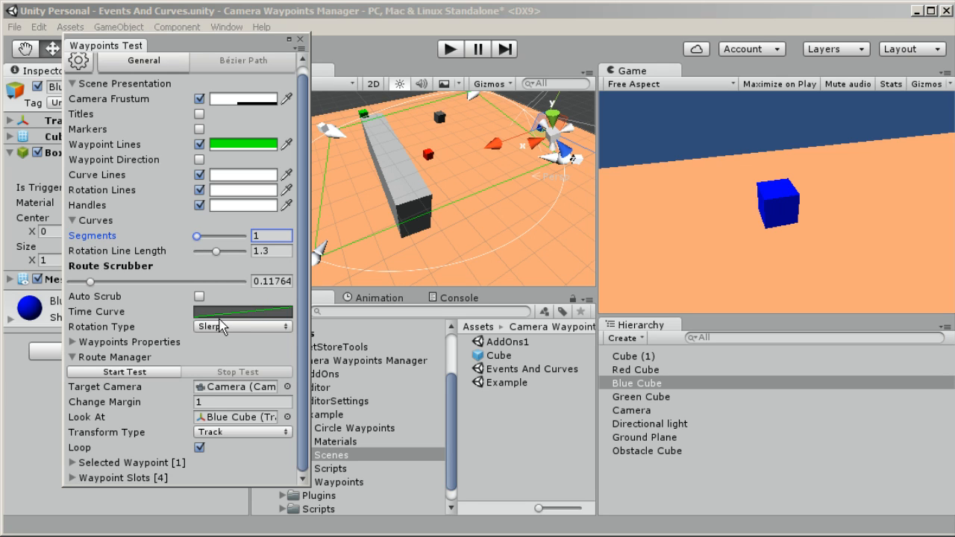
pyautogui.moveTo(129, 362)
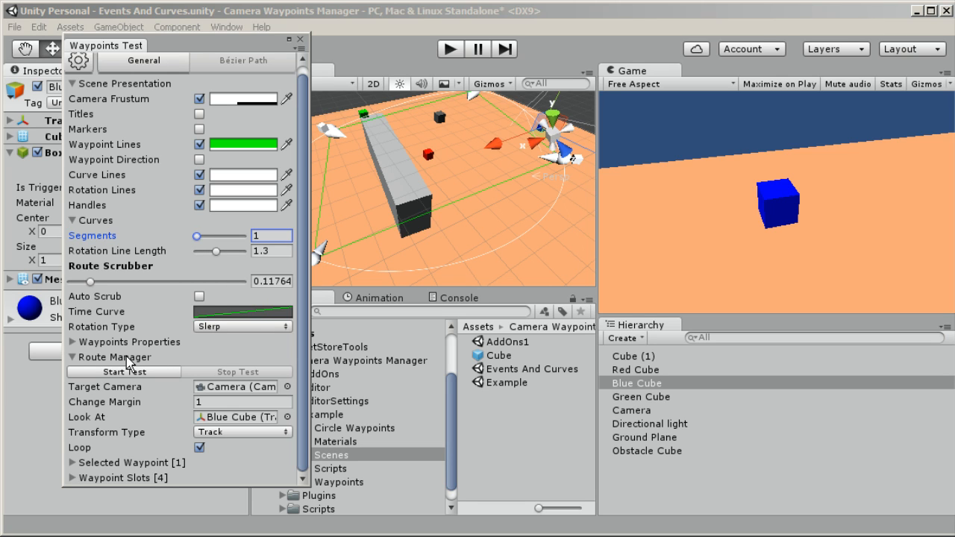
# Fold away the Route Manager settings and the four-waypoint Waypoint Slots list
pyautogui.click(73, 357)
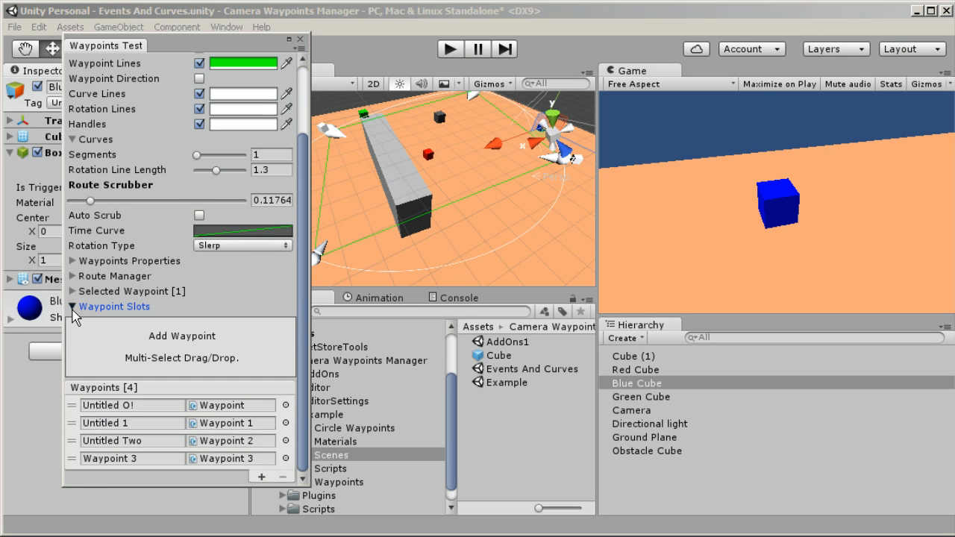
pyautogui.click(73, 306)
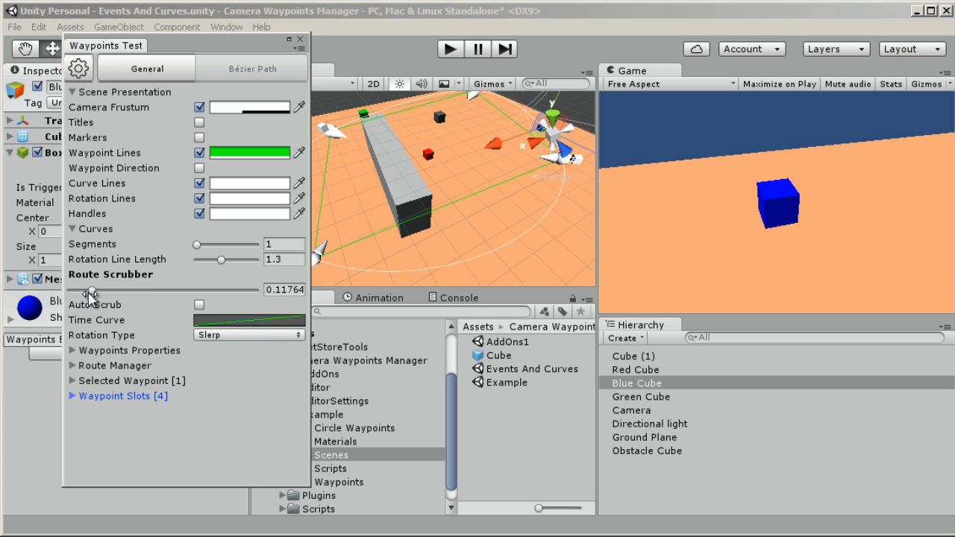
# Scrub the camera preview along the route to 0.527 and untick Rotation Lines
pyautogui.moveTo(90, 289); pyautogui.dragTo(102, 289)
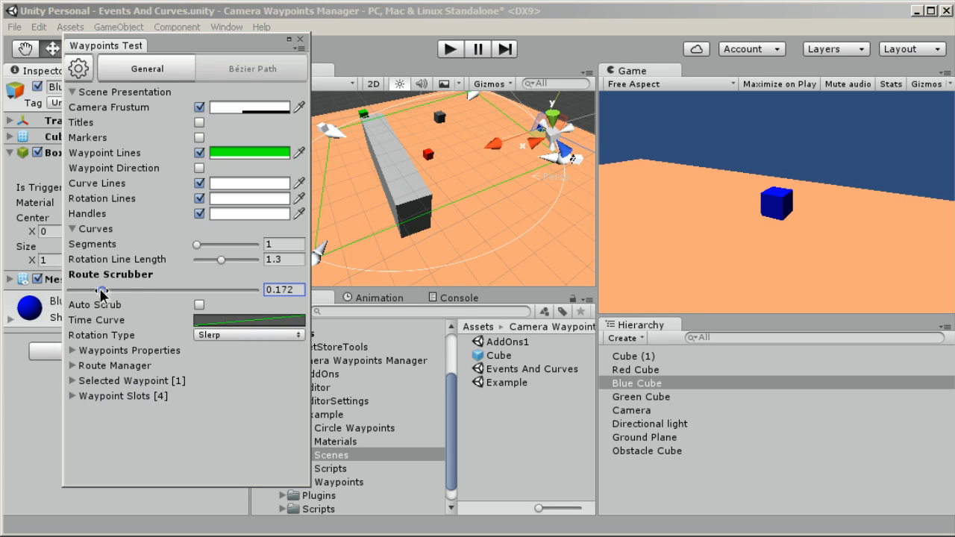
pyautogui.moveTo(101, 289); pyautogui.dragTo(185, 289)
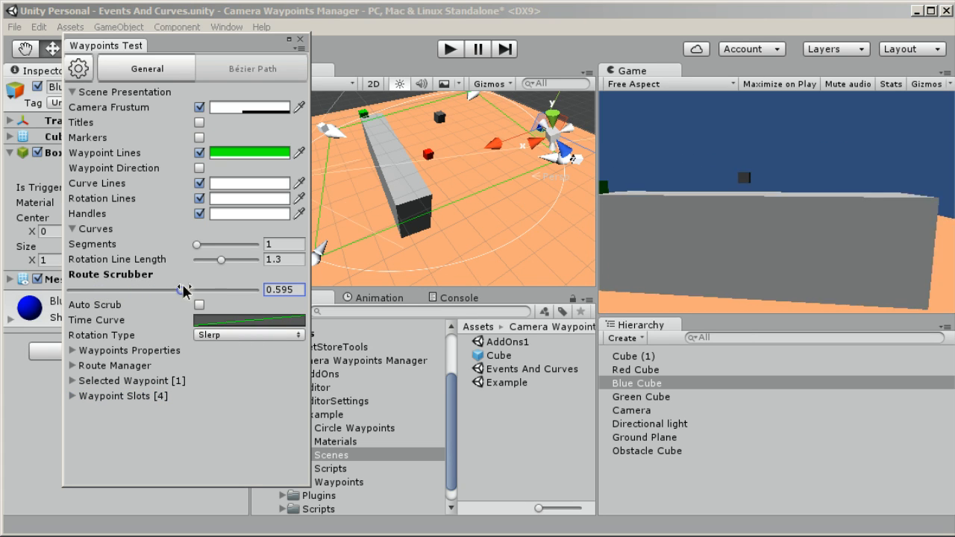
pyautogui.moveTo(185, 289); pyautogui.dragTo(235, 289)
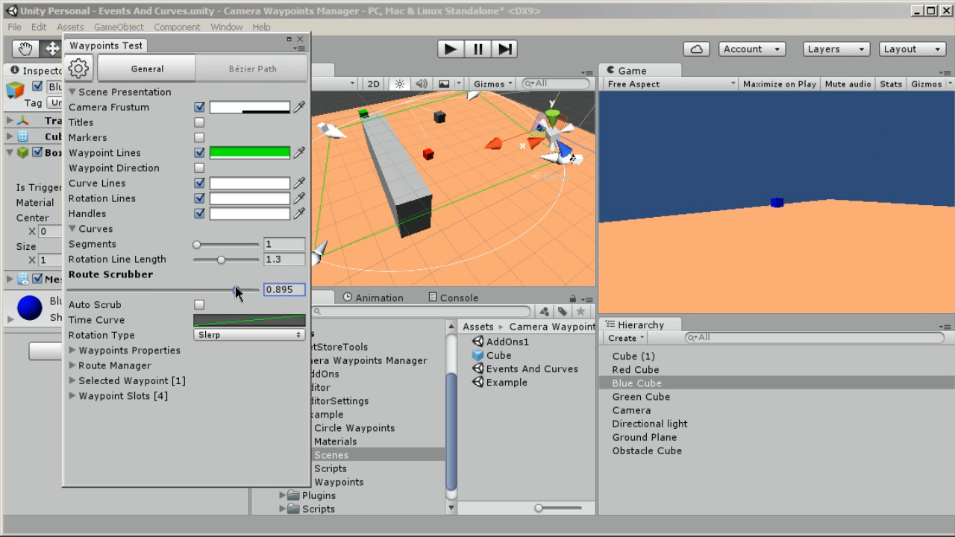
pyautogui.moveTo(235, 289); pyautogui.dragTo(250, 290)
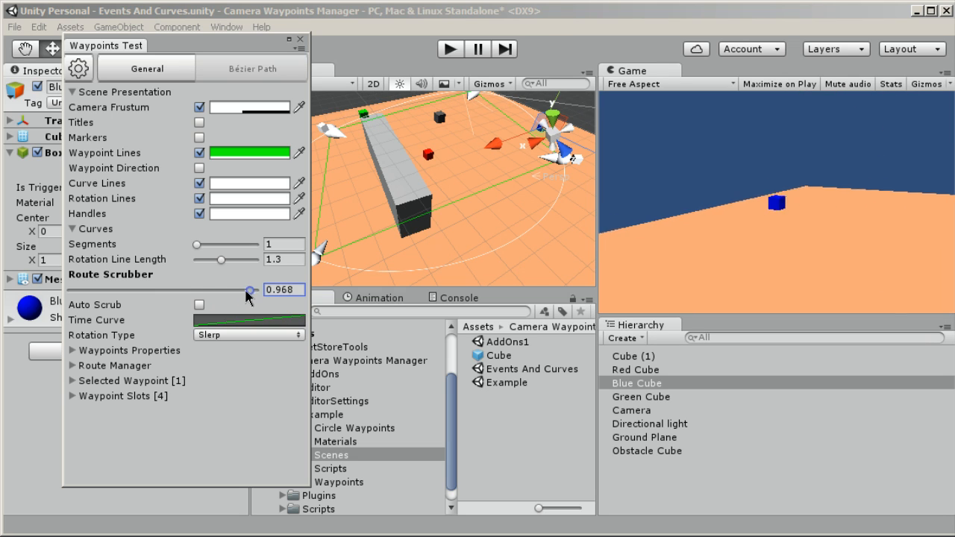
pyautogui.moveTo(246, 289); pyautogui.dragTo(195, 290)
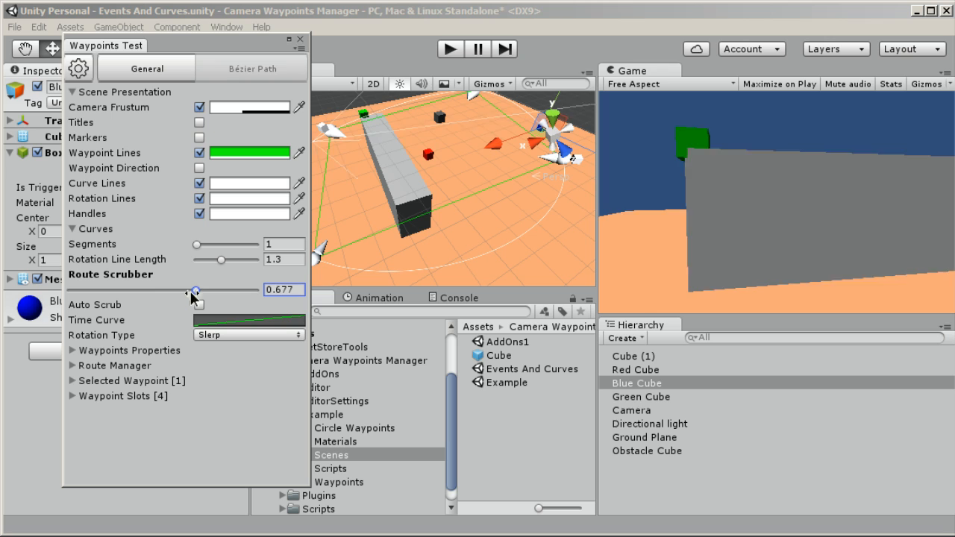
pyautogui.moveTo(196, 289); pyautogui.dragTo(140, 290)
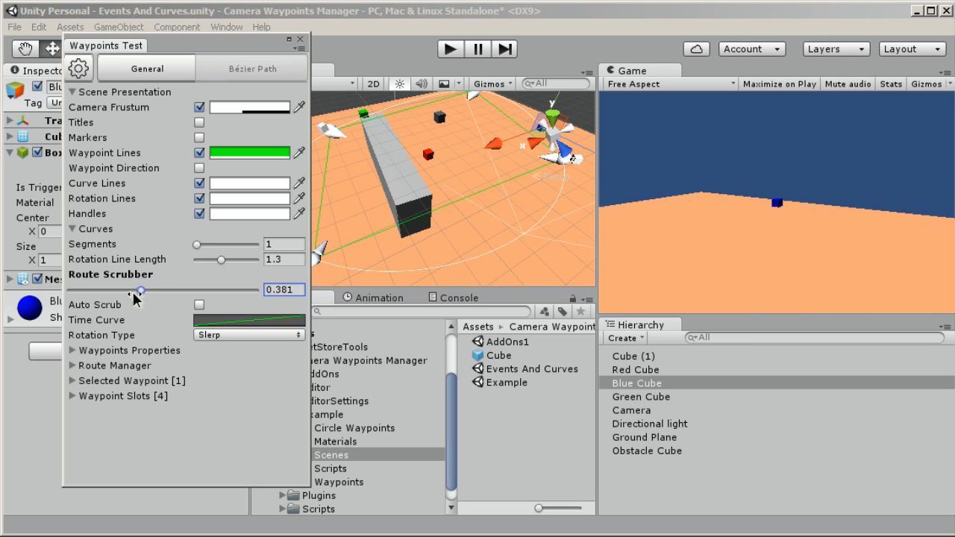
pyautogui.moveTo(141, 290); pyautogui.dragTo(103, 291)
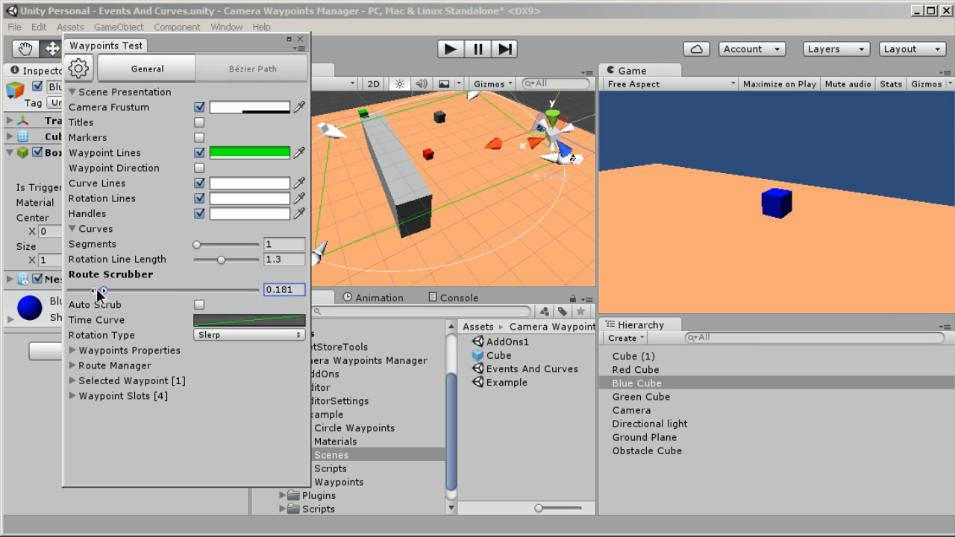
pyautogui.moveTo(103, 291); pyautogui.dragTo(71, 291)
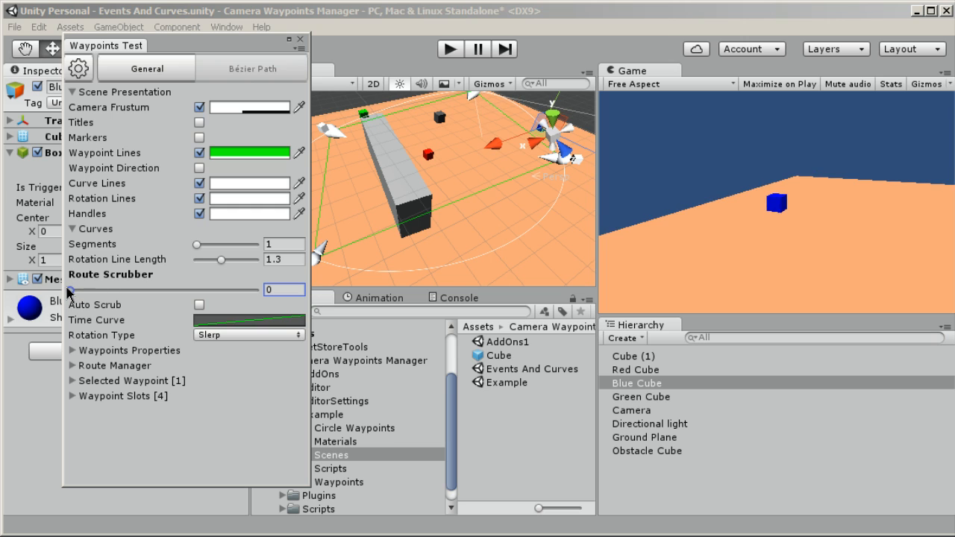
pyautogui.moveTo(71, 290); pyautogui.dragTo(119, 289)
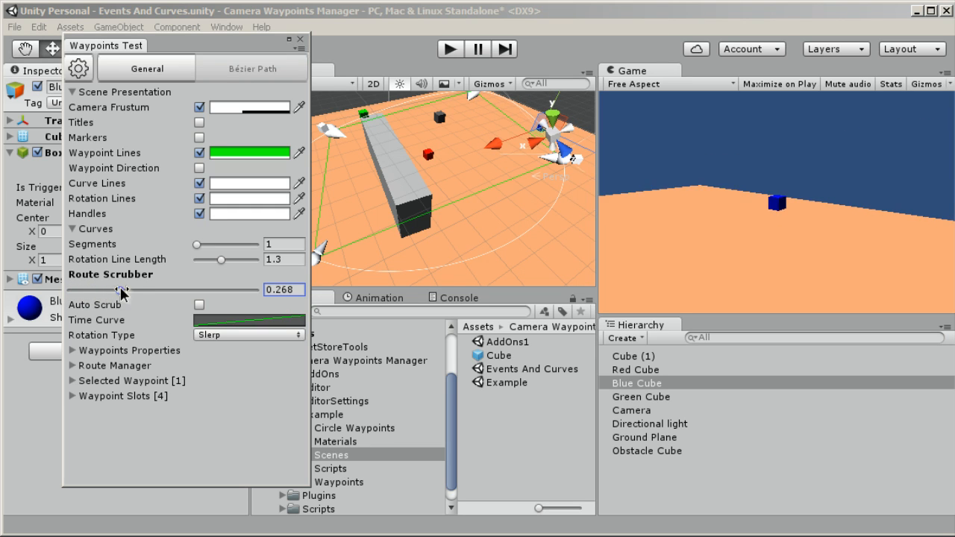
pyautogui.moveTo(110, 290); pyautogui.dragTo(168, 290)
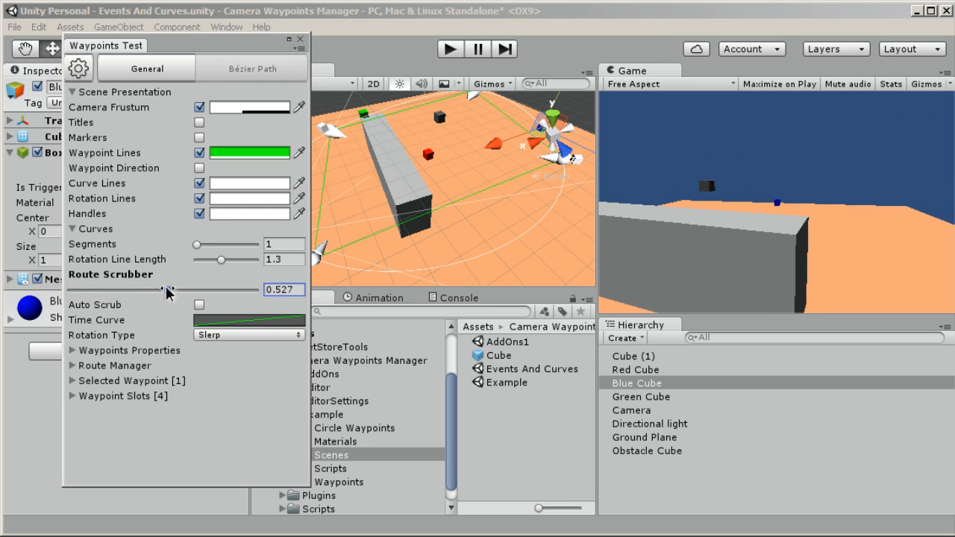
pyautogui.click(199, 214)
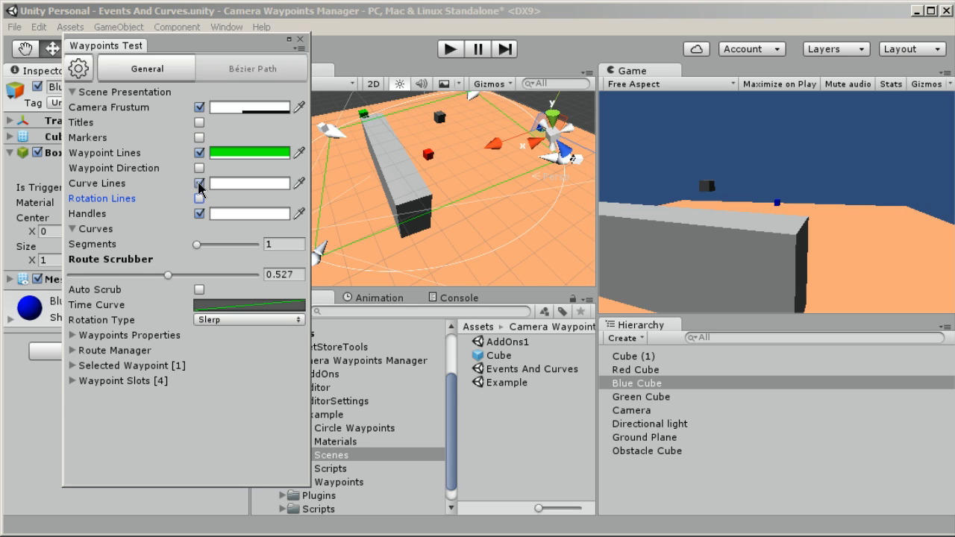
# Toggle Curve Lines, scrub the preview to 0.395, and set the curve line colour to white
pyautogui.click(199, 183)
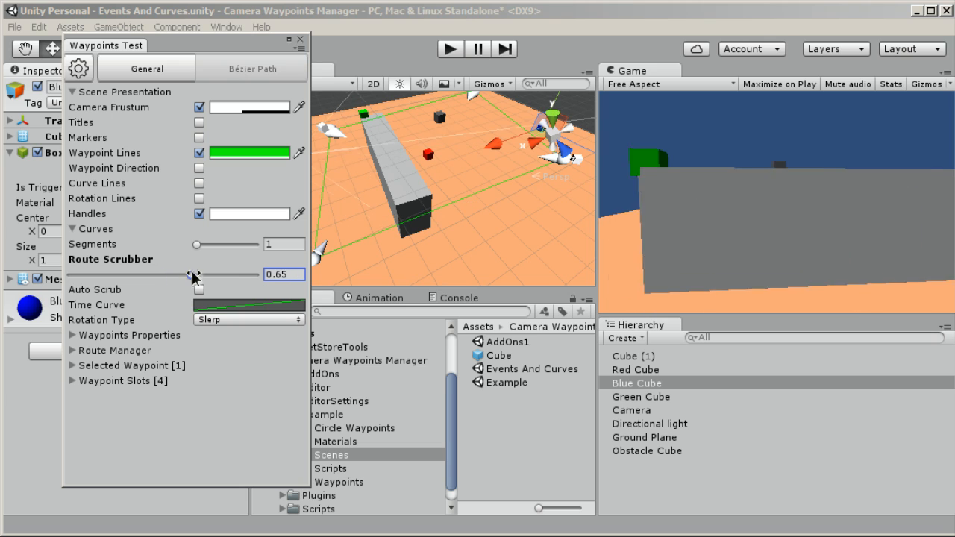
pyautogui.moveTo(193, 274); pyautogui.dragTo(157, 275)
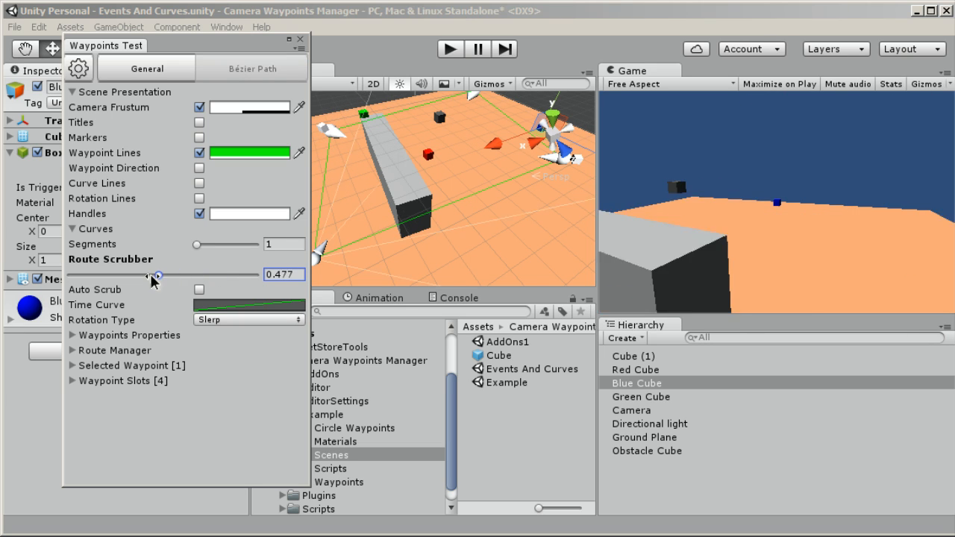
pyautogui.moveTo(158, 274); pyautogui.dragTo(144, 275)
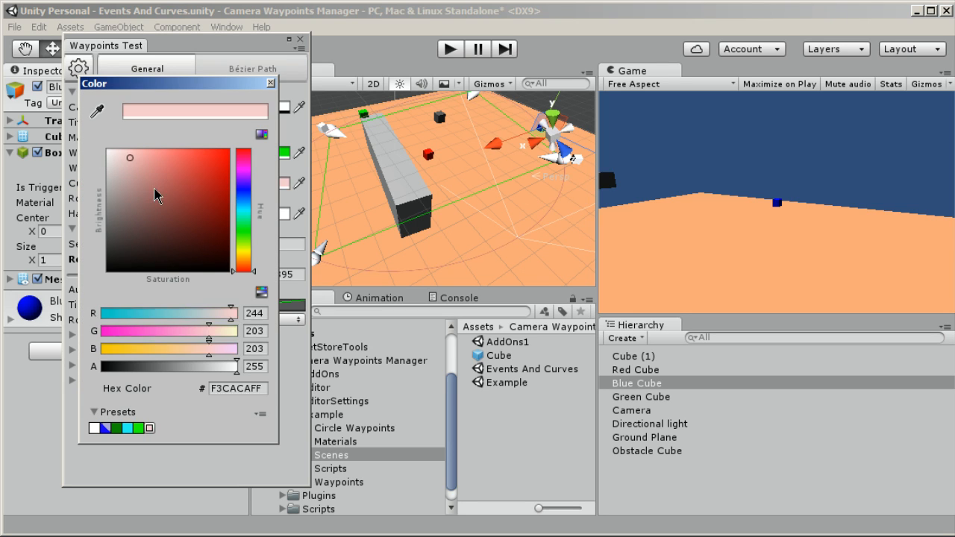
pyautogui.click(110, 153)
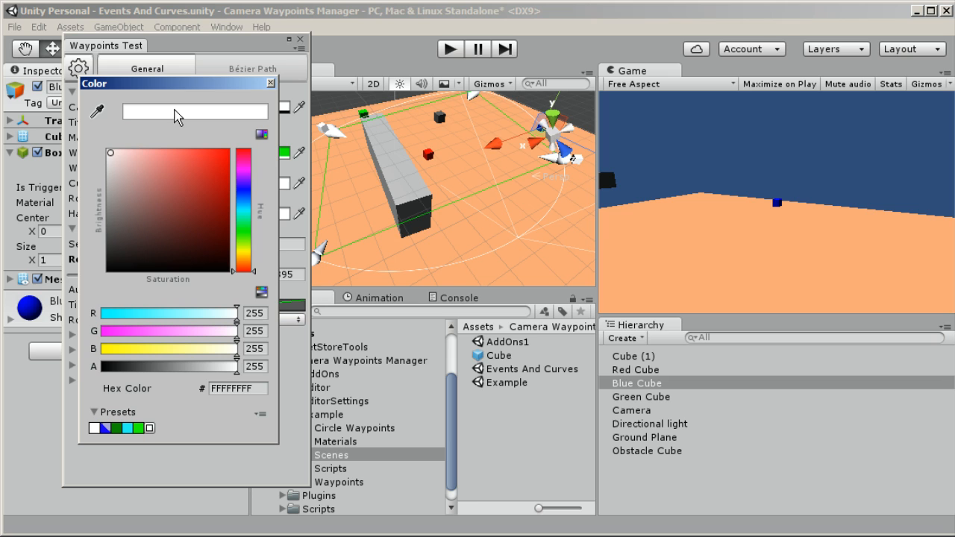
pyautogui.moveTo(271, 84)
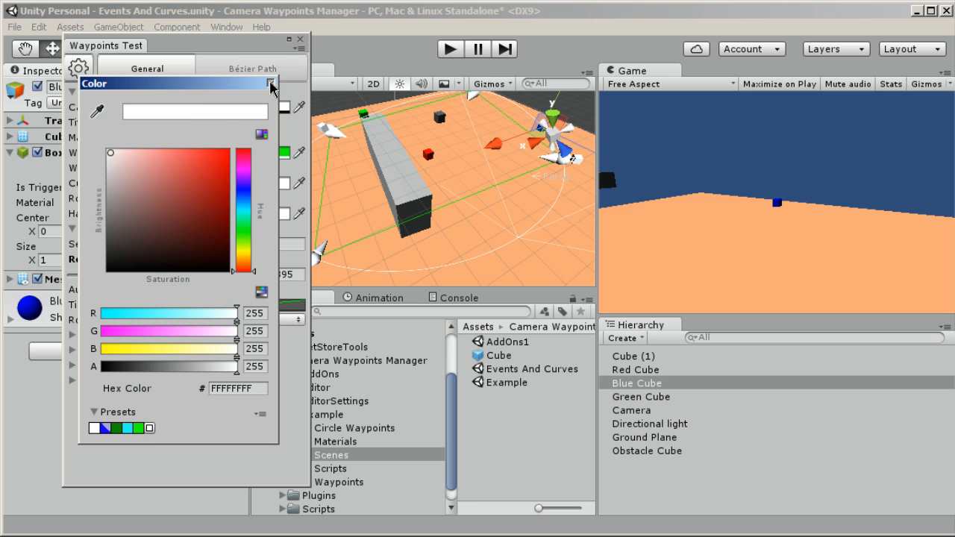
pyautogui.click(270, 84)
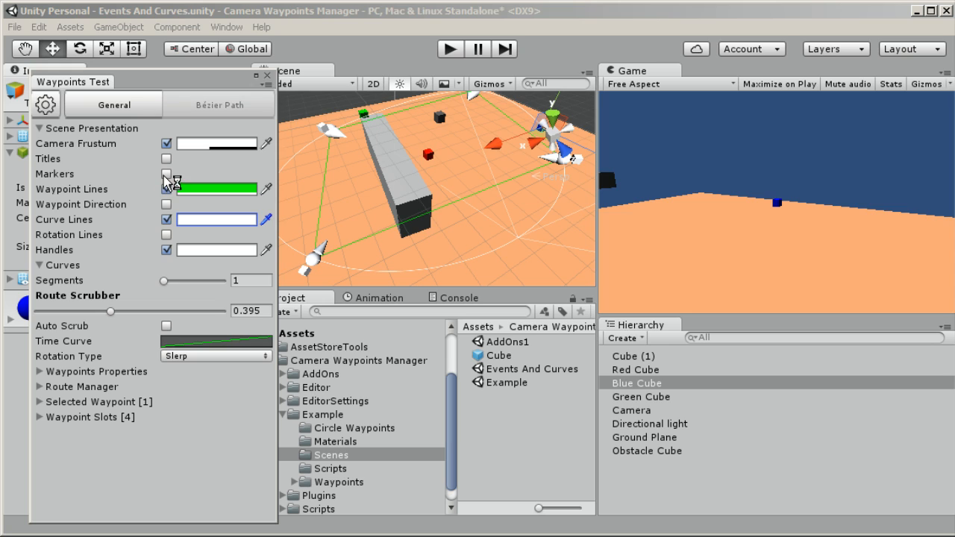
# Show waypoint markers and scrub the camera preview to the route's midpoint
pyautogui.click(167, 174)
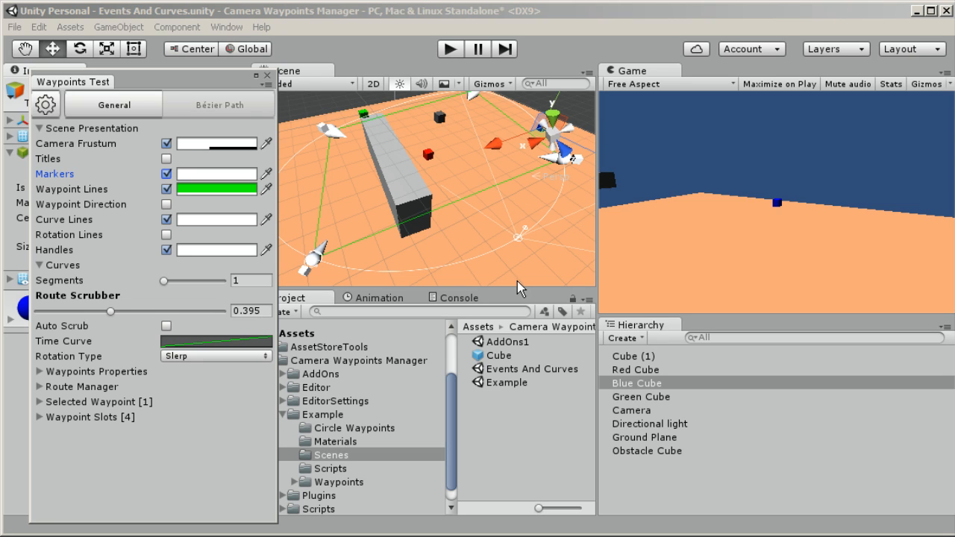
pyautogui.moveTo(325, 280)
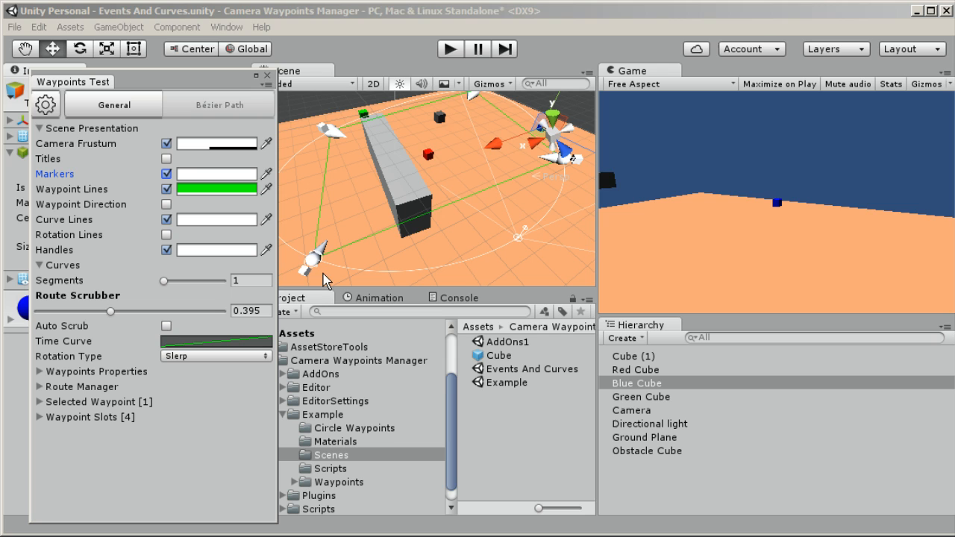
pyautogui.moveTo(109, 311); pyautogui.dragTo(116, 311)
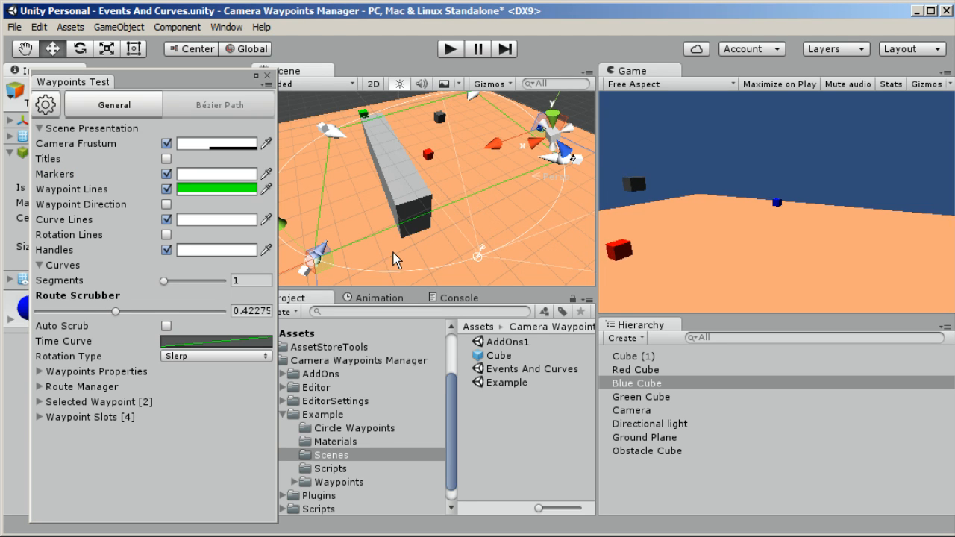
pyautogui.moveTo(116, 311); pyautogui.dragTo(125, 311)
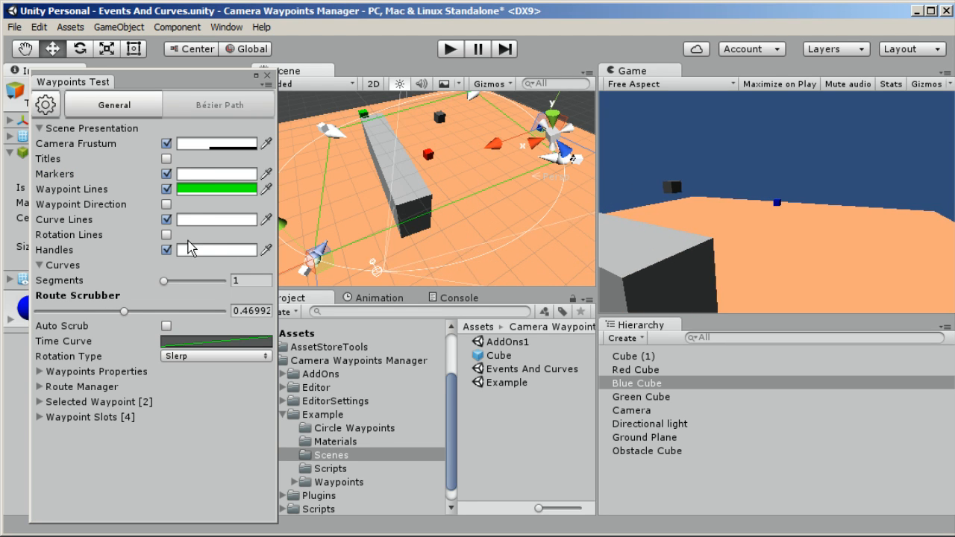
pyautogui.moveTo(123, 310); pyautogui.dragTo(131, 311)
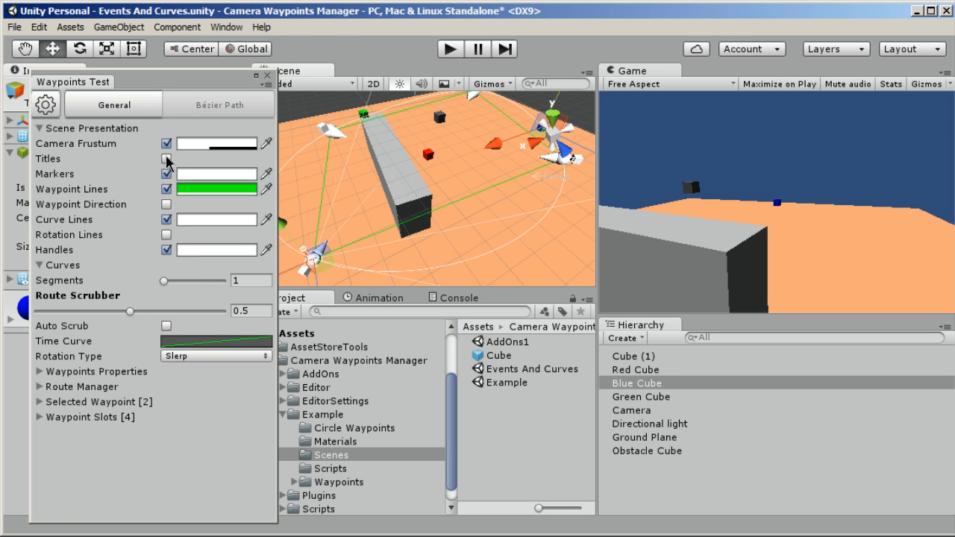
# Toggle titles, markers, waypoint lines and rotation lines, leaving the green waypoint lines shown
pyautogui.click(167, 159)
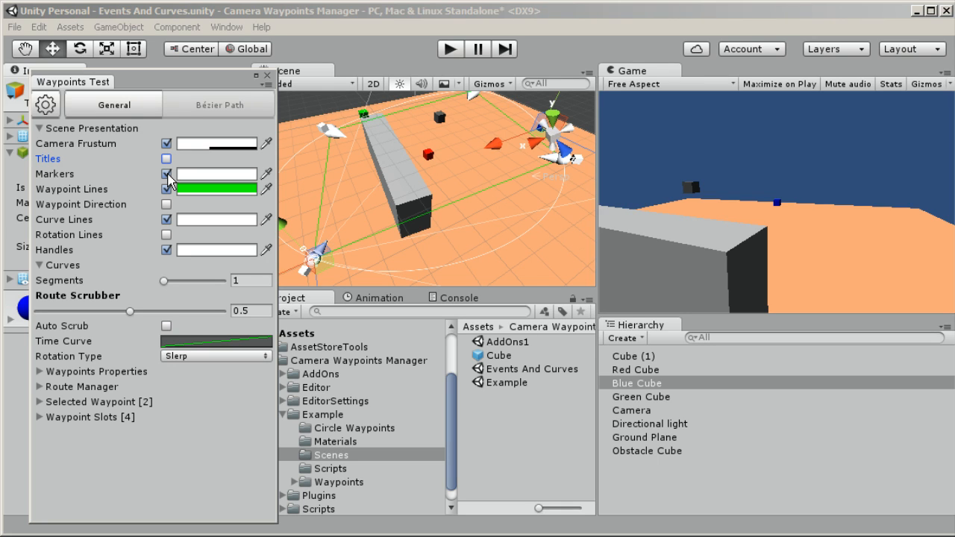
pyautogui.click(166, 174)
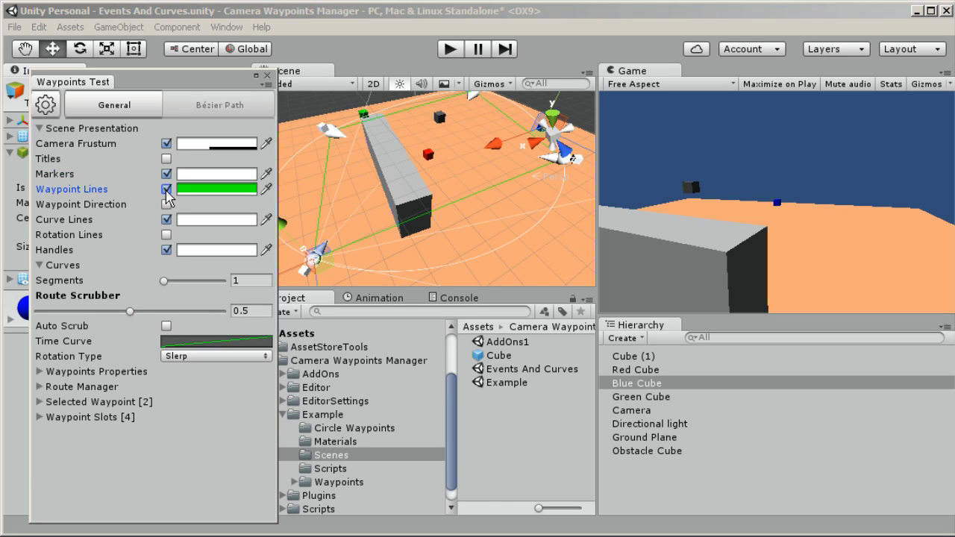
pyautogui.click(166, 205)
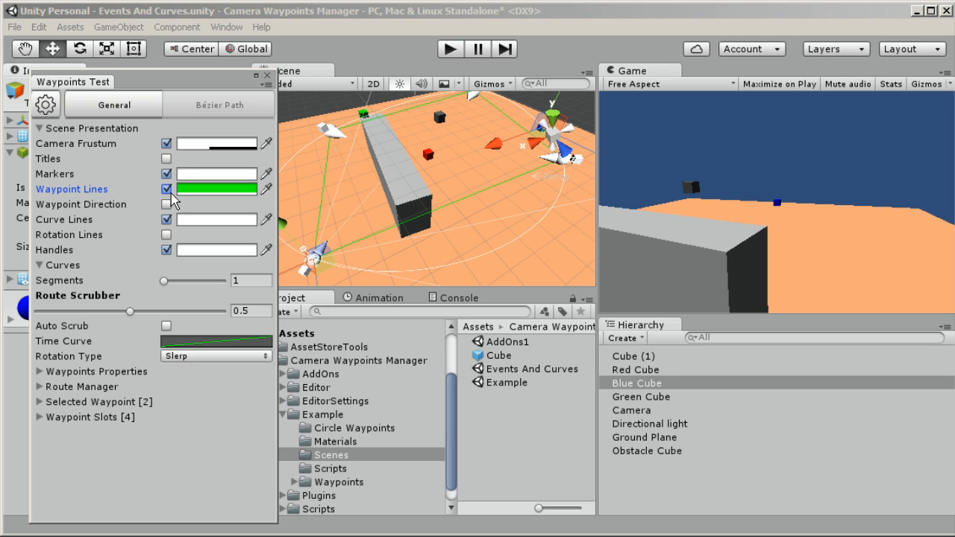
pyautogui.click(166, 189)
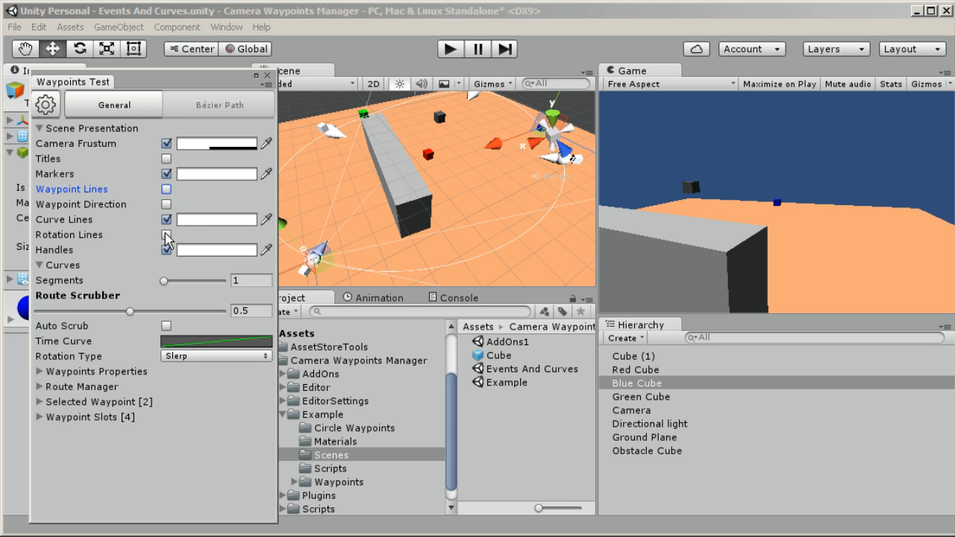
pyautogui.click(166, 188)
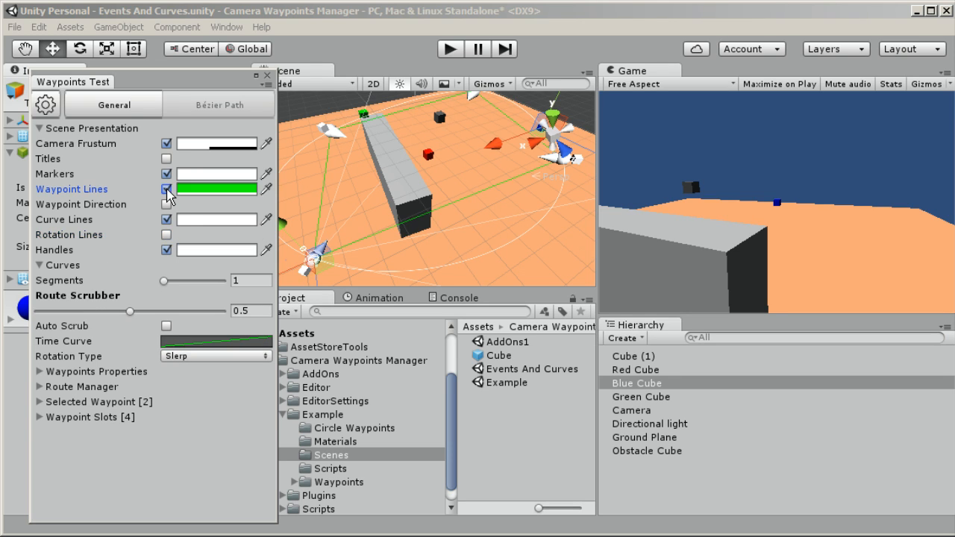
pyautogui.click(218, 105)
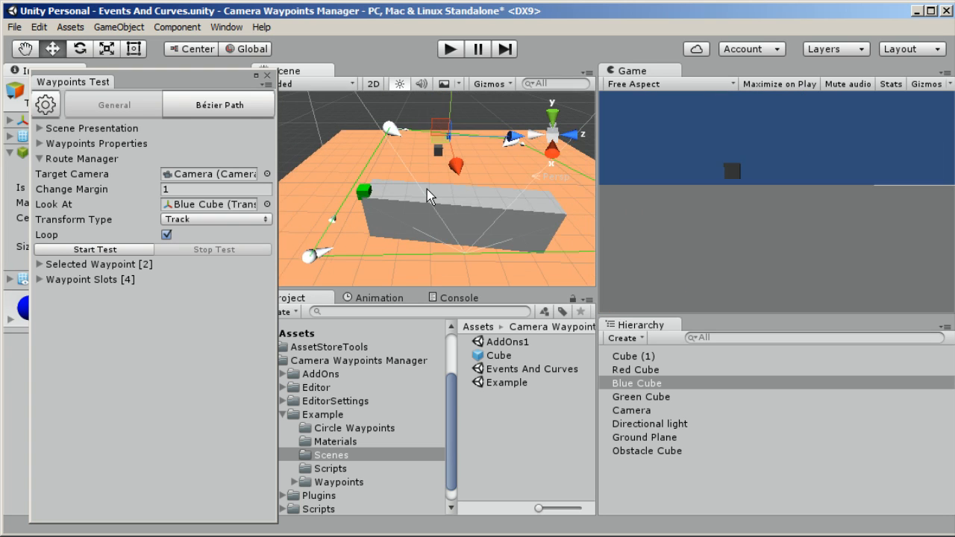
# Move the Waypoints Test window lower over the Inspector and return to its General tab
pyautogui.moveTo(429, 196); pyautogui.dragTo(388, 200)
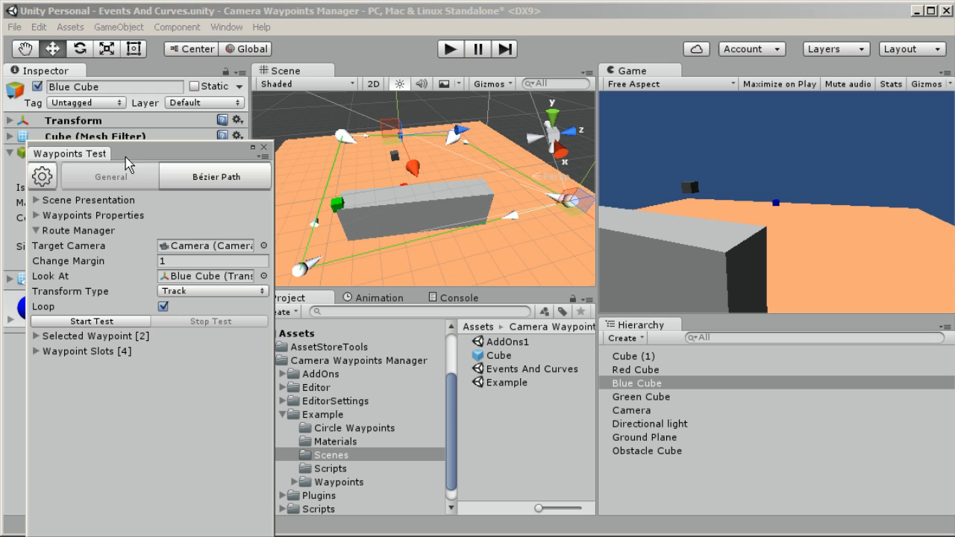
pyautogui.moveTo(187, 187)
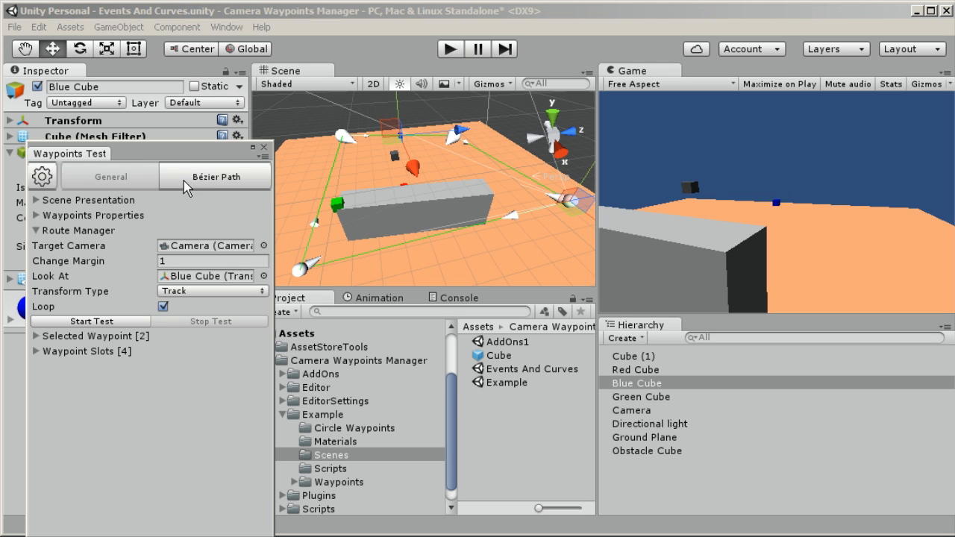
pyautogui.click(110, 177)
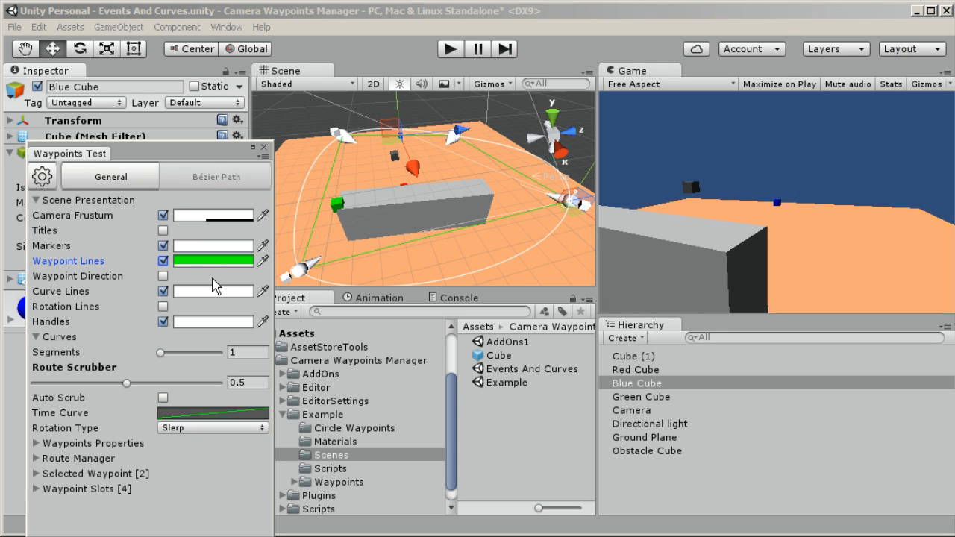
pyautogui.moveTo(211, 304)
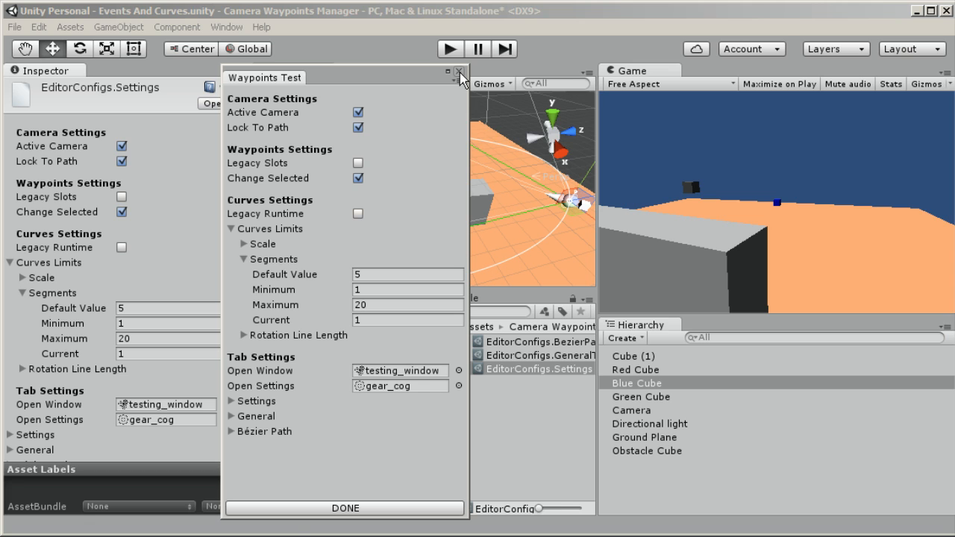
# Close the floating Waypoints Test settings window
pyautogui.click(461, 77)
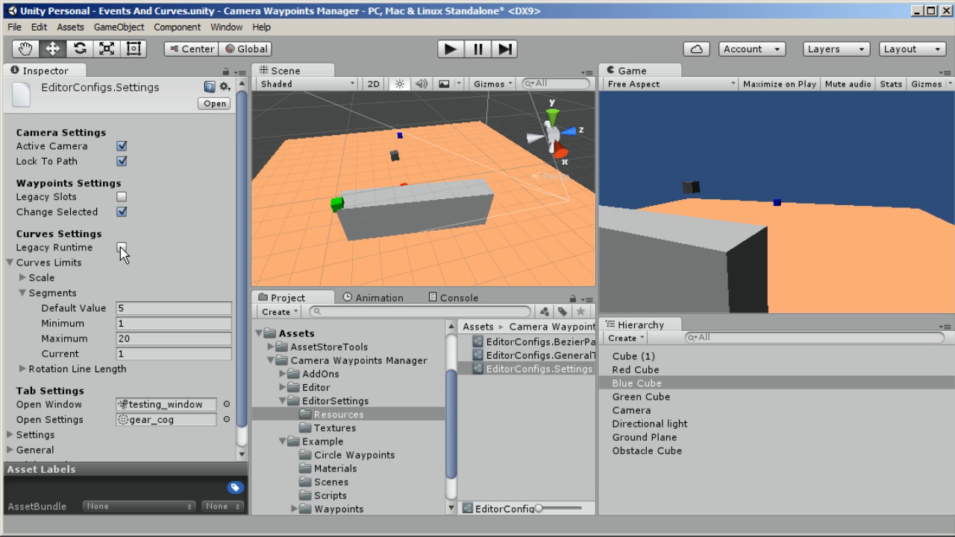
pyautogui.moveTo(53, 247)
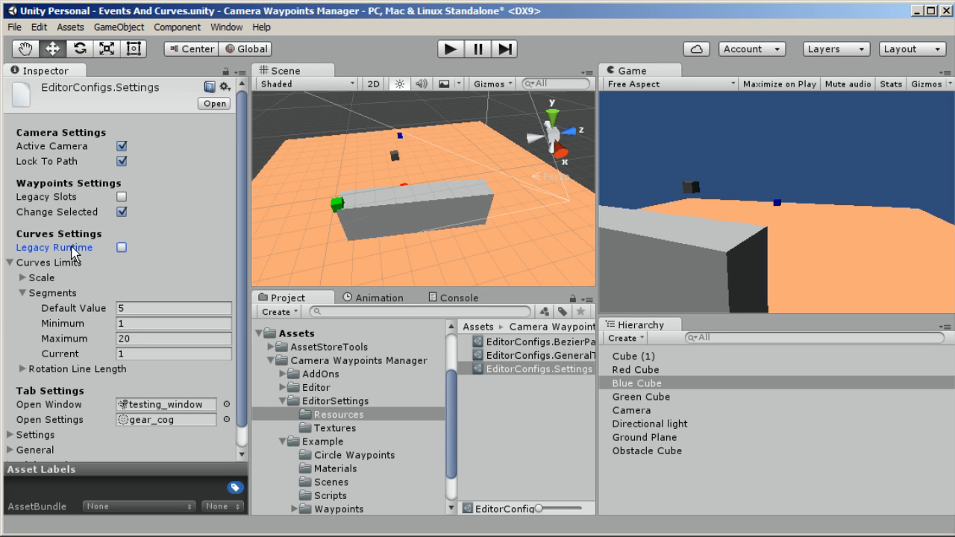
pyautogui.moveTo(54, 247)
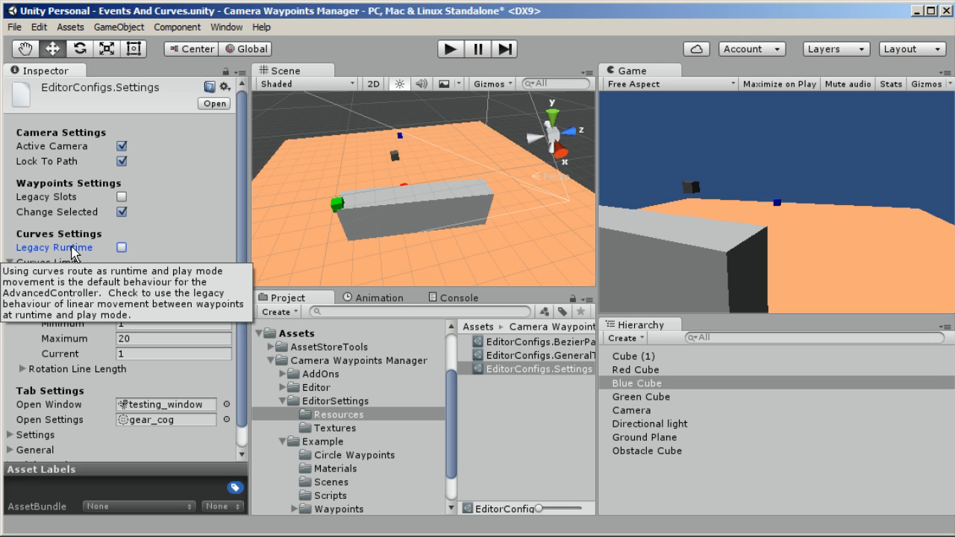
pyautogui.moveTo(399, 84)
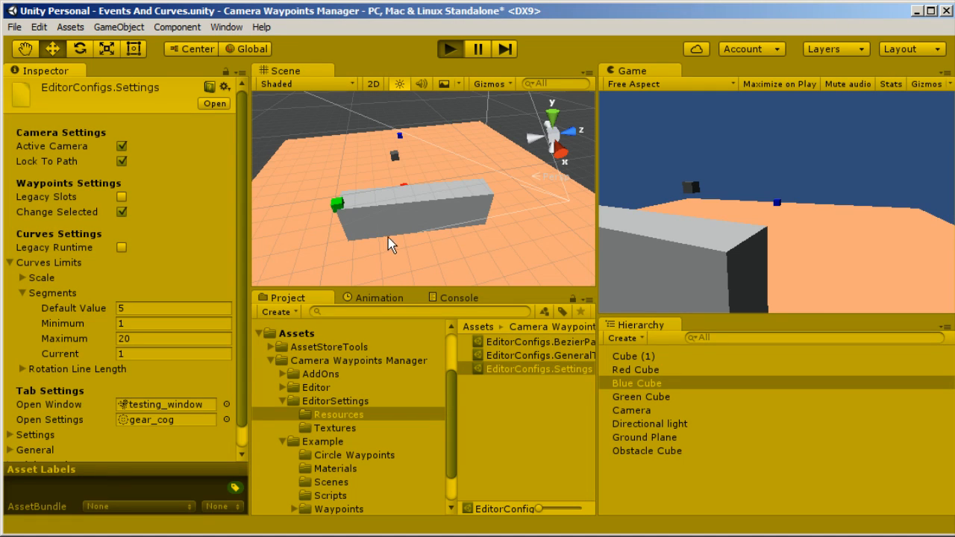
pyautogui.moveTo(591, 232)
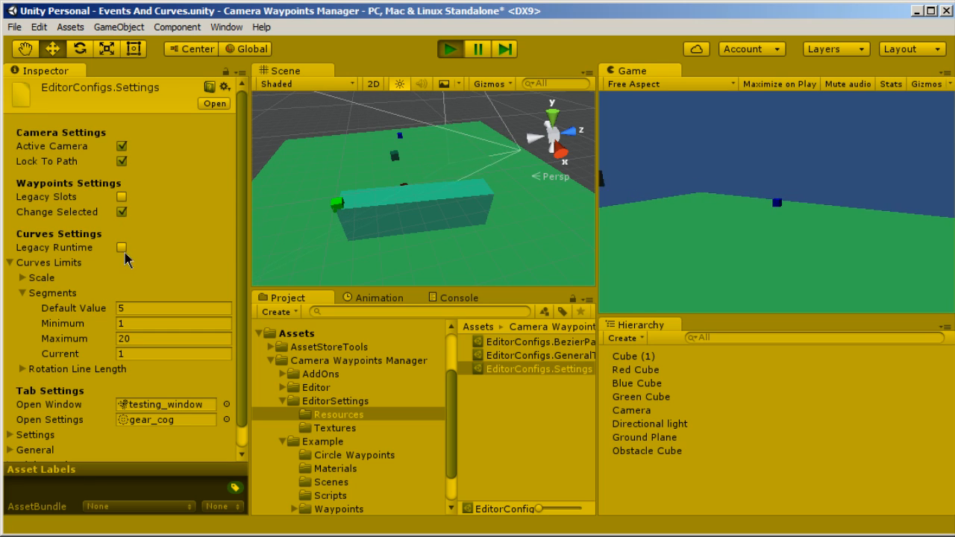
# During play, enable then disable Legacy Runtime, and select the Ground Plane object
pyautogui.click(122, 247)
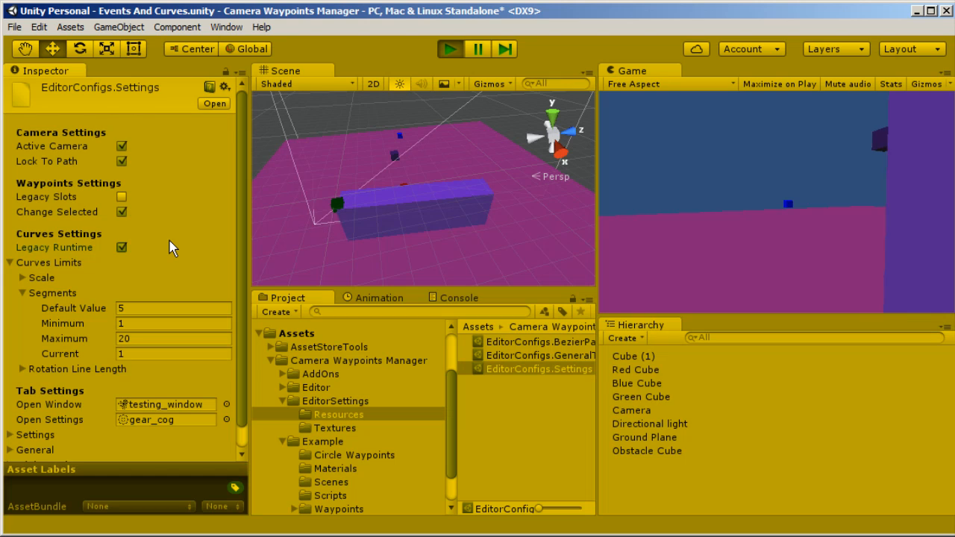
pyautogui.click(121, 247)
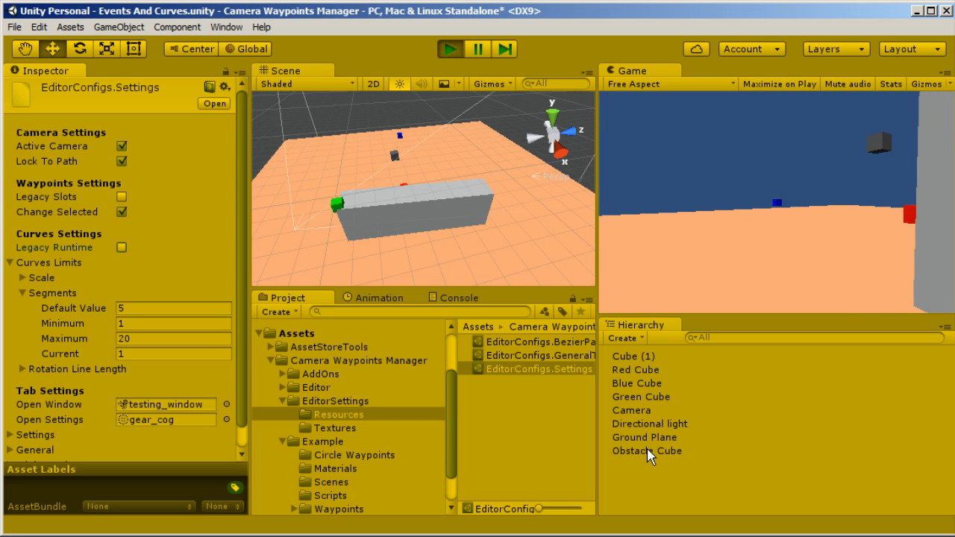
pyautogui.click(645, 437)
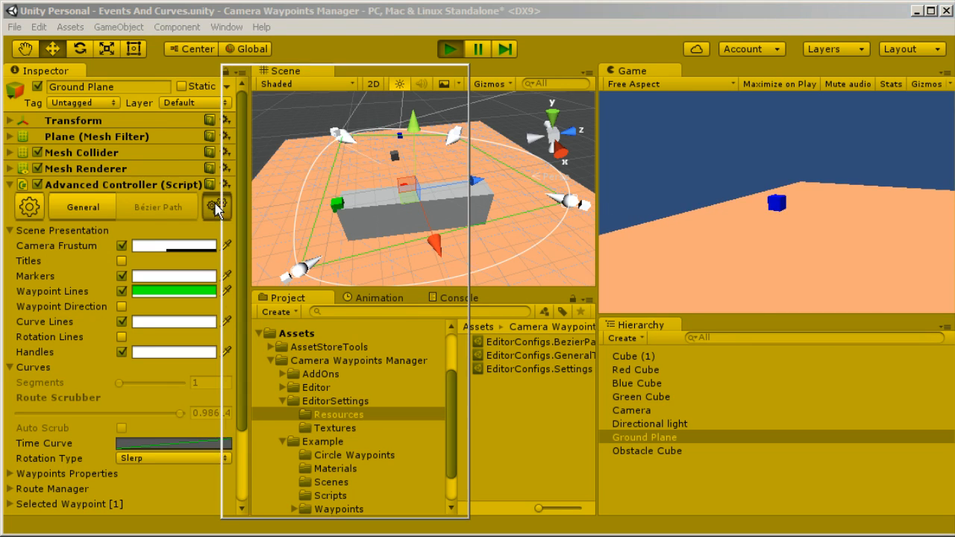
# Open the waypoint tool settings window and move it to the left side
pyautogui.click(218, 207)
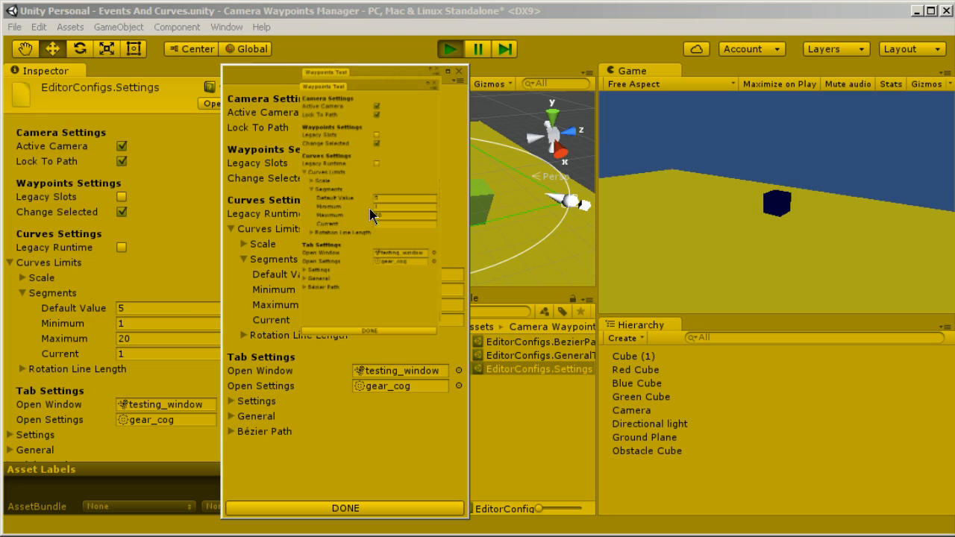
pyautogui.moveTo(344, 72); pyautogui.dragTo(368, 4)
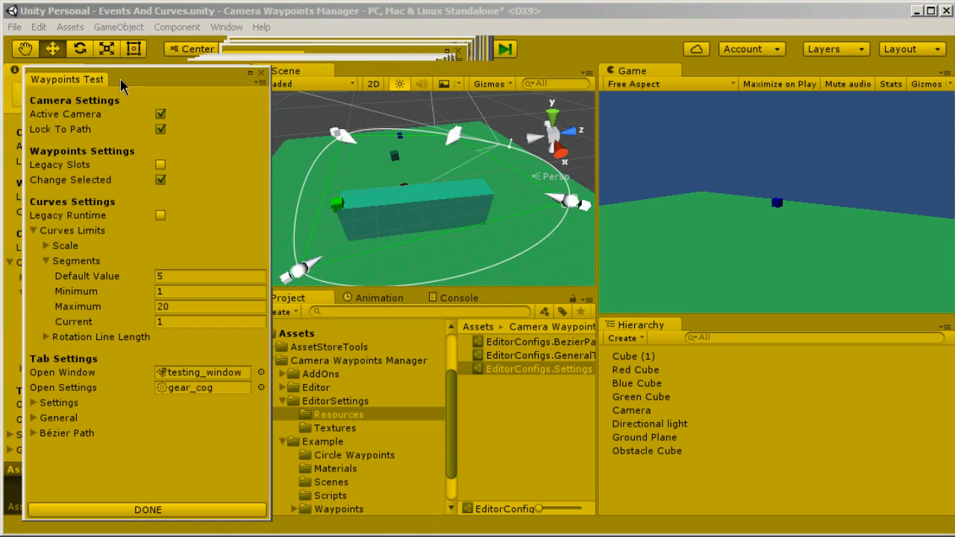
pyautogui.click(451, 49)
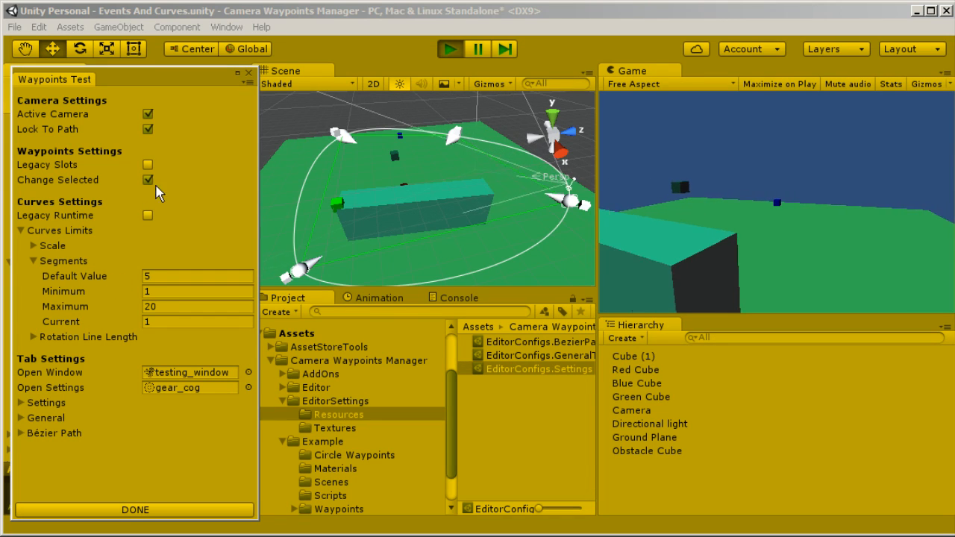
# Test Legacy Runtime on and off, leaving it unchecked, and orbit the Scene view
pyautogui.click(147, 215)
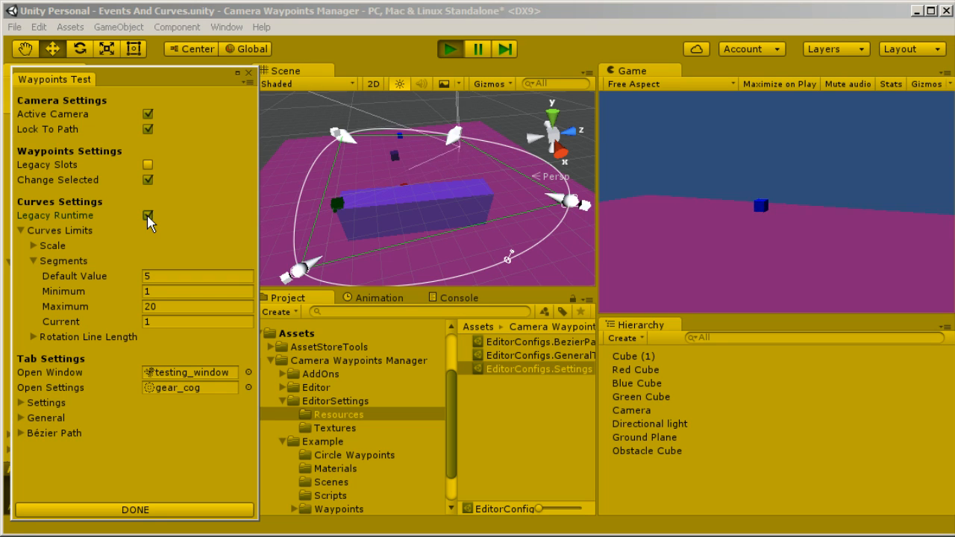
pyautogui.click(148, 215)
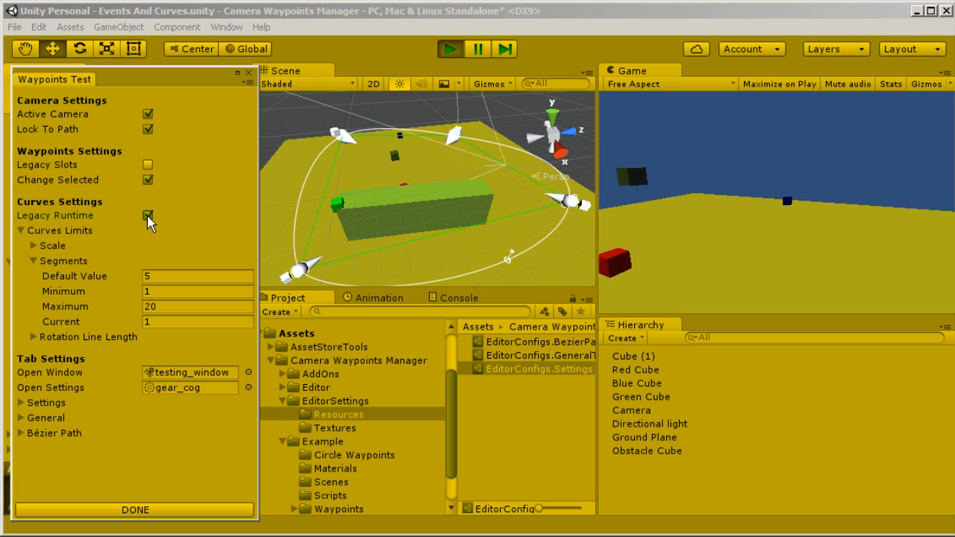
pyautogui.click(147, 215)
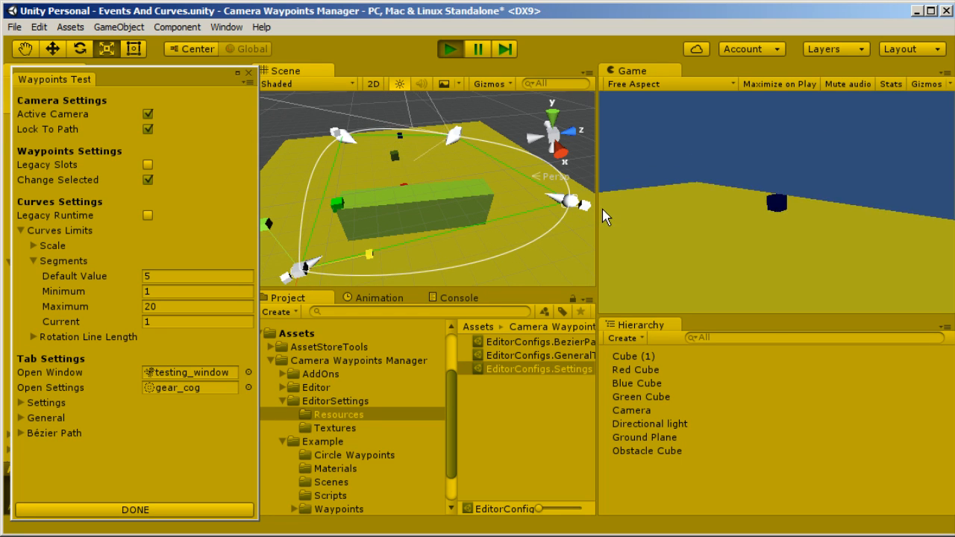
pyautogui.moveTo(605, 216); pyautogui.dragTo(493, 265)
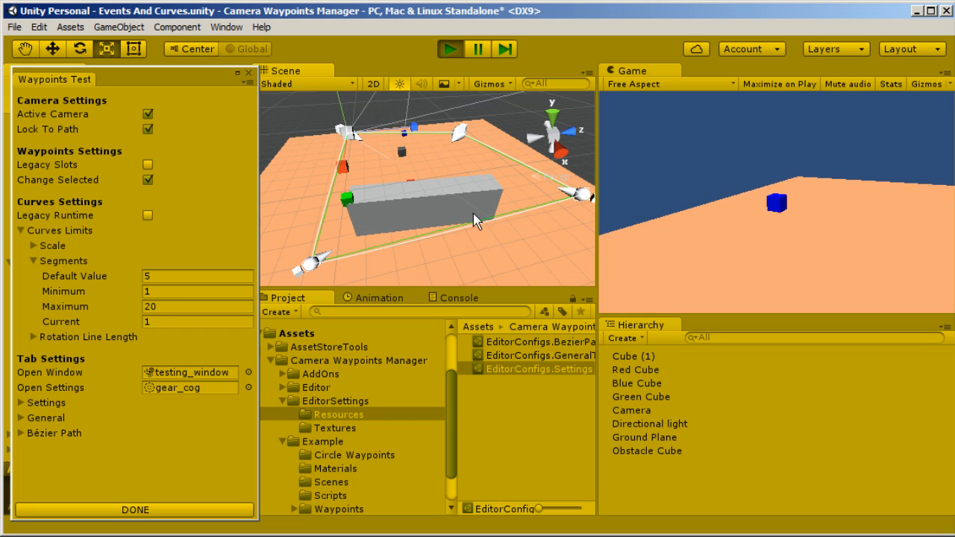
pyautogui.click(450, 48)
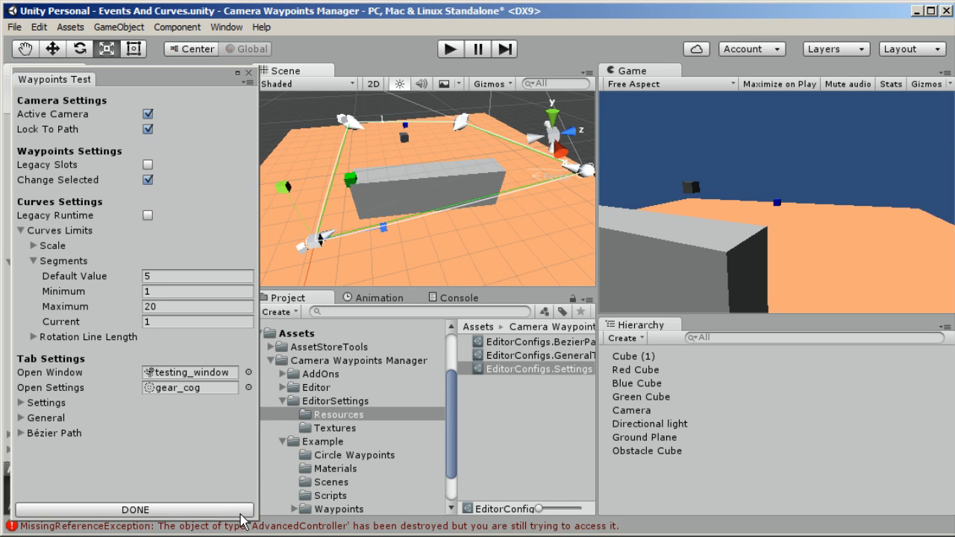
pyautogui.moveTo(384, 235)
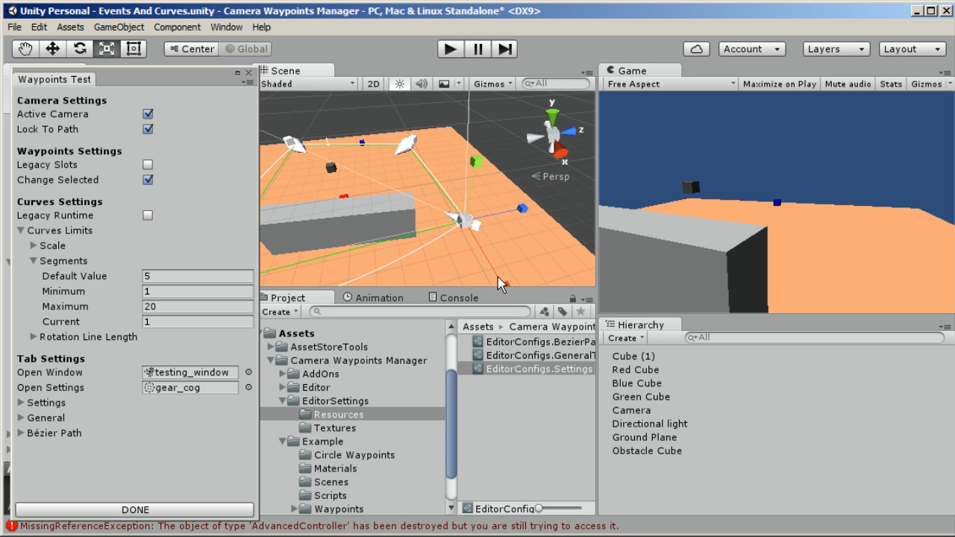
pyautogui.moveTo(600, 202)
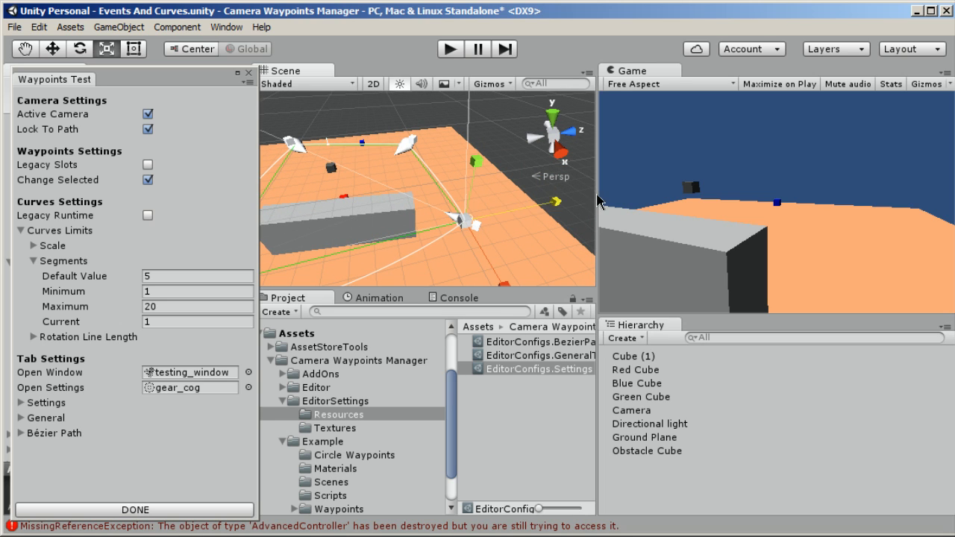